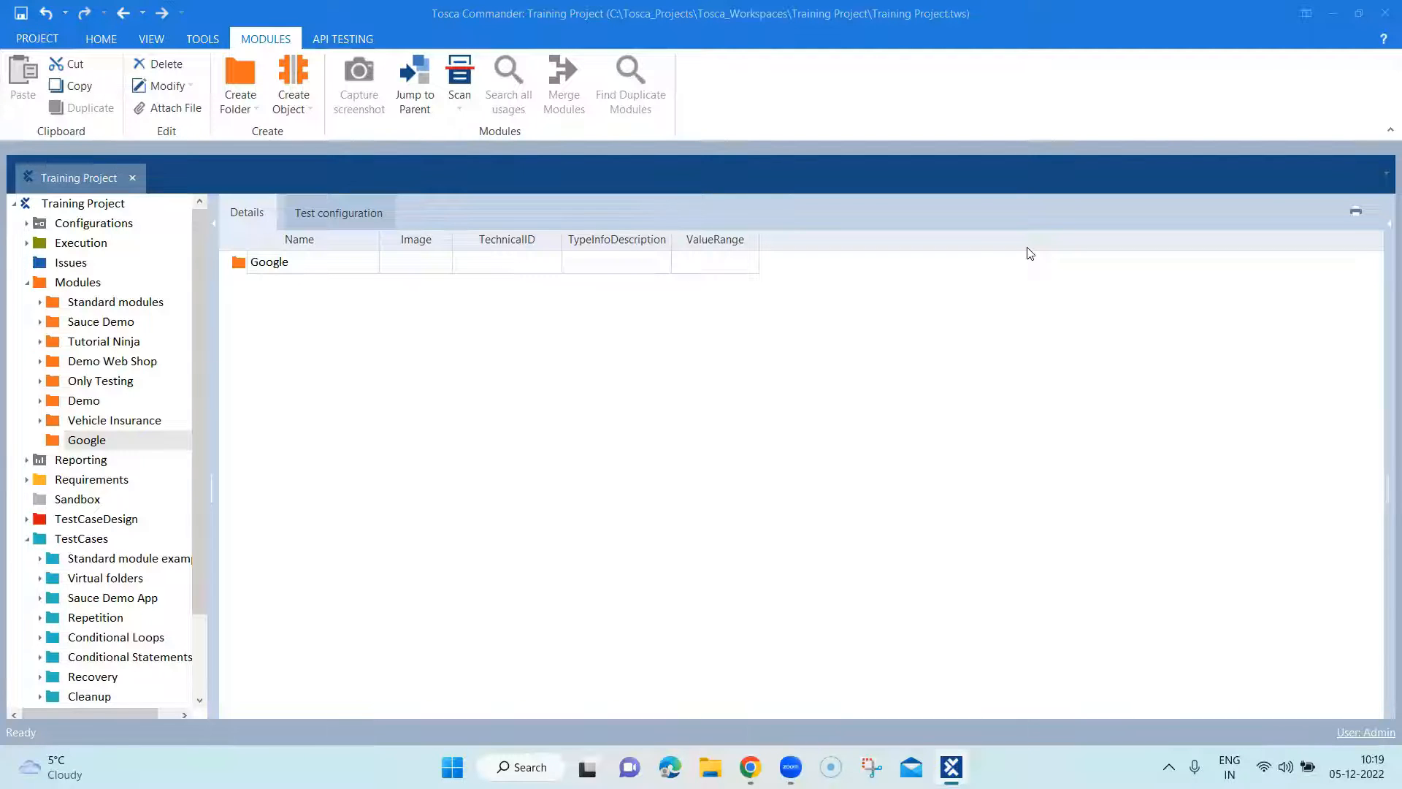
Step: Bring up the Google homepage in Chrome and focus its search box
{"action": "left_click", "coordinate": [749, 768]}
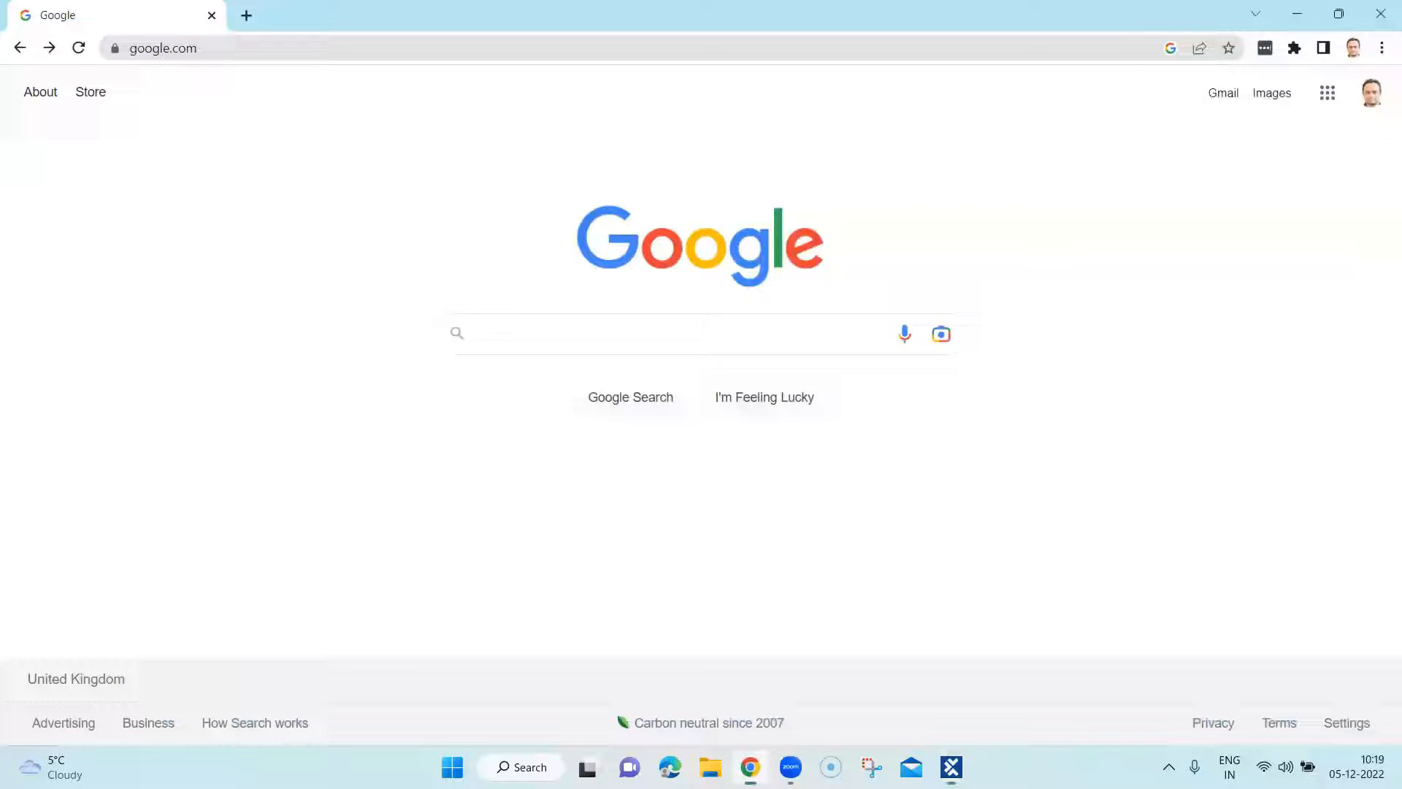
{"action": "left_click", "coordinate": [573, 333]}
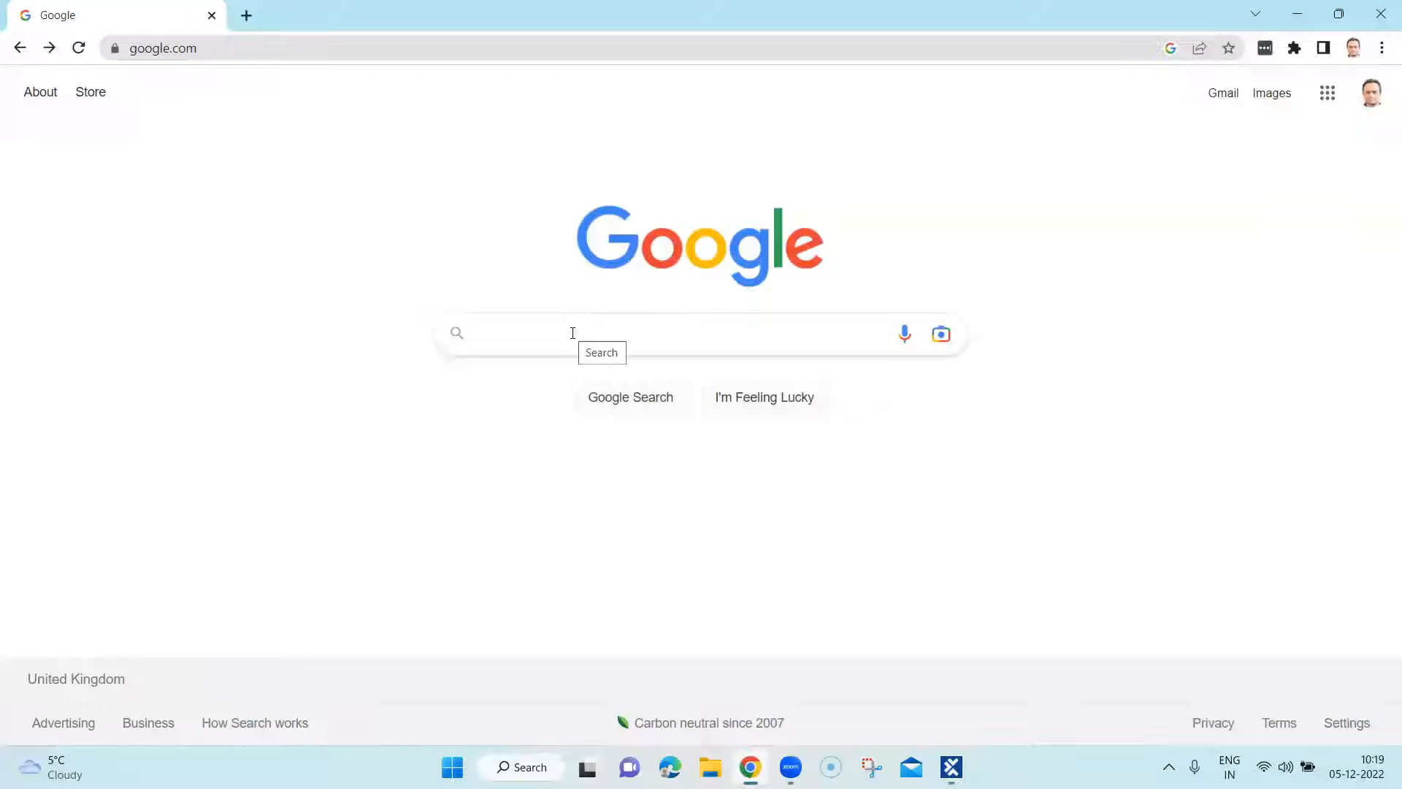
{"action": "mouse_move", "coordinate": [481, 342]}
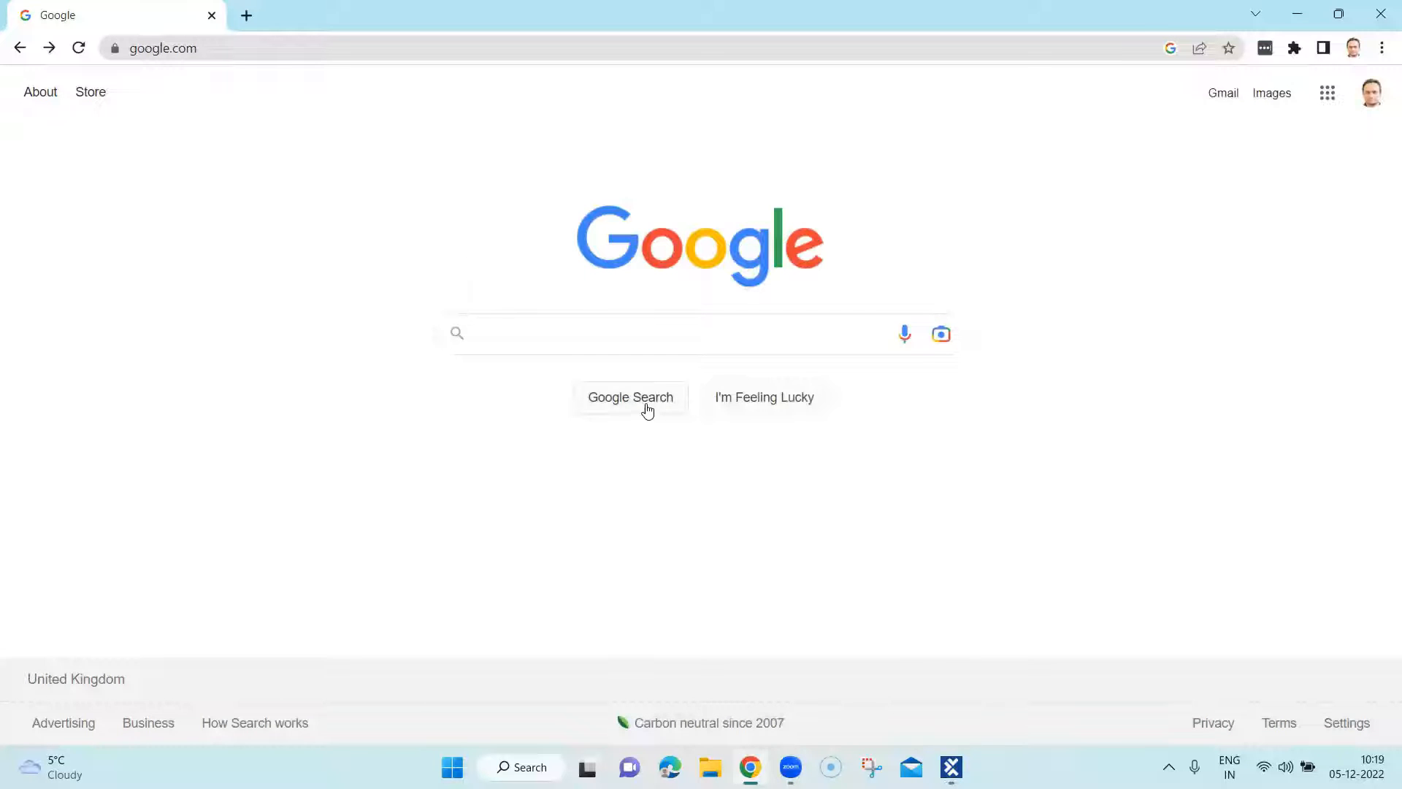
{"action": "mouse_move", "coordinate": [637, 407]}
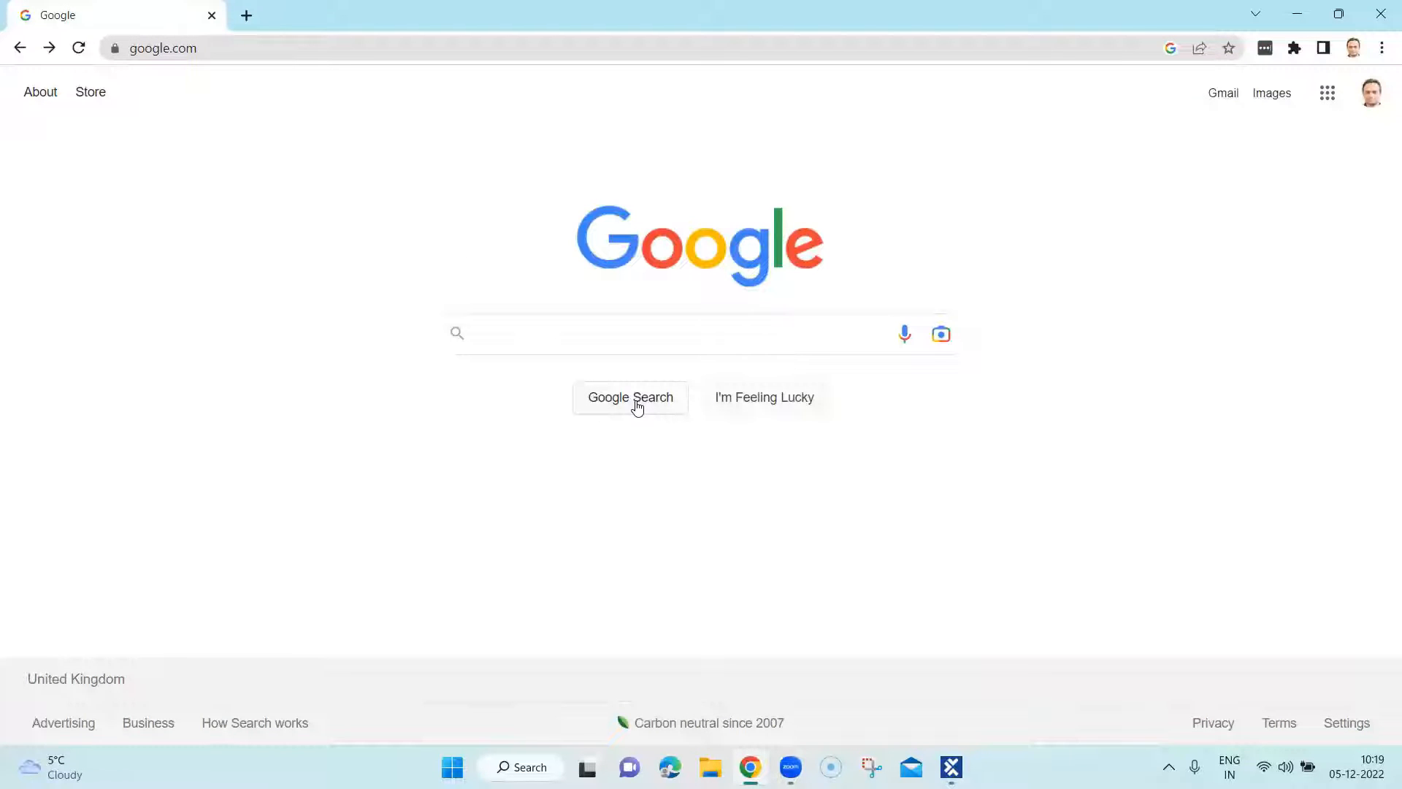
{"action": "mouse_move", "coordinate": [641, 454]}
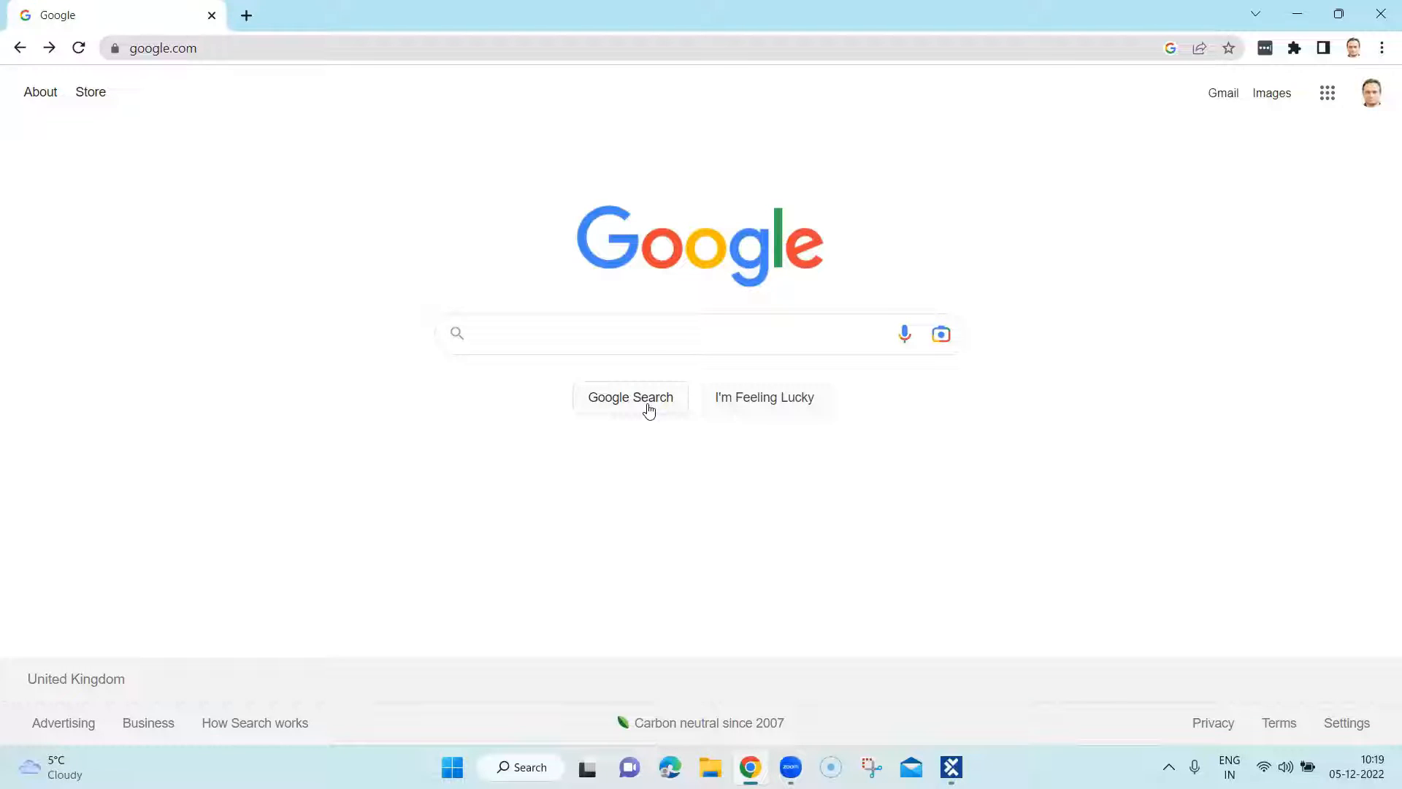
{"action": "mouse_move", "coordinate": [625, 408]}
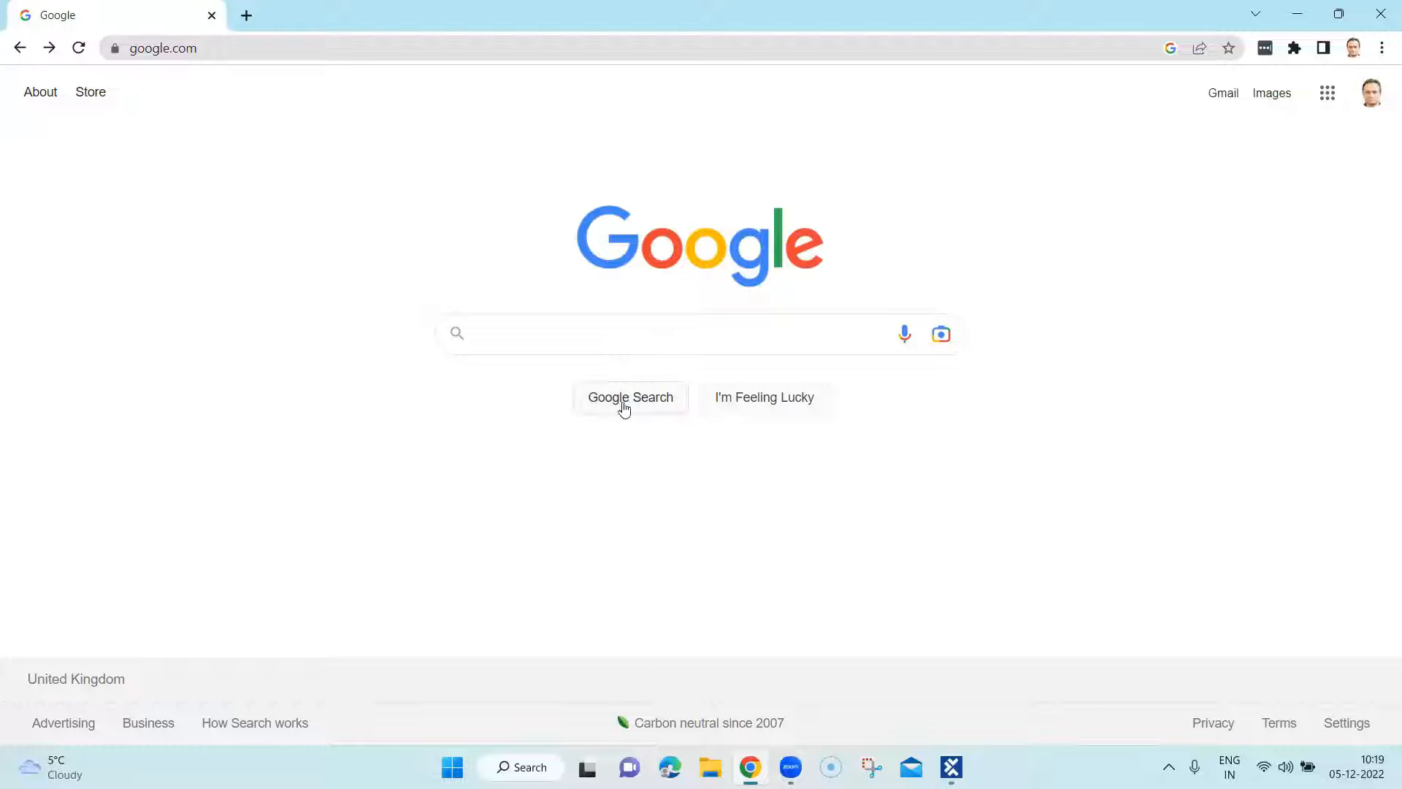
{"action": "mouse_move", "coordinate": [606, 422]}
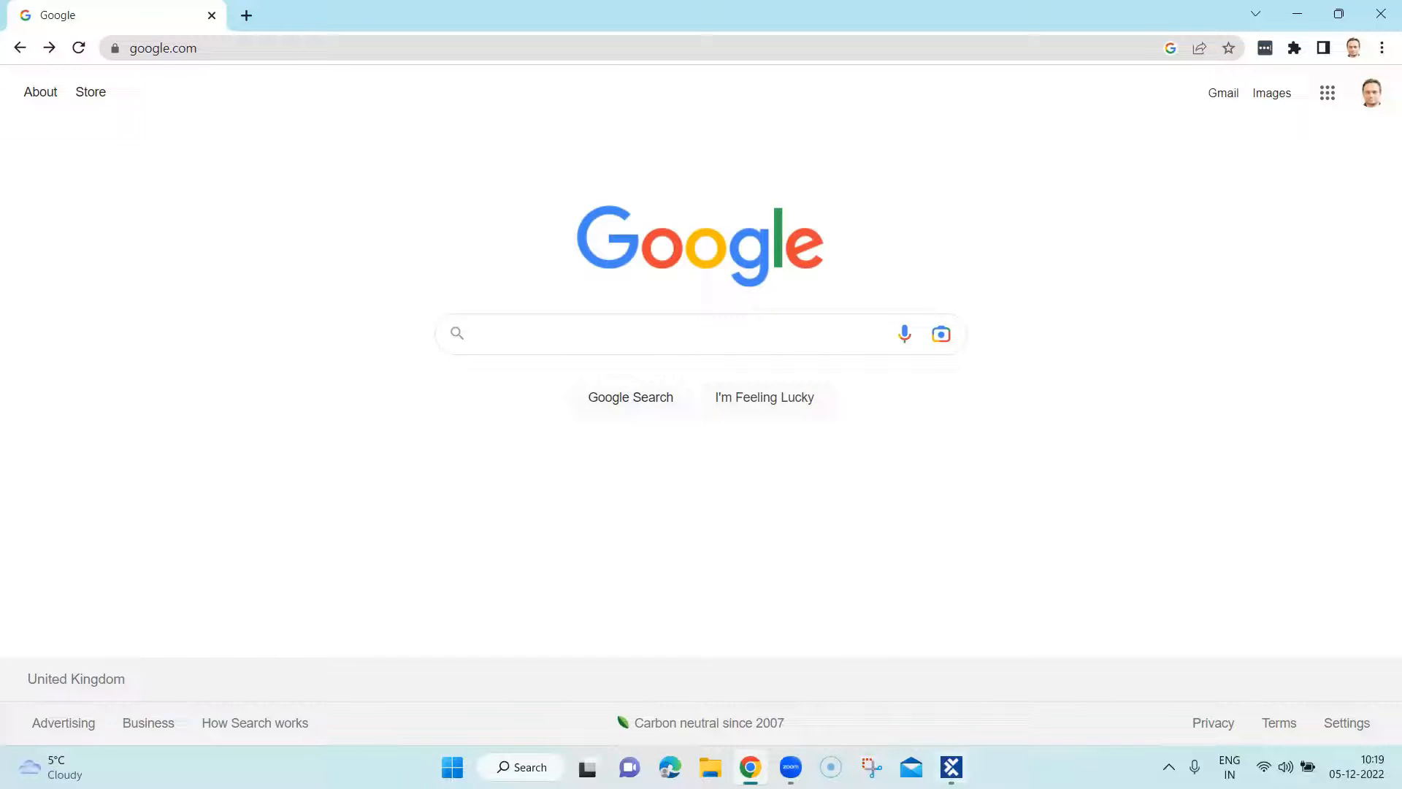
Step: Launch a Scan > Application on the Google folder under Modules
{"action": "left_click", "coordinate": [951, 768]}
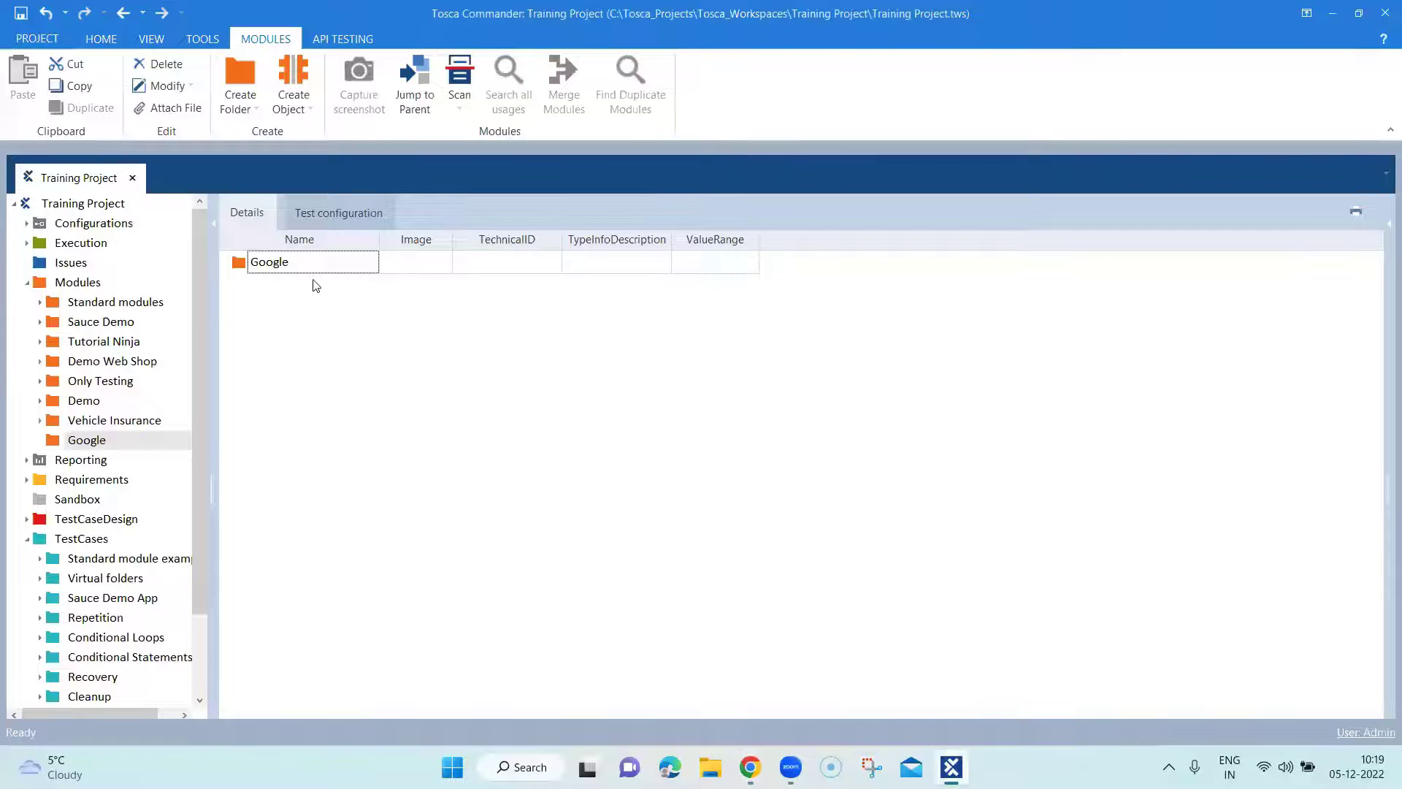
{"action": "right_click", "coordinate": [269, 262]}
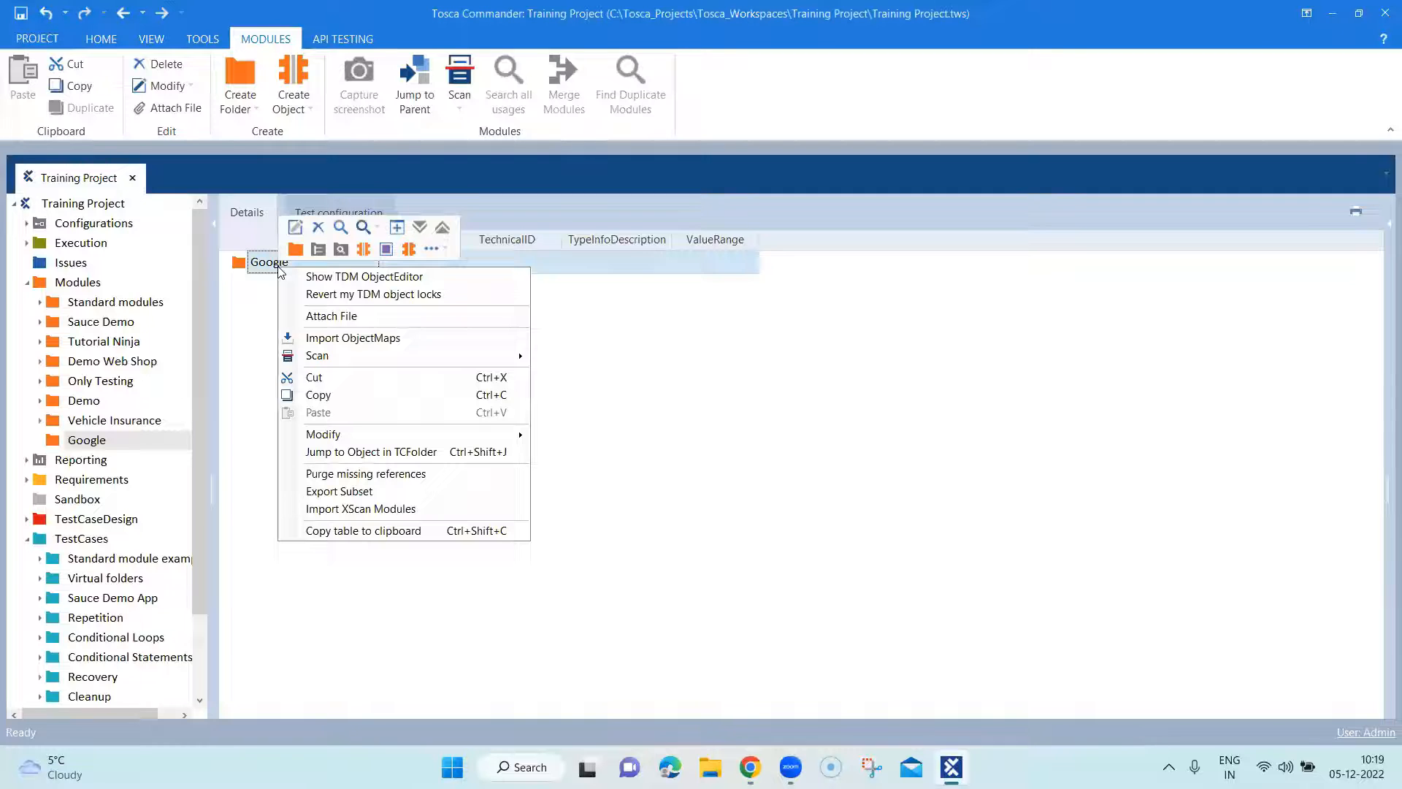
{"action": "mouse_move", "coordinate": [362, 364]}
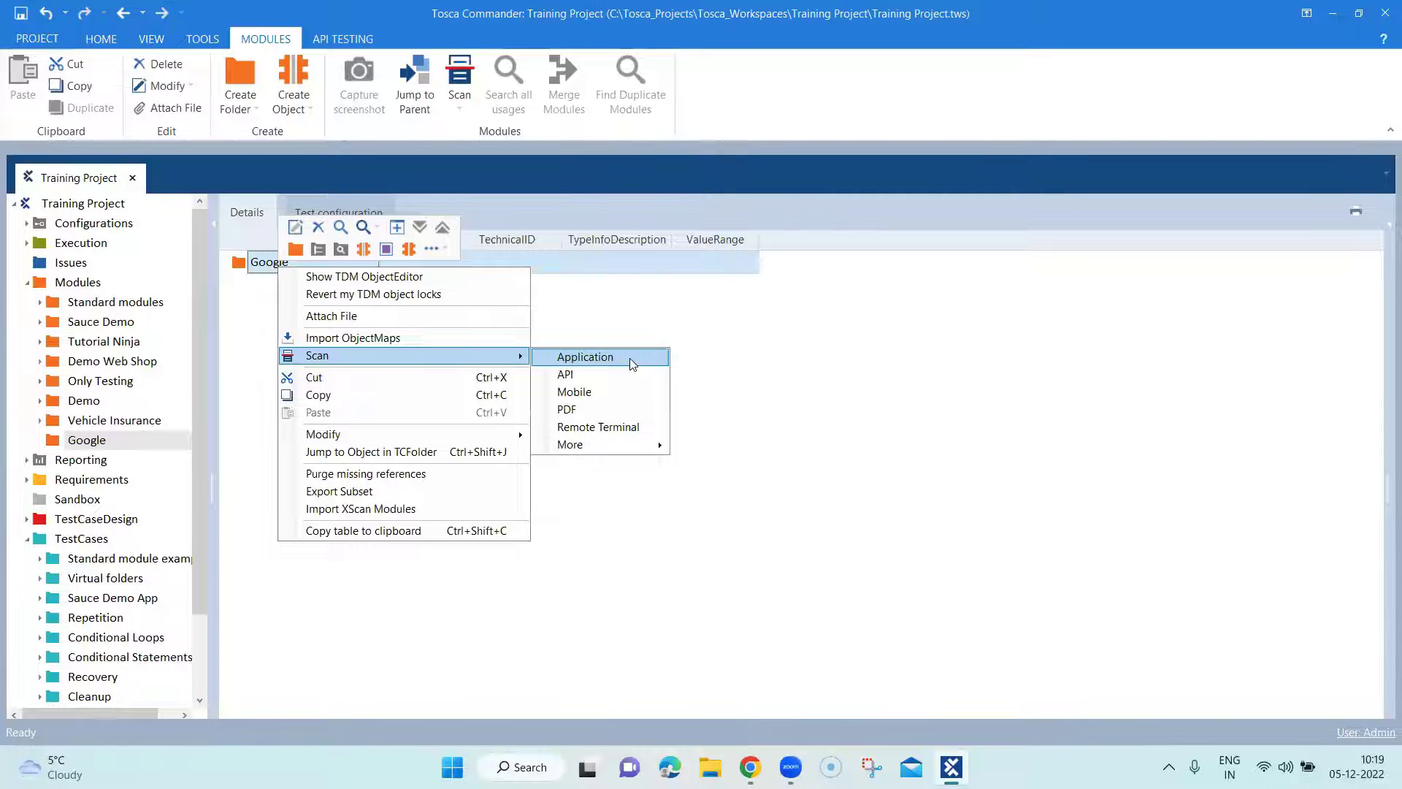
{"action": "left_click", "coordinate": [585, 358]}
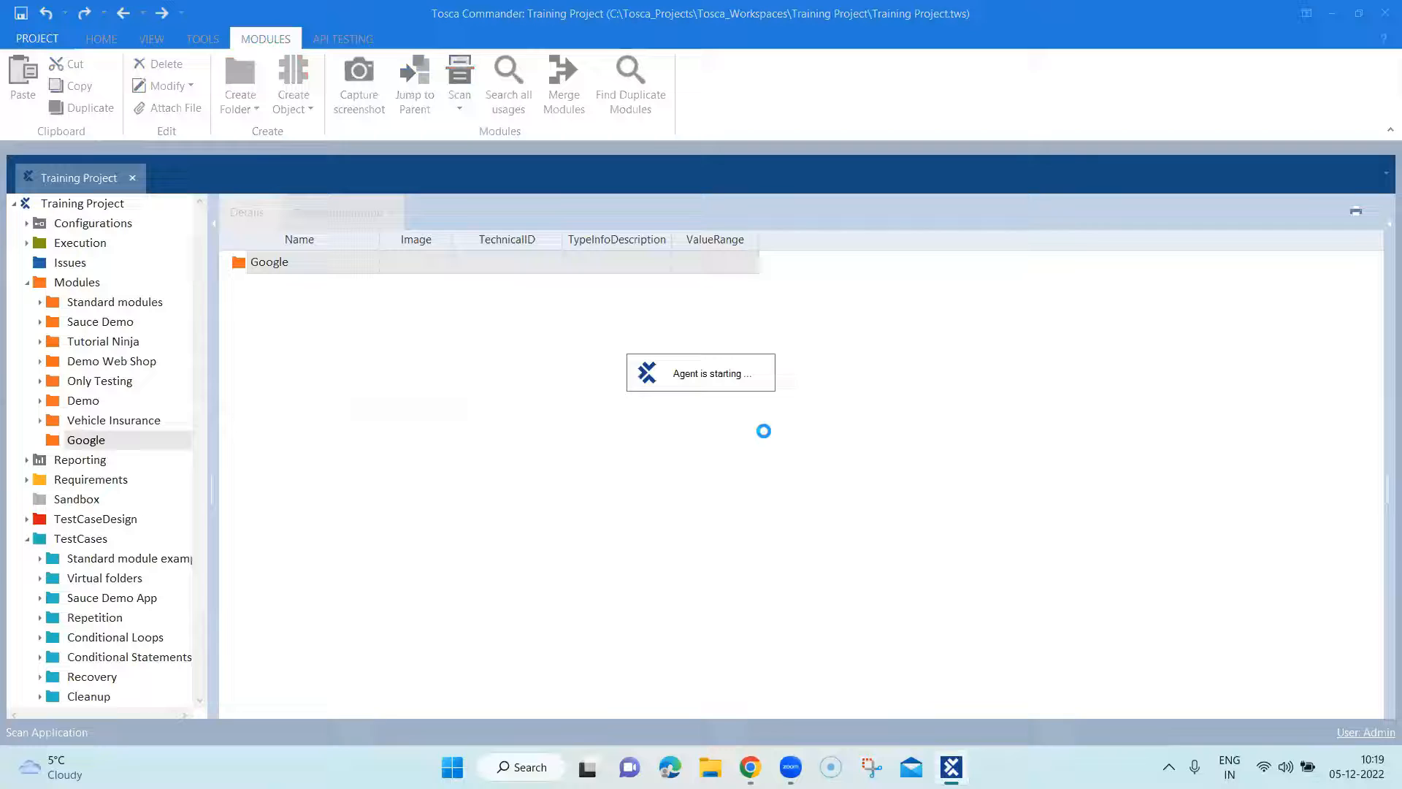
Step: Scan the 'Google - Google Chrome' window in XScan
{"action": "left_click", "coordinate": [459, 83]}
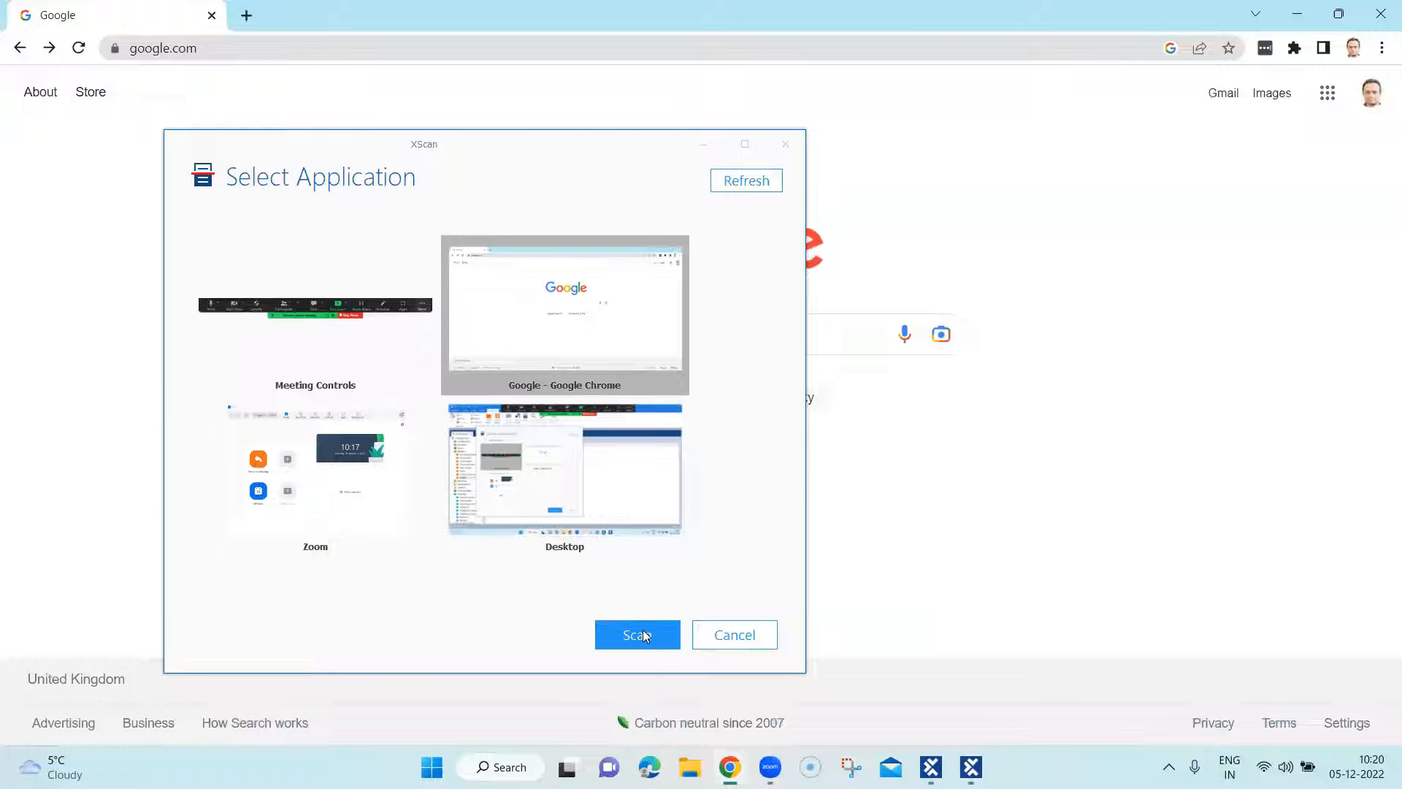
{"action": "left_click", "coordinate": [637, 634]}
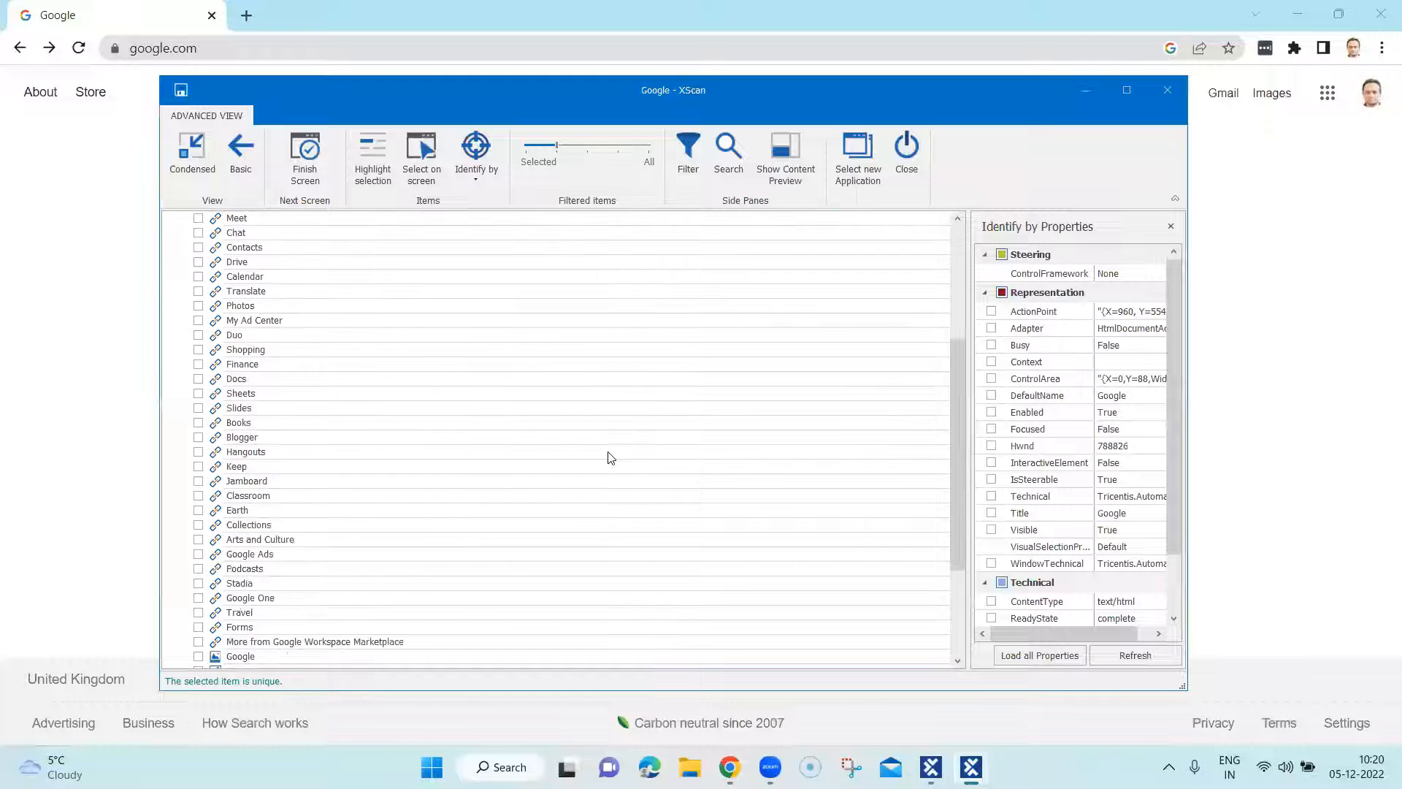
Step: Tick the Google Search element in the XScan tree and open the Identify by options
{"action": "scroll", "scroll_direction": "down", "scroll_amount": 3}
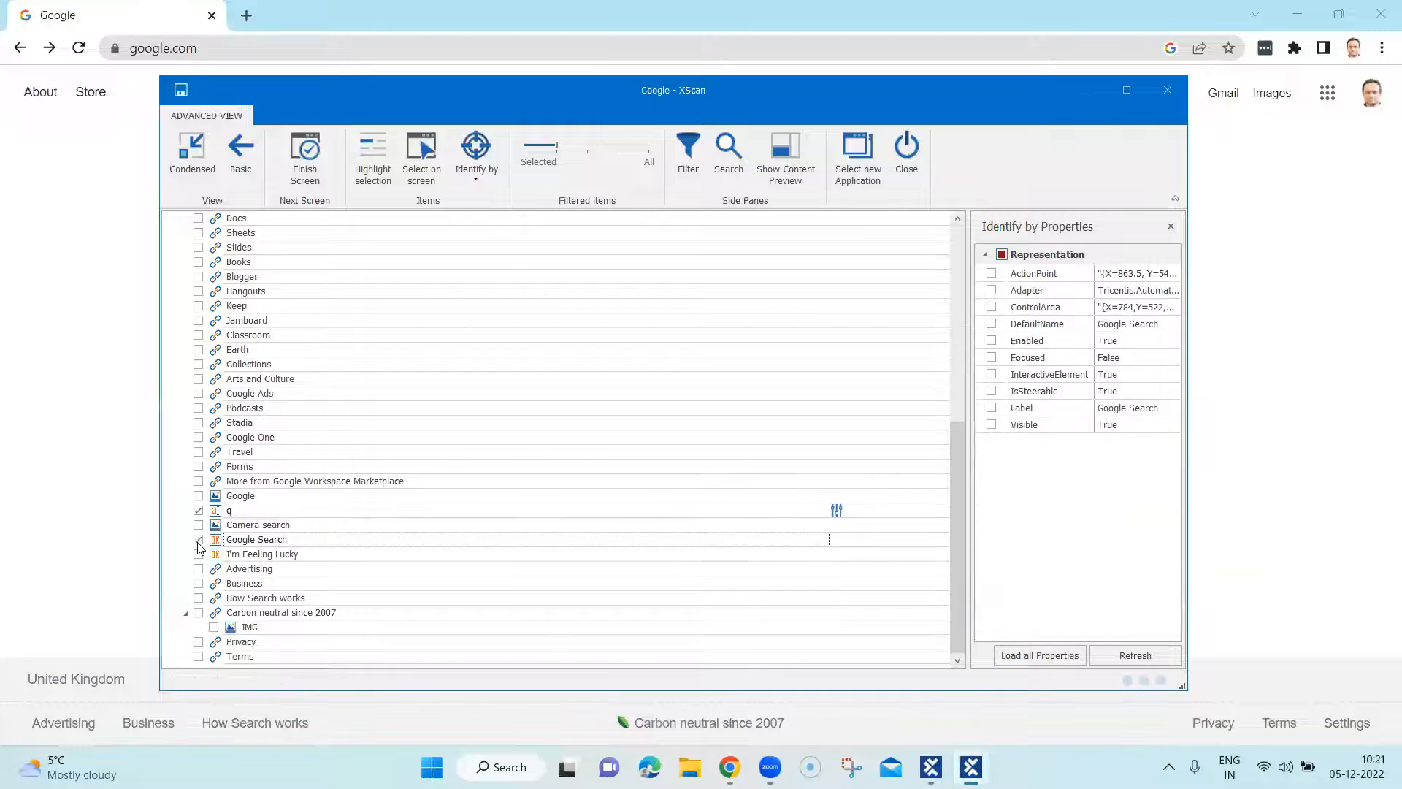
{"action": "left_click", "coordinate": [256, 539]}
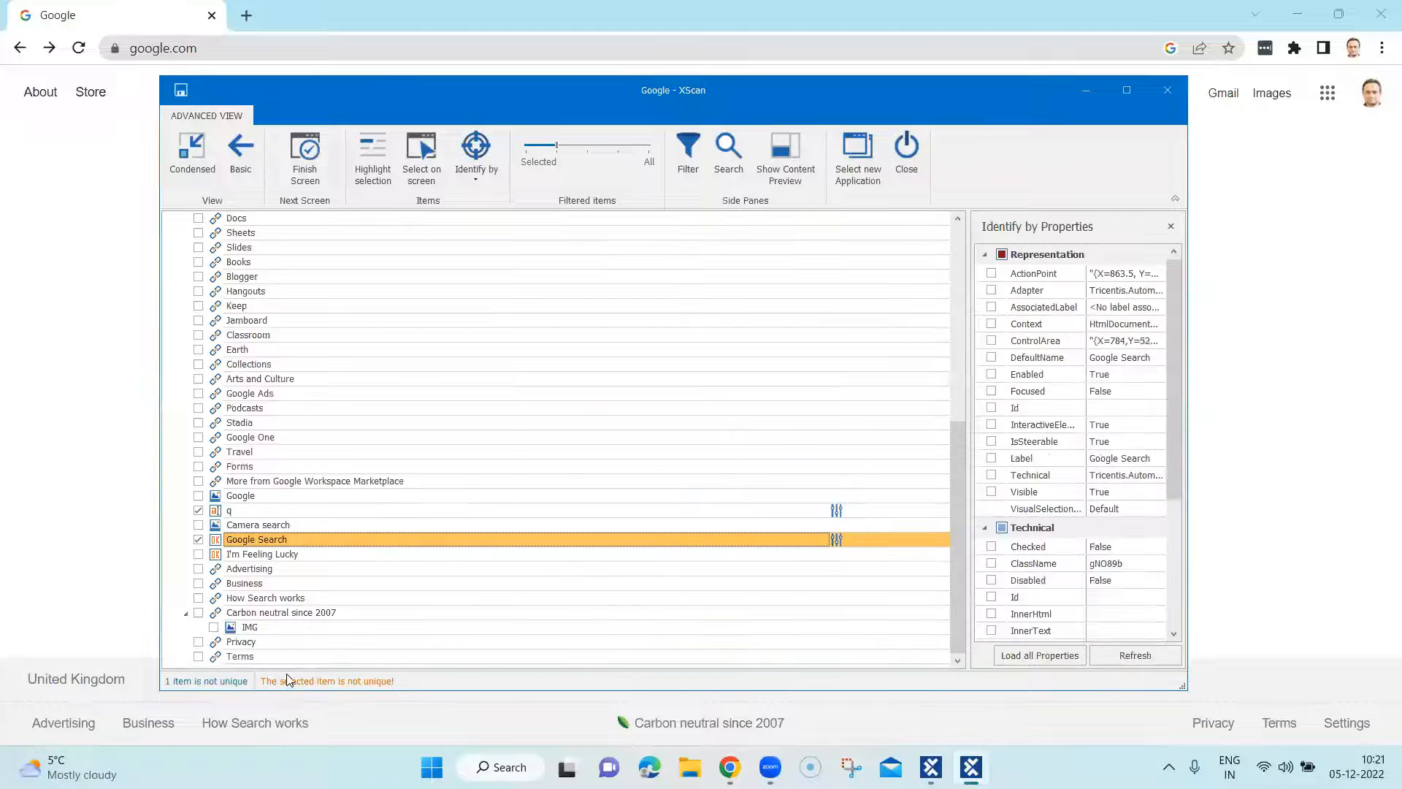
{"action": "mouse_move", "coordinate": [818, 179]}
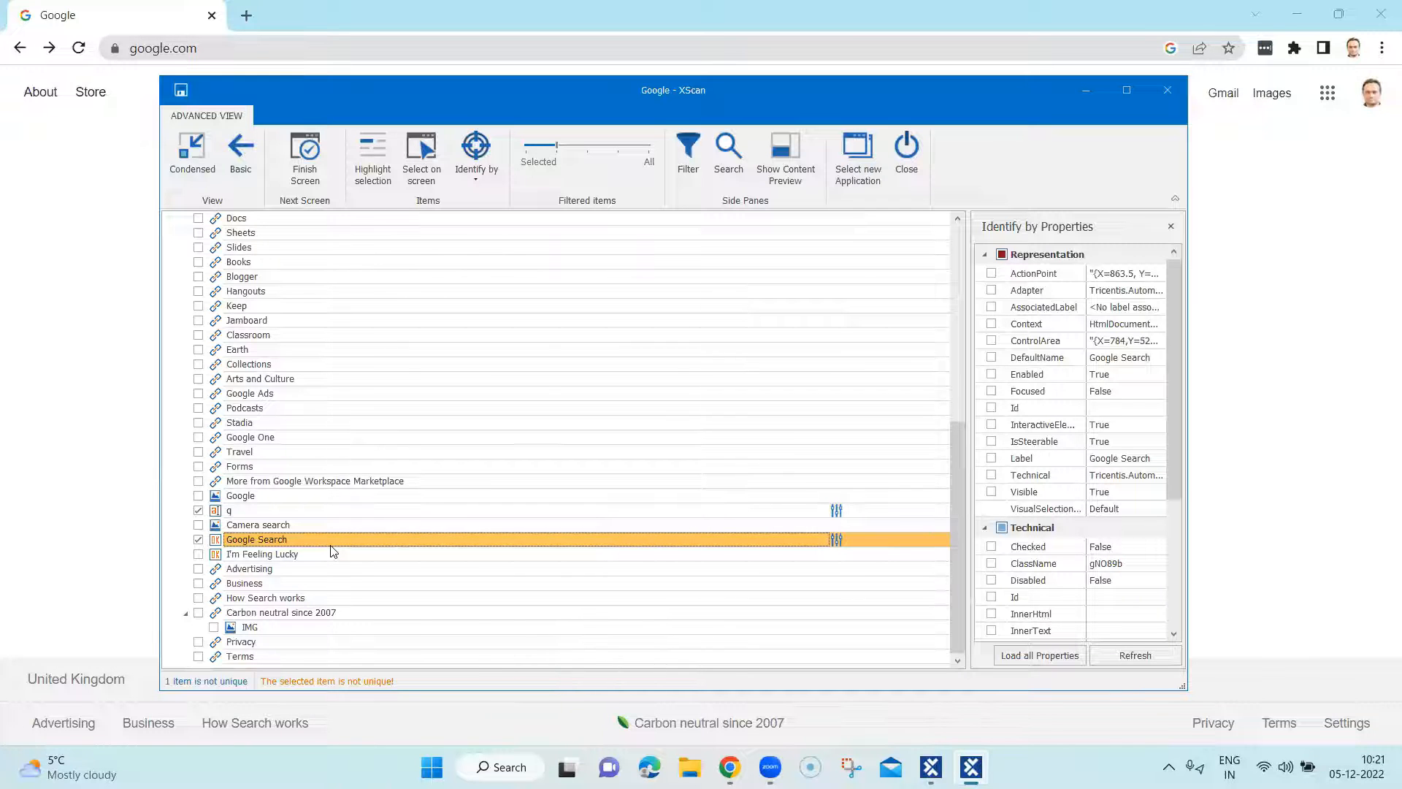
{"action": "left_click", "coordinate": [476, 157]}
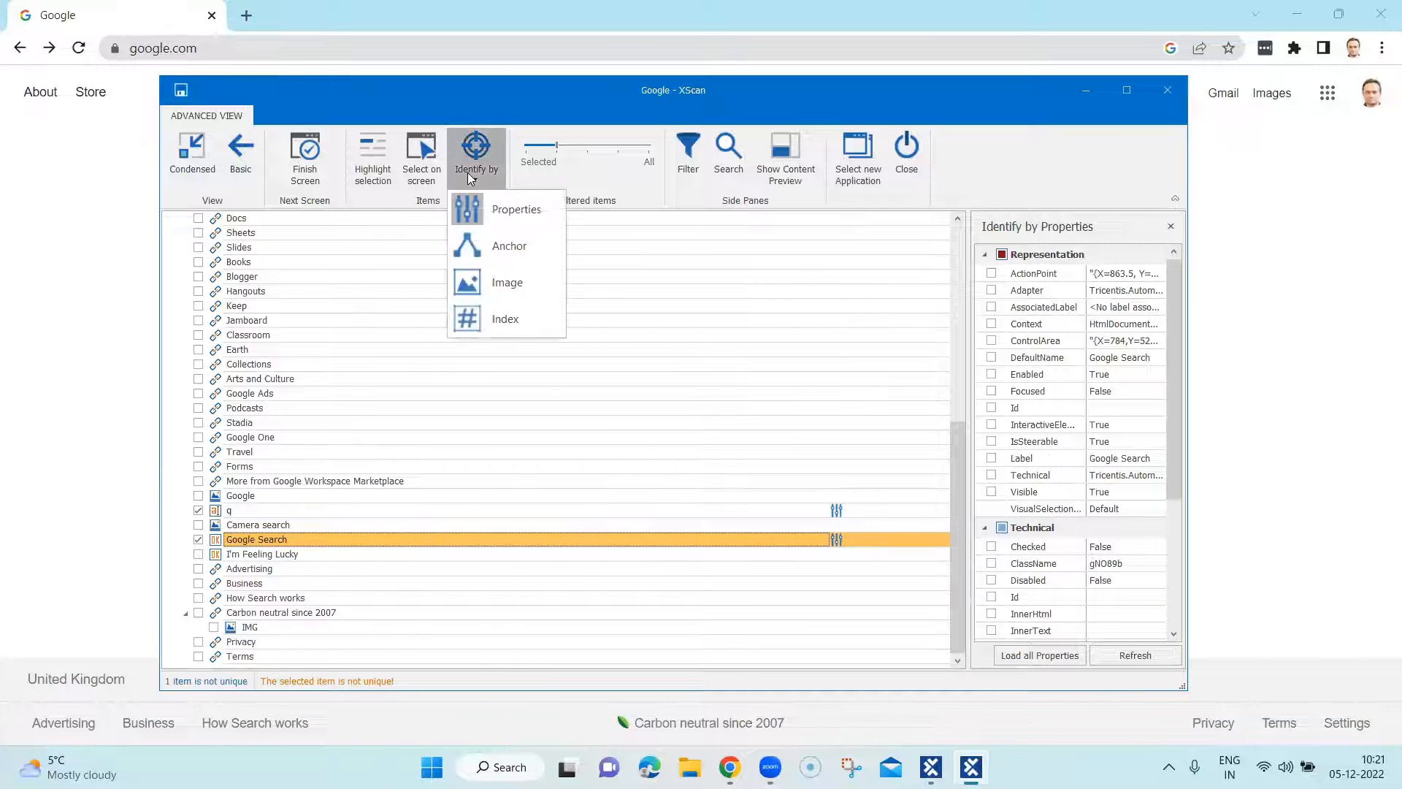
{"action": "mouse_move", "coordinate": [507, 282]}
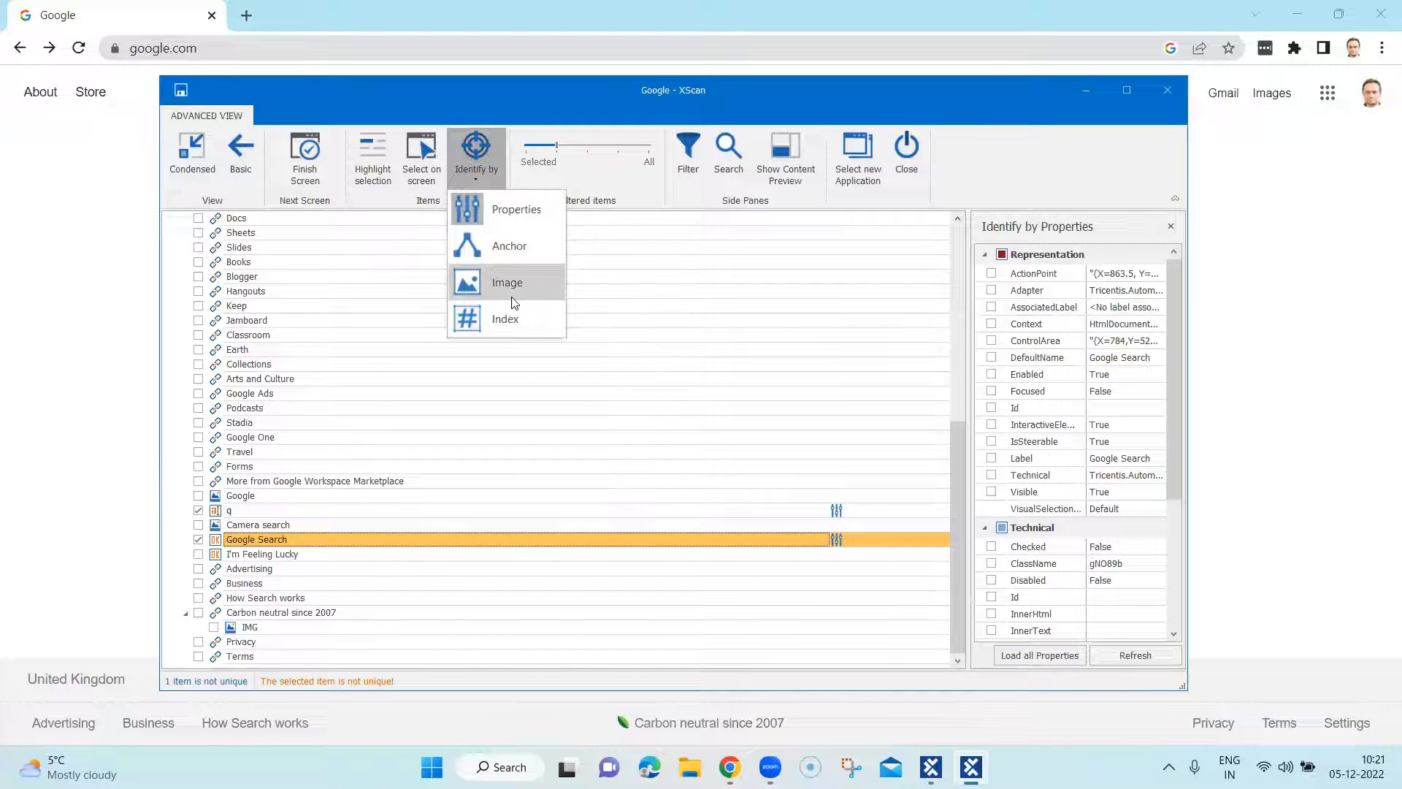
{"action": "mouse_move", "coordinate": [505, 319]}
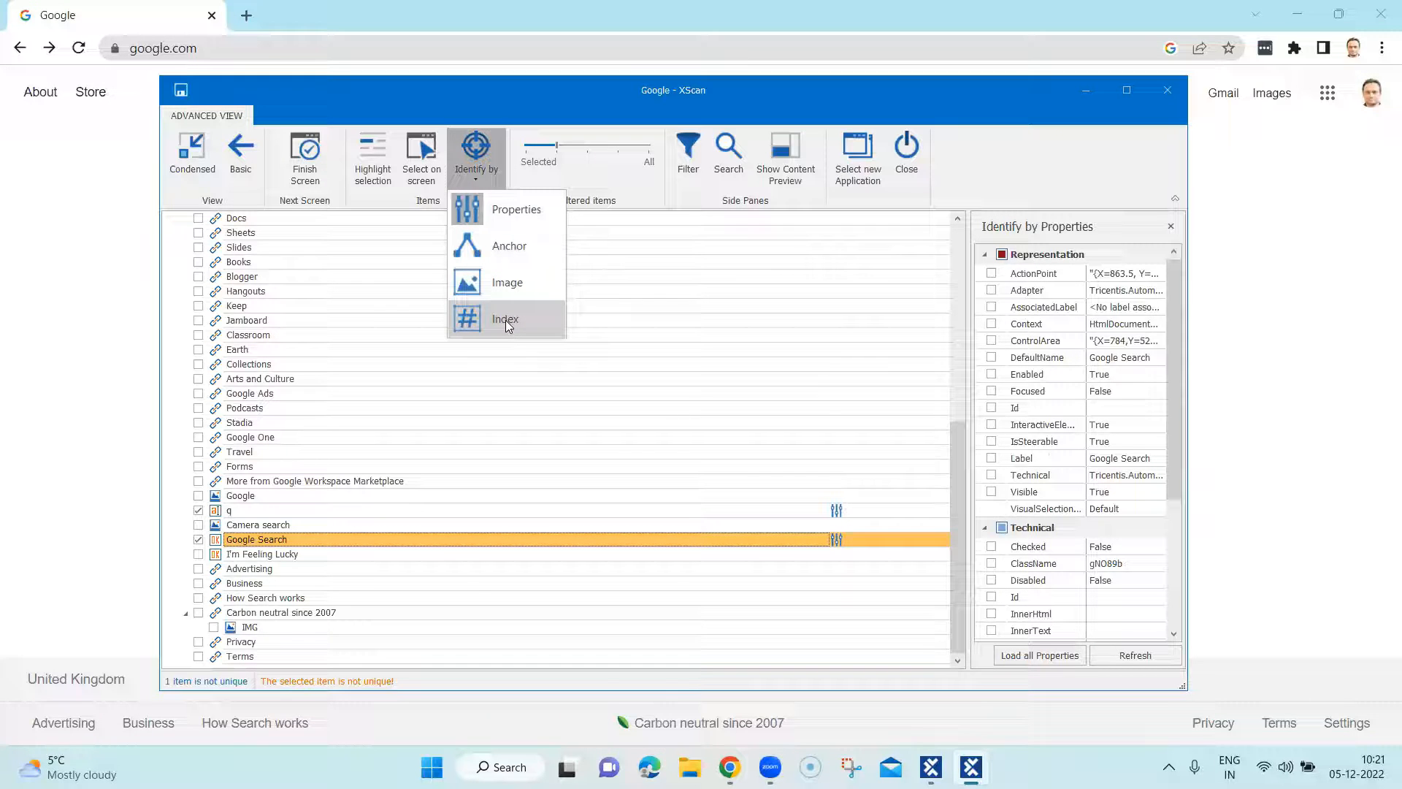
Step: Identify the Google Search button by Index, ticking 'Index: 2 (of 2)' so it reads unique
{"action": "left_click", "coordinate": [504, 319]}
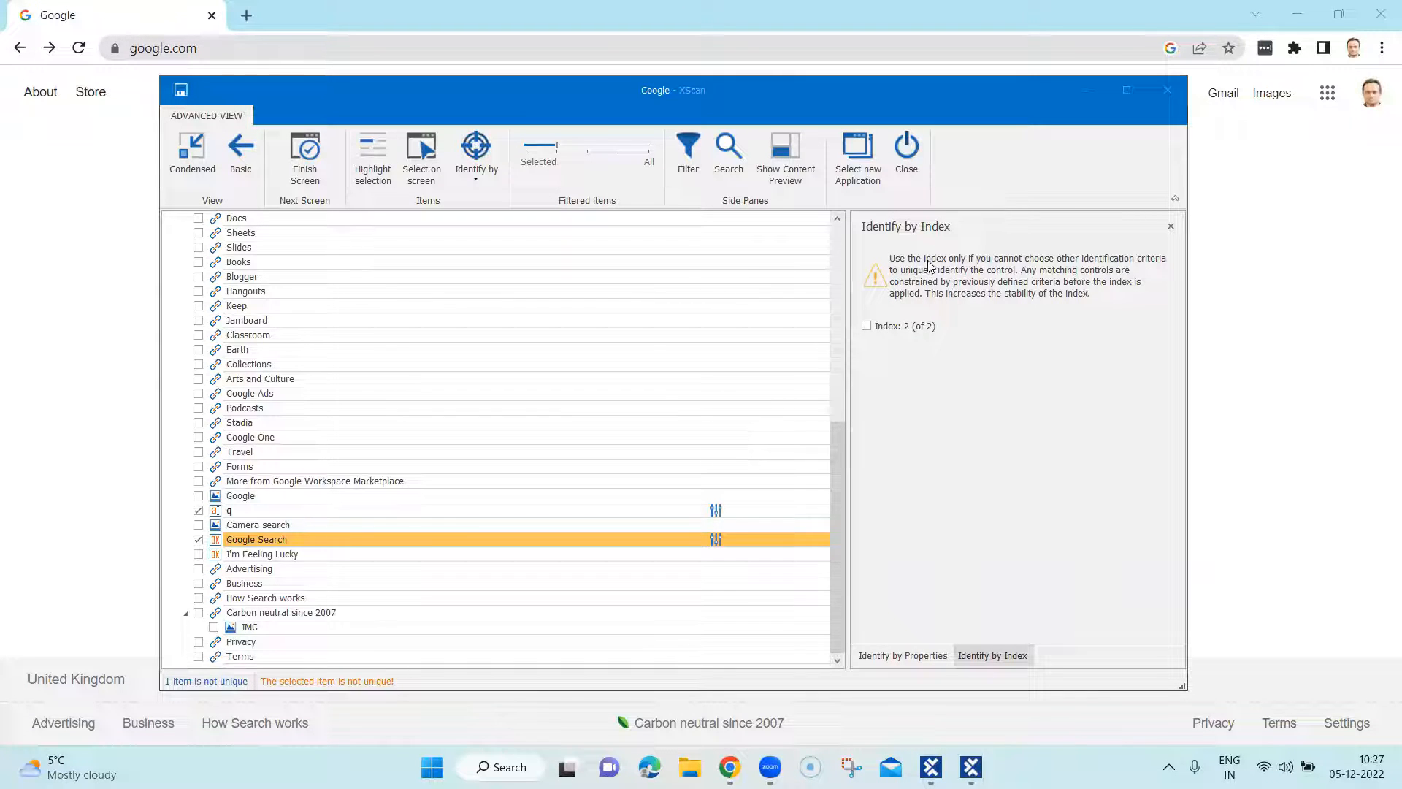
{"action": "mouse_move", "coordinate": [1100, 267]}
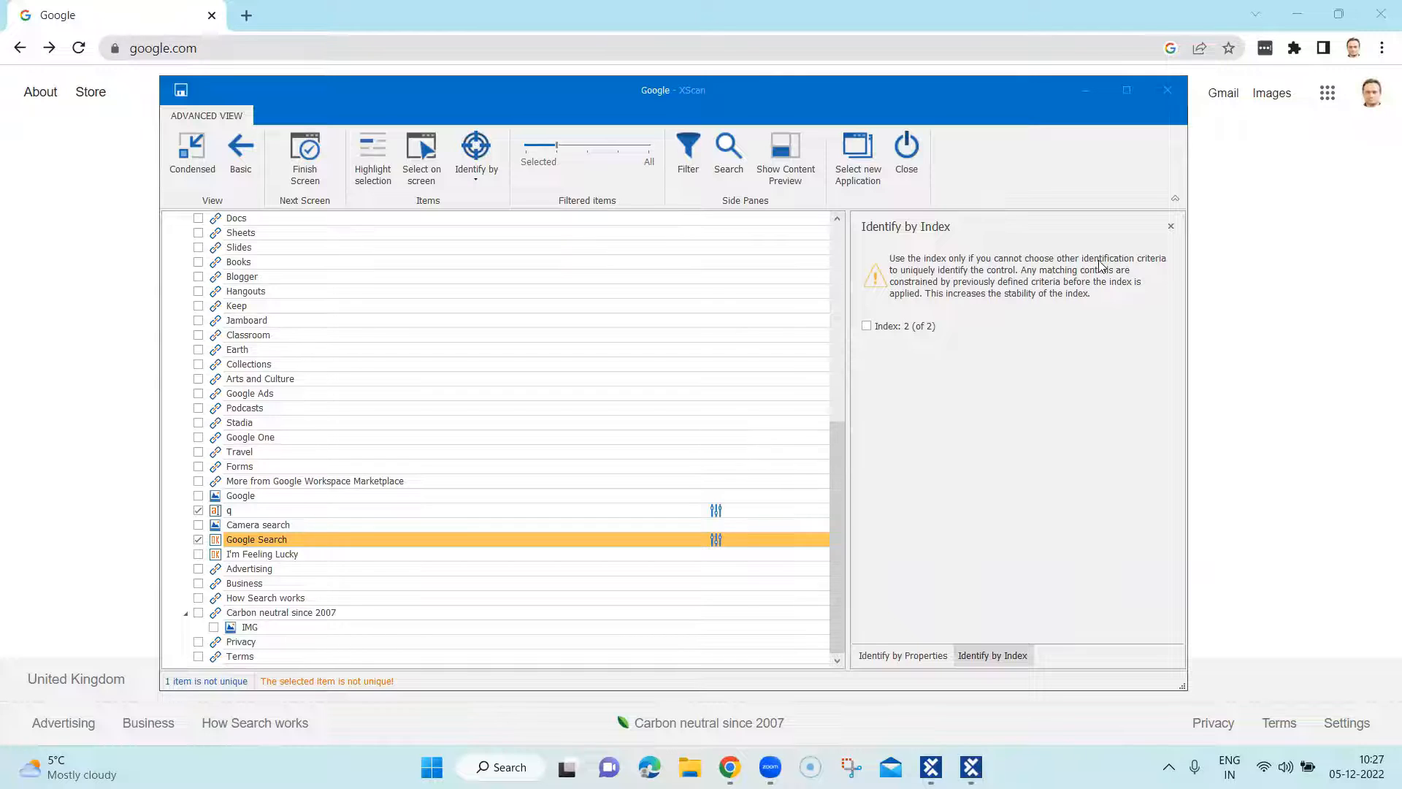
{"action": "mouse_move", "coordinate": [921, 275]}
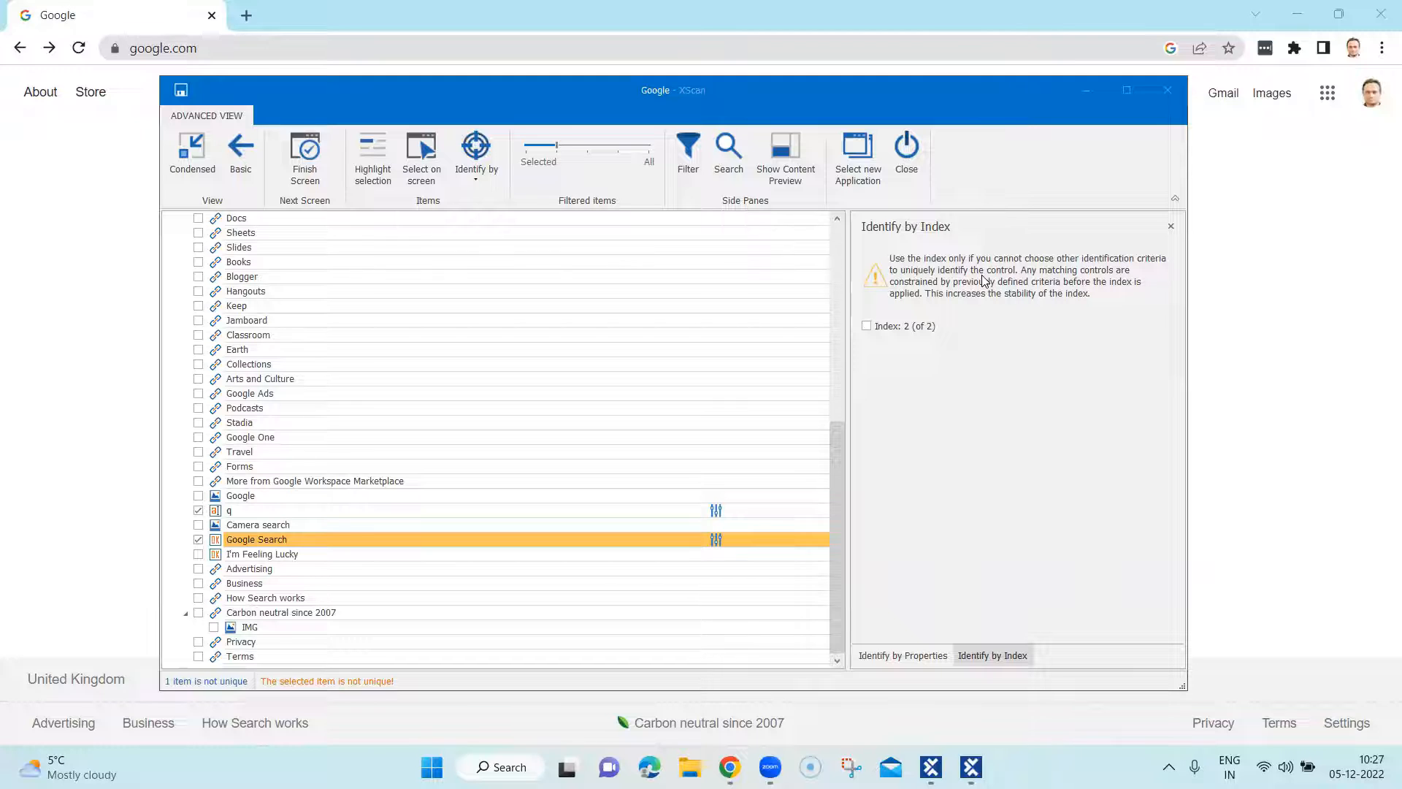
{"action": "mouse_move", "coordinate": [1036, 272]}
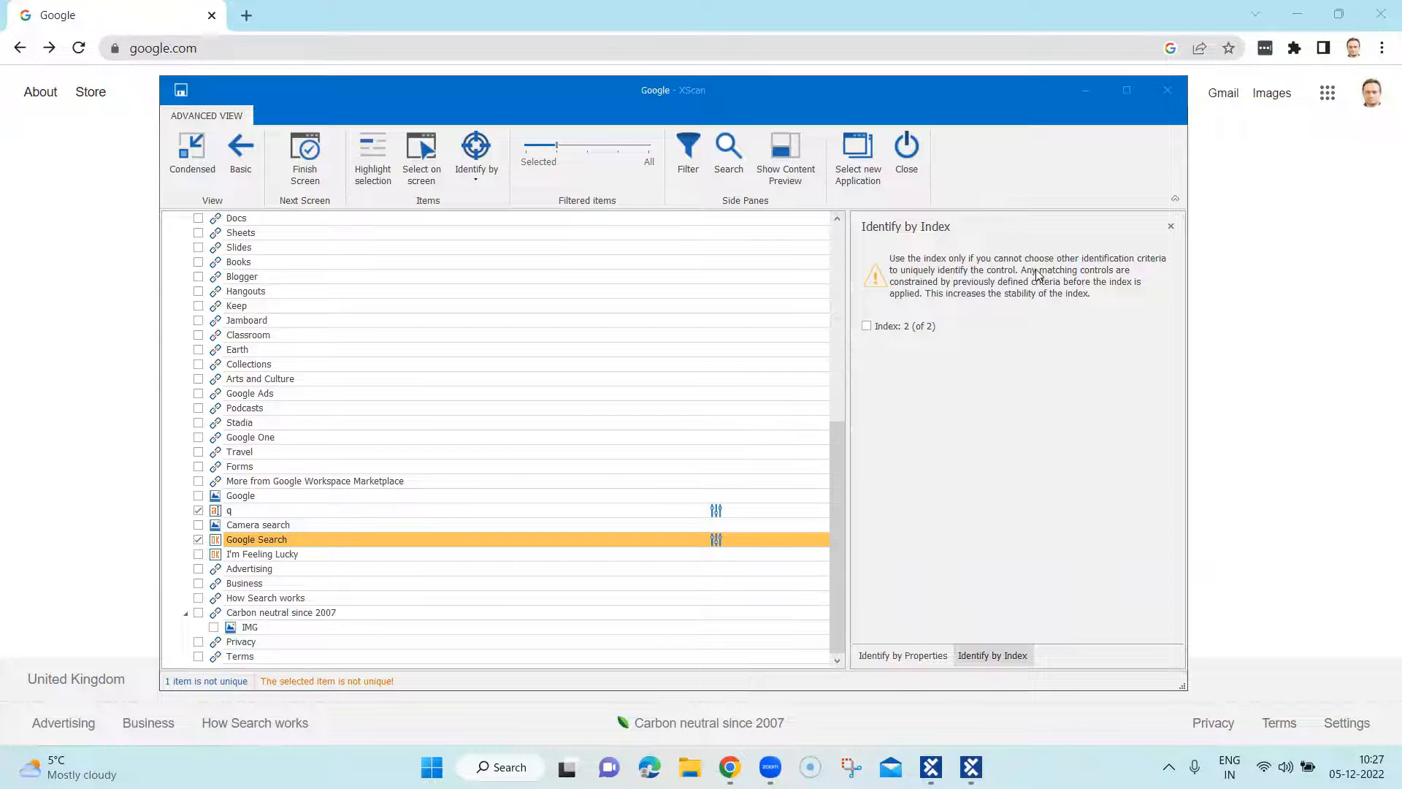
{"action": "mouse_move", "coordinate": [917, 260]}
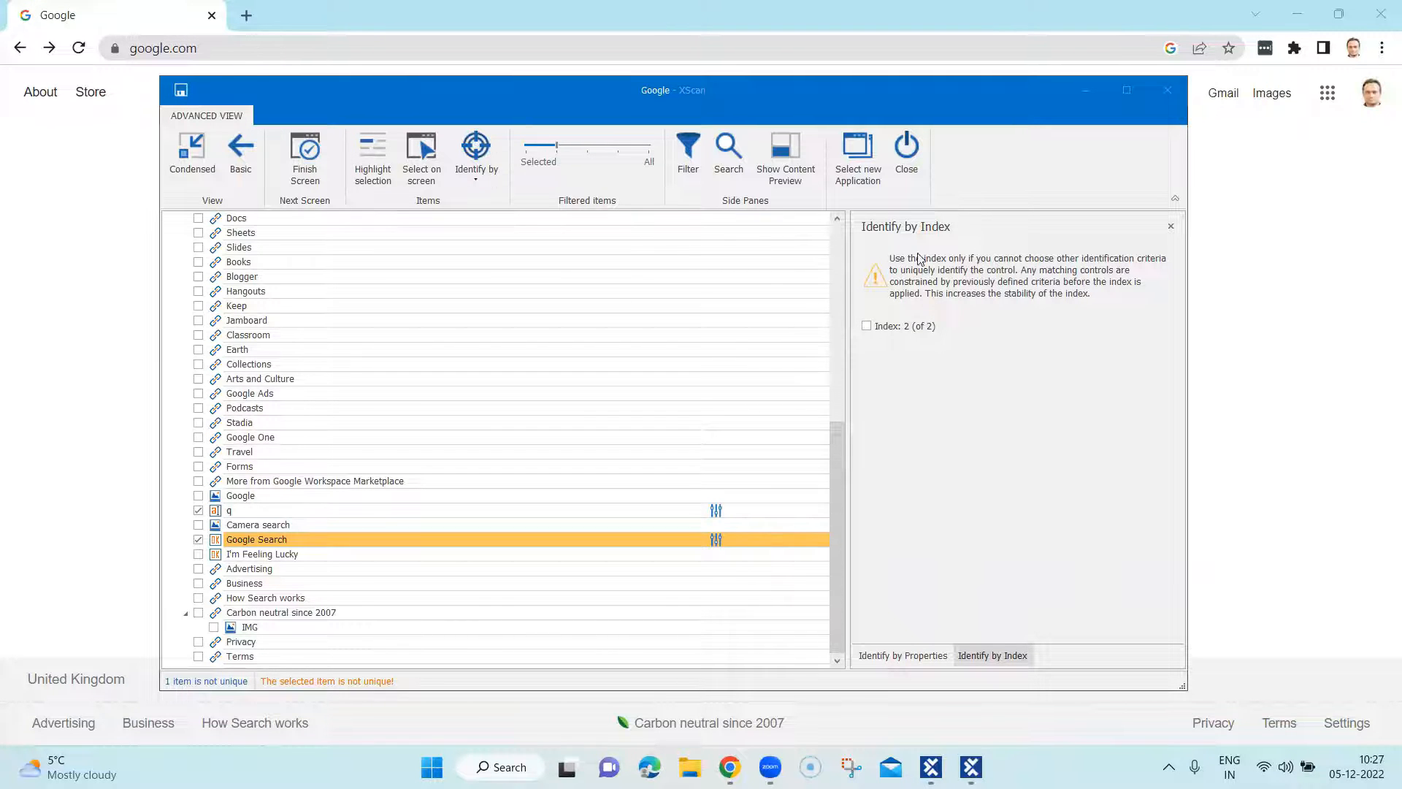
{"action": "mouse_move", "coordinate": [909, 269]}
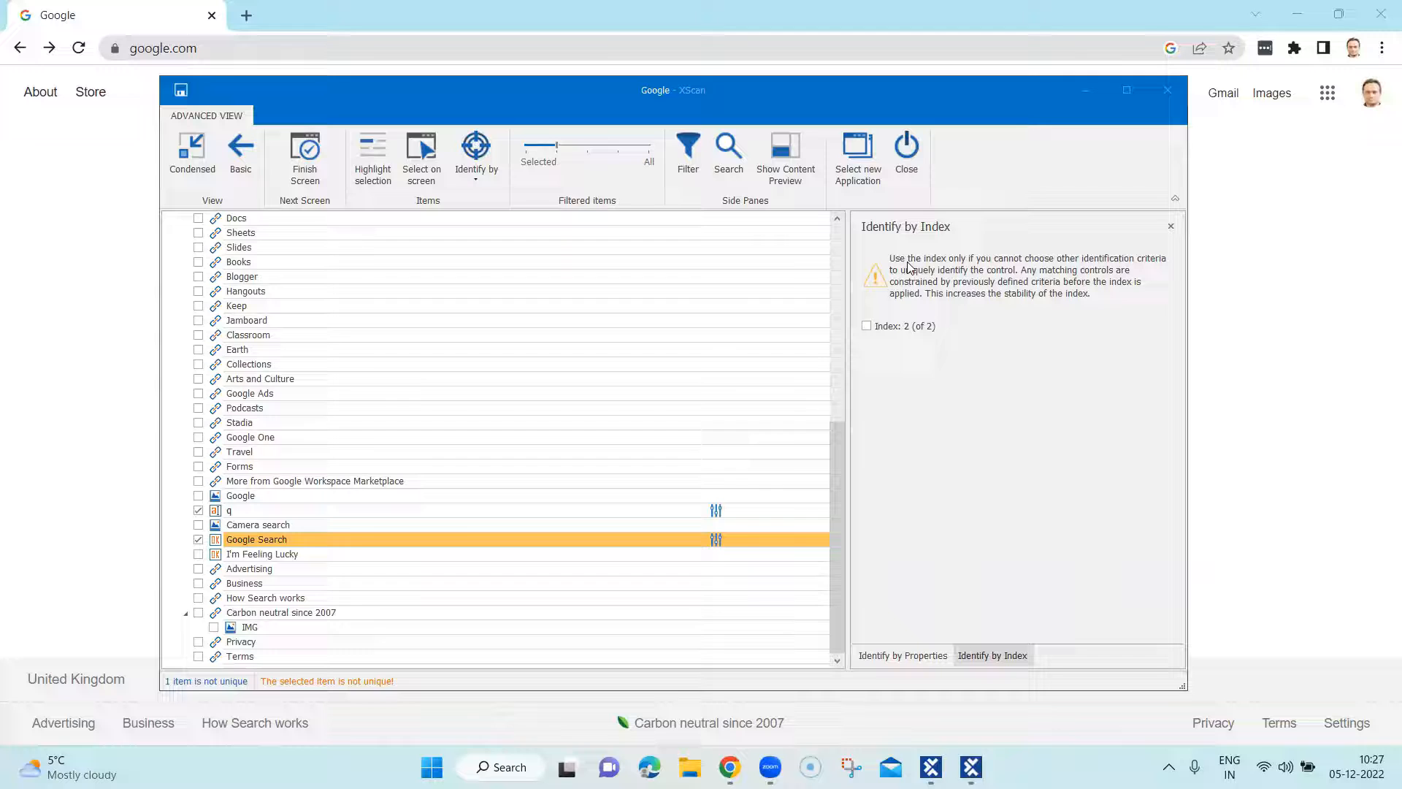
{"action": "mouse_move", "coordinate": [1008, 310]}
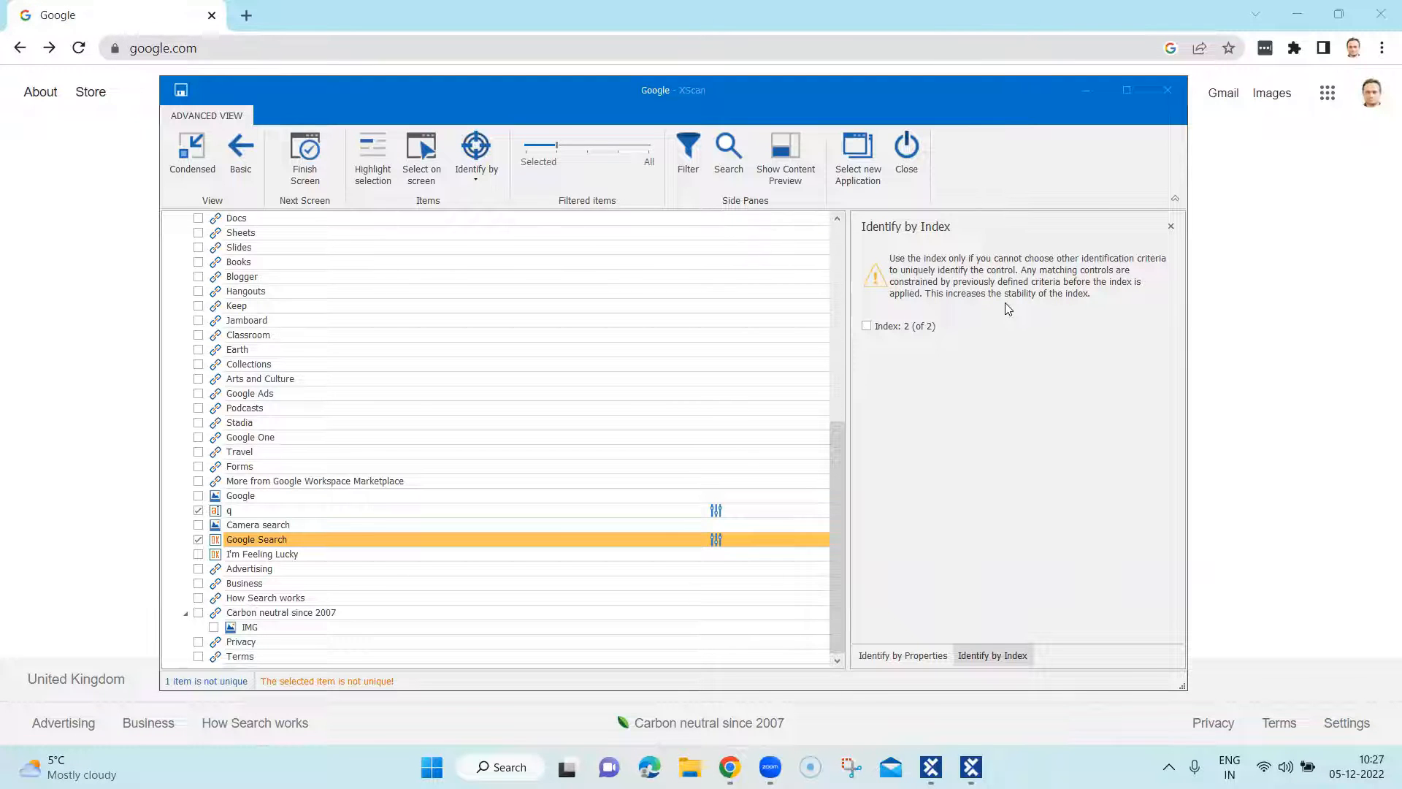
{"action": "mouse_move", "coordinate": [1047, 368]}
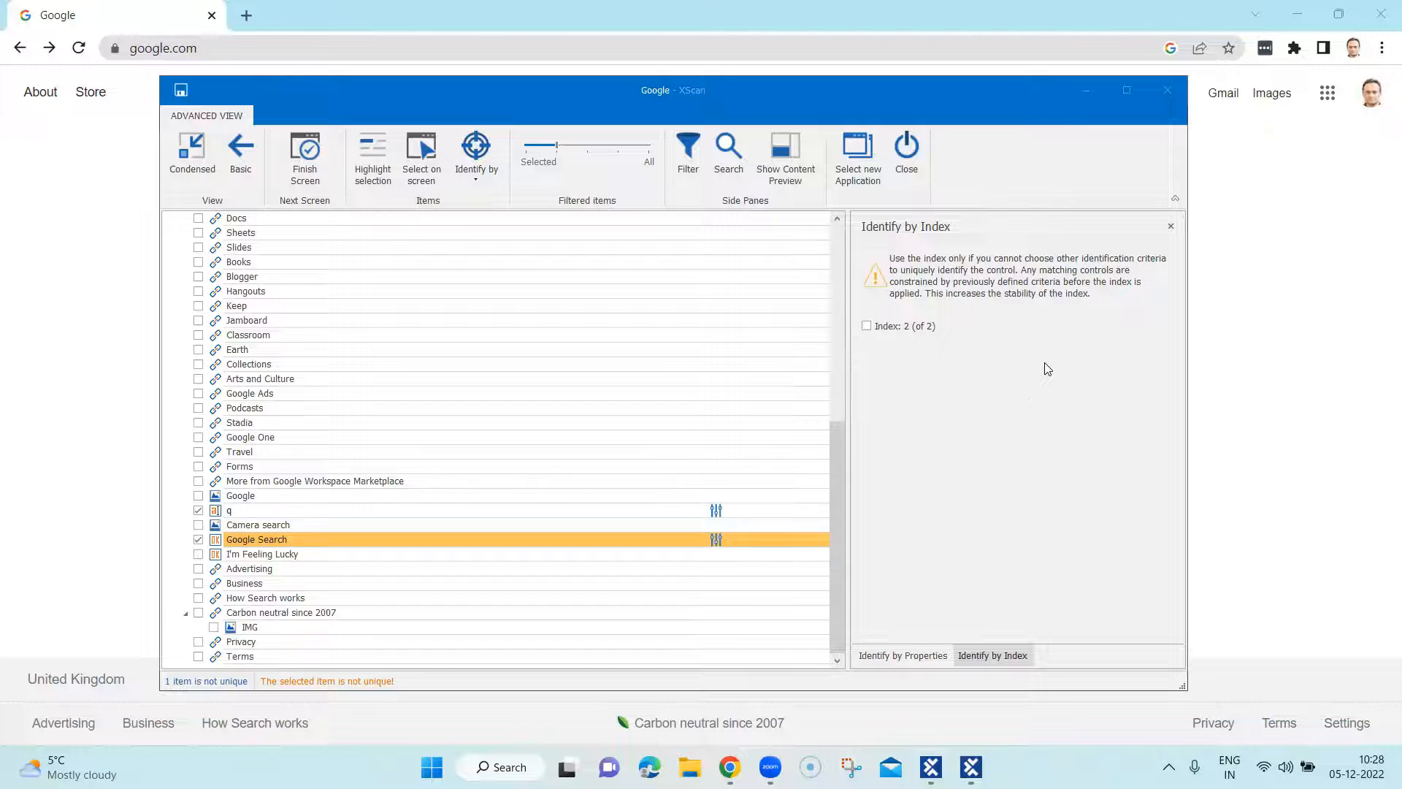
{"action": "mouse_move", "coordinate": [1017, 289]}
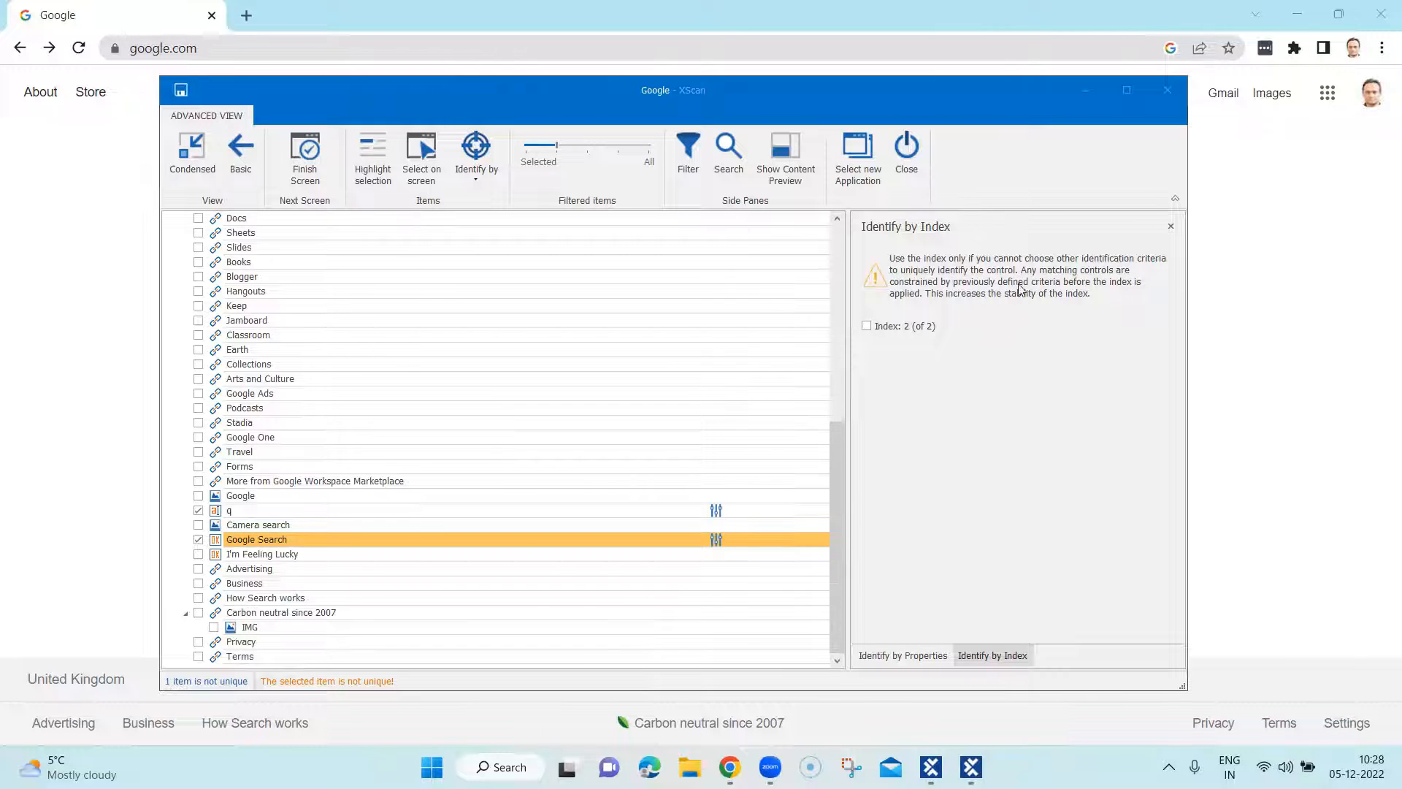
{"action": "mouse_move", "coordinate": [950, 309]}
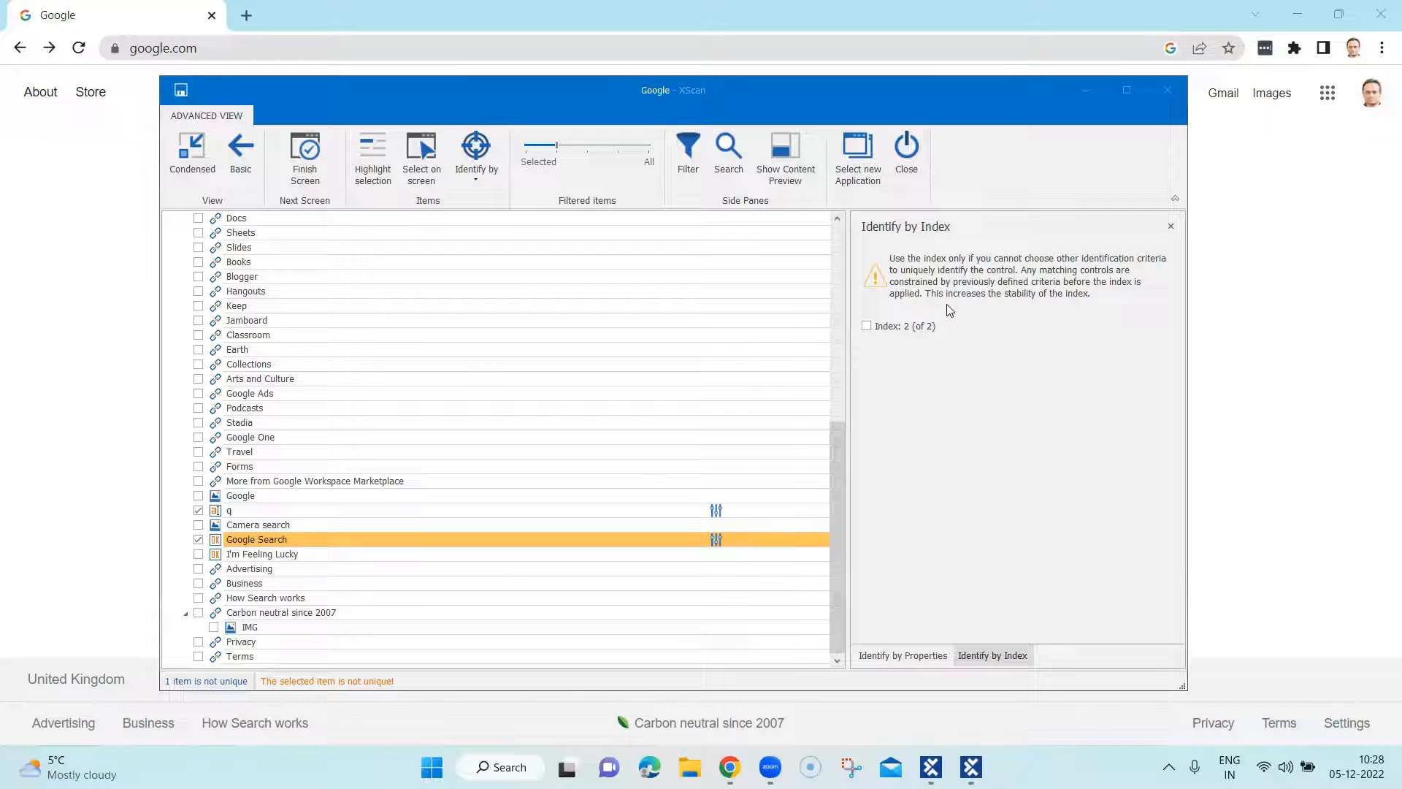
{"action": "mouse_move", "coordinate": [1098, 294]}
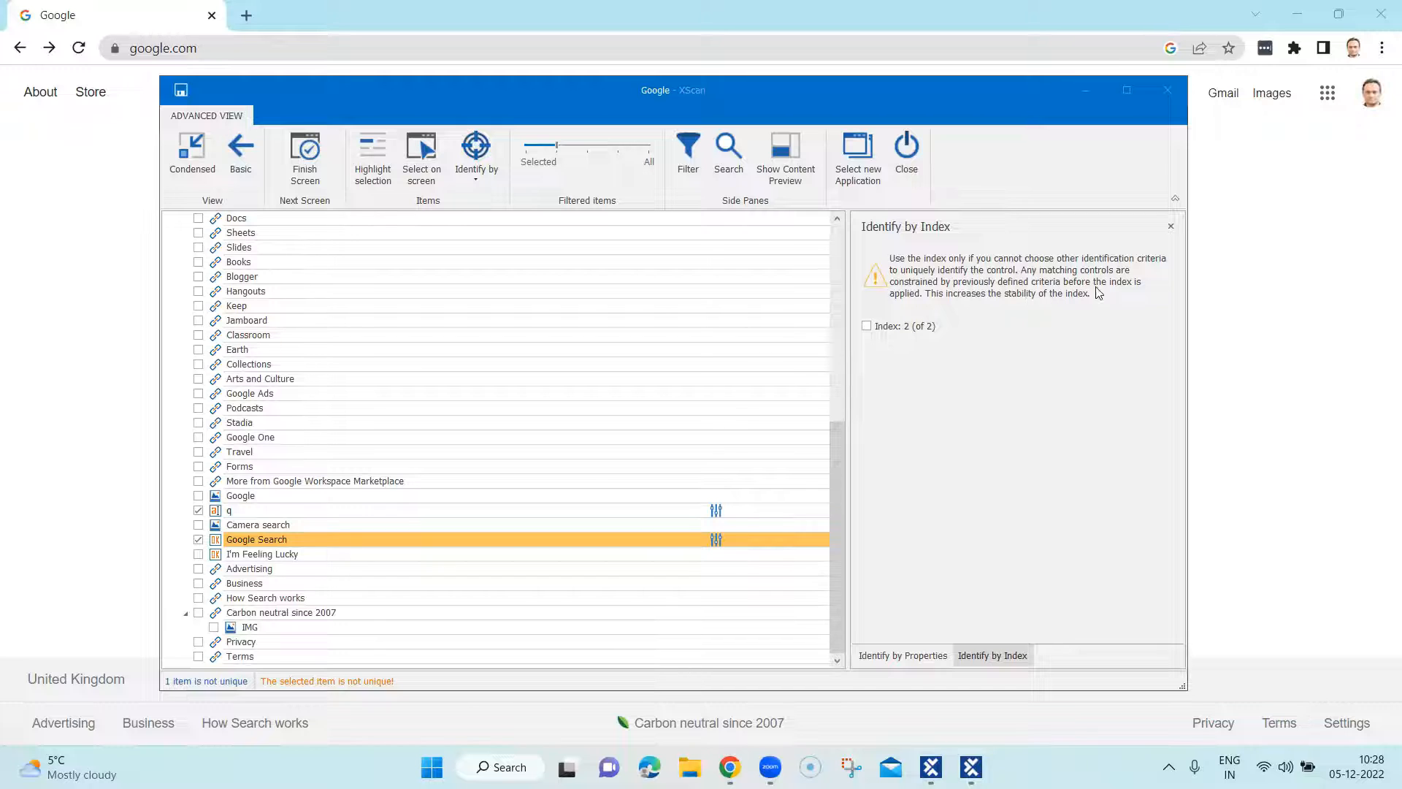
{"action": "mouse_move", "coordinate": [975, 282]}
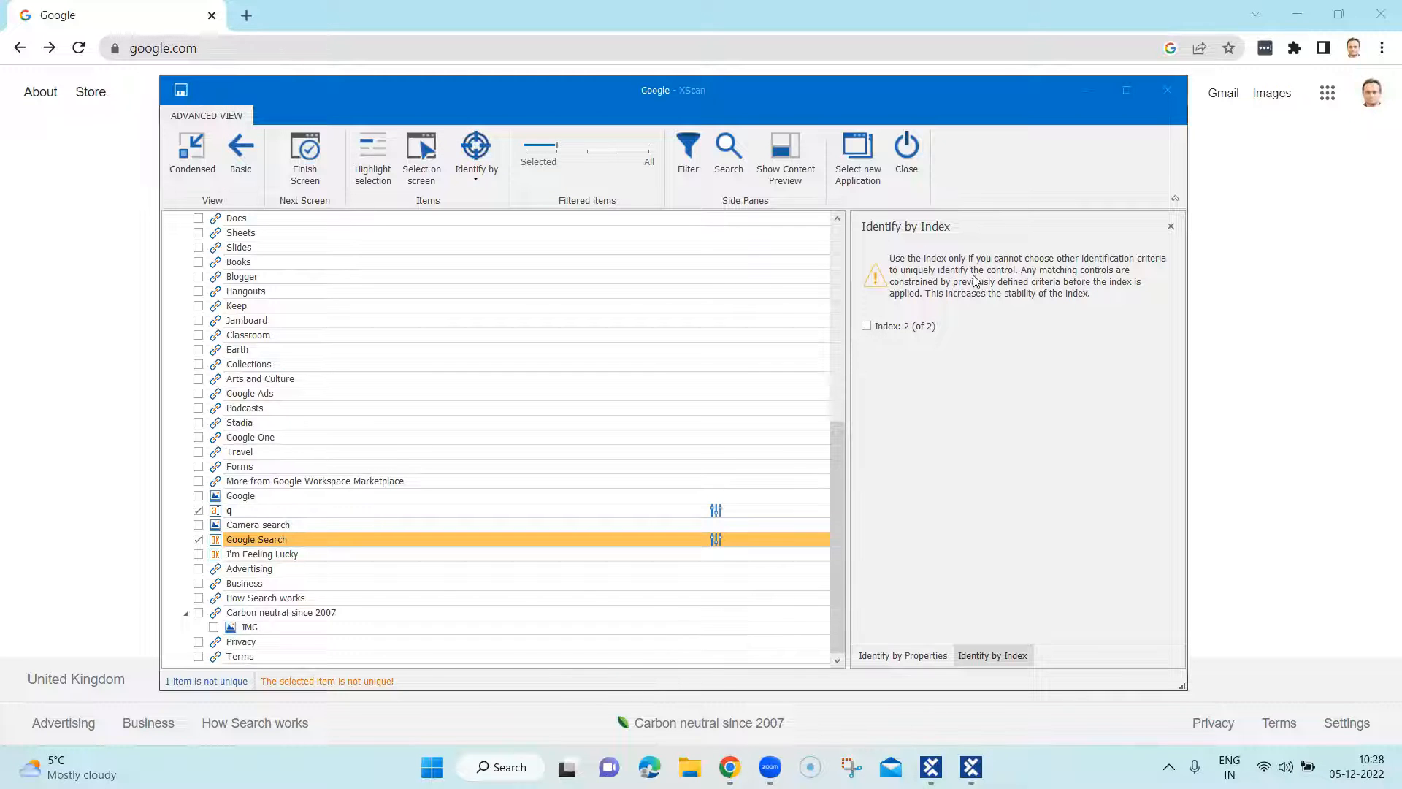
{"action": "mouse_move", "coordinate": [968, 447]}
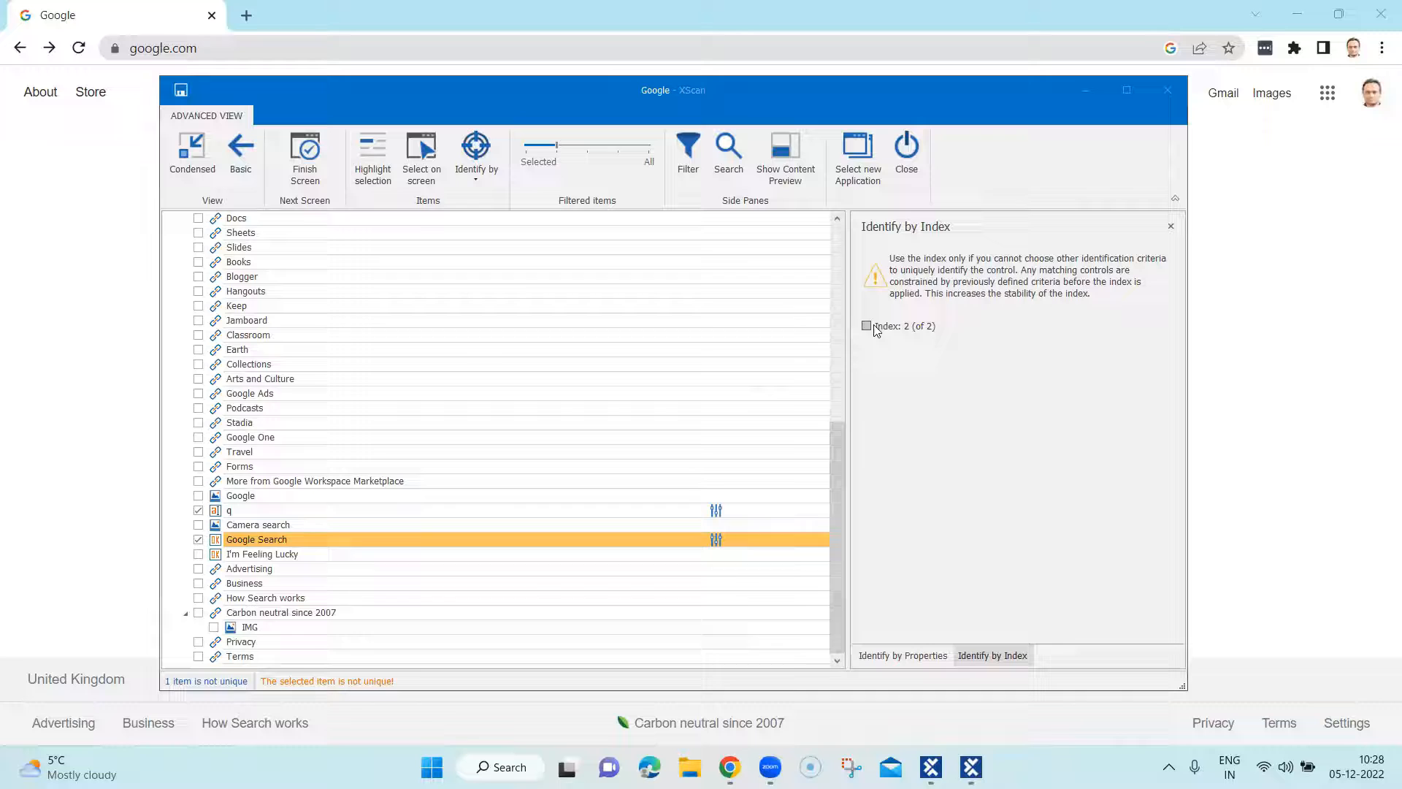
{"action": "mouse_move", "coordinate": [923, 339]}
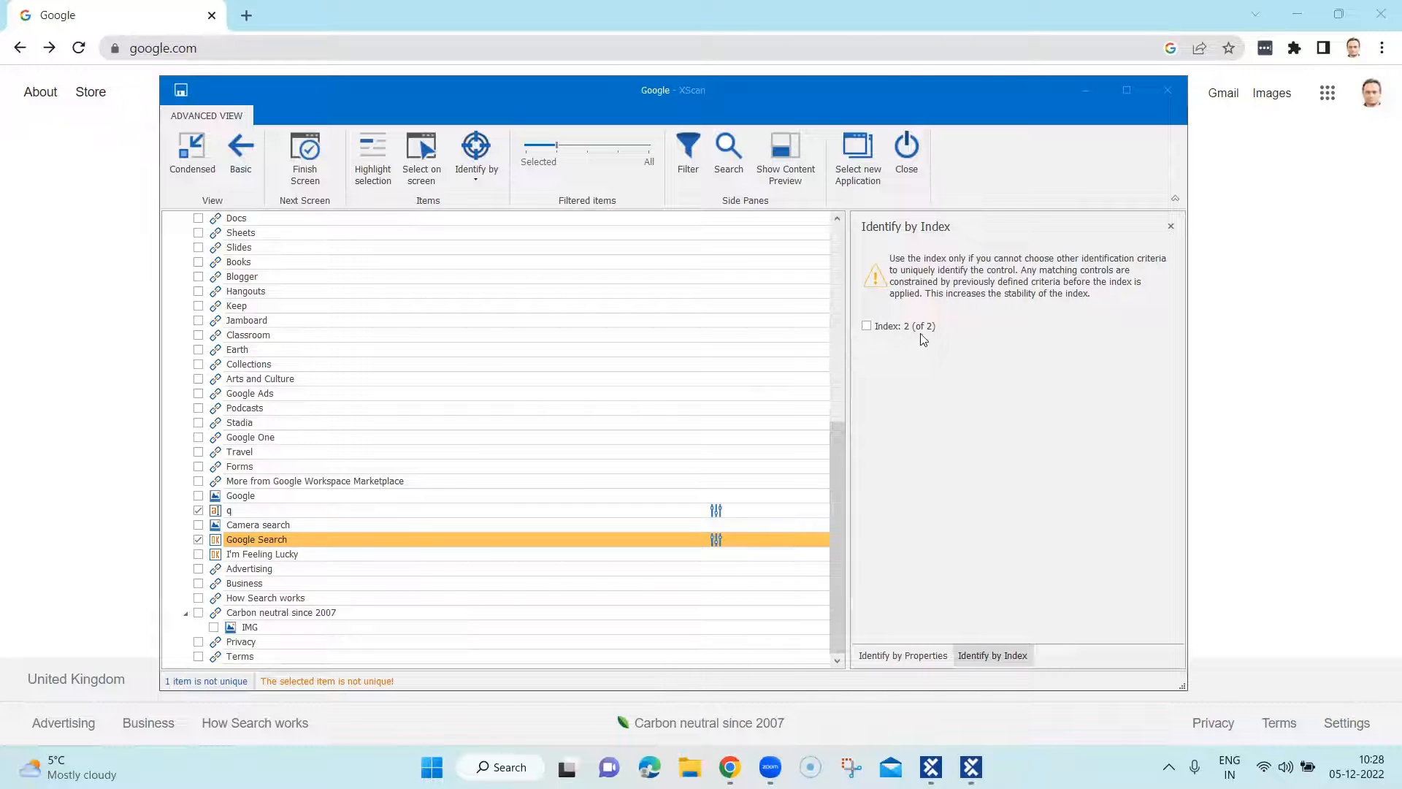
{"action": "mouse_move", "coordinate": [1023, 215]}
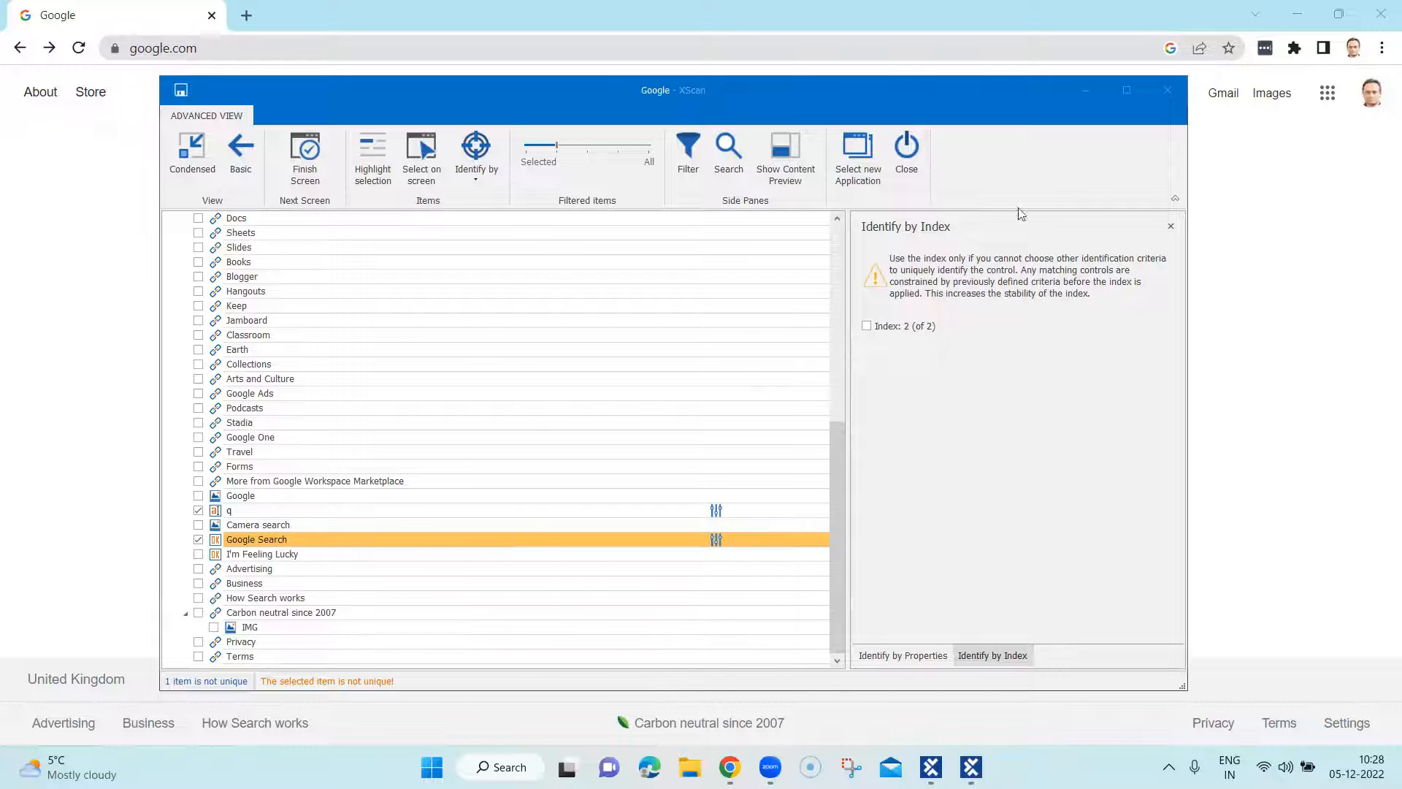
{"action": "mouse_move", "coordinate": [905, 538]}
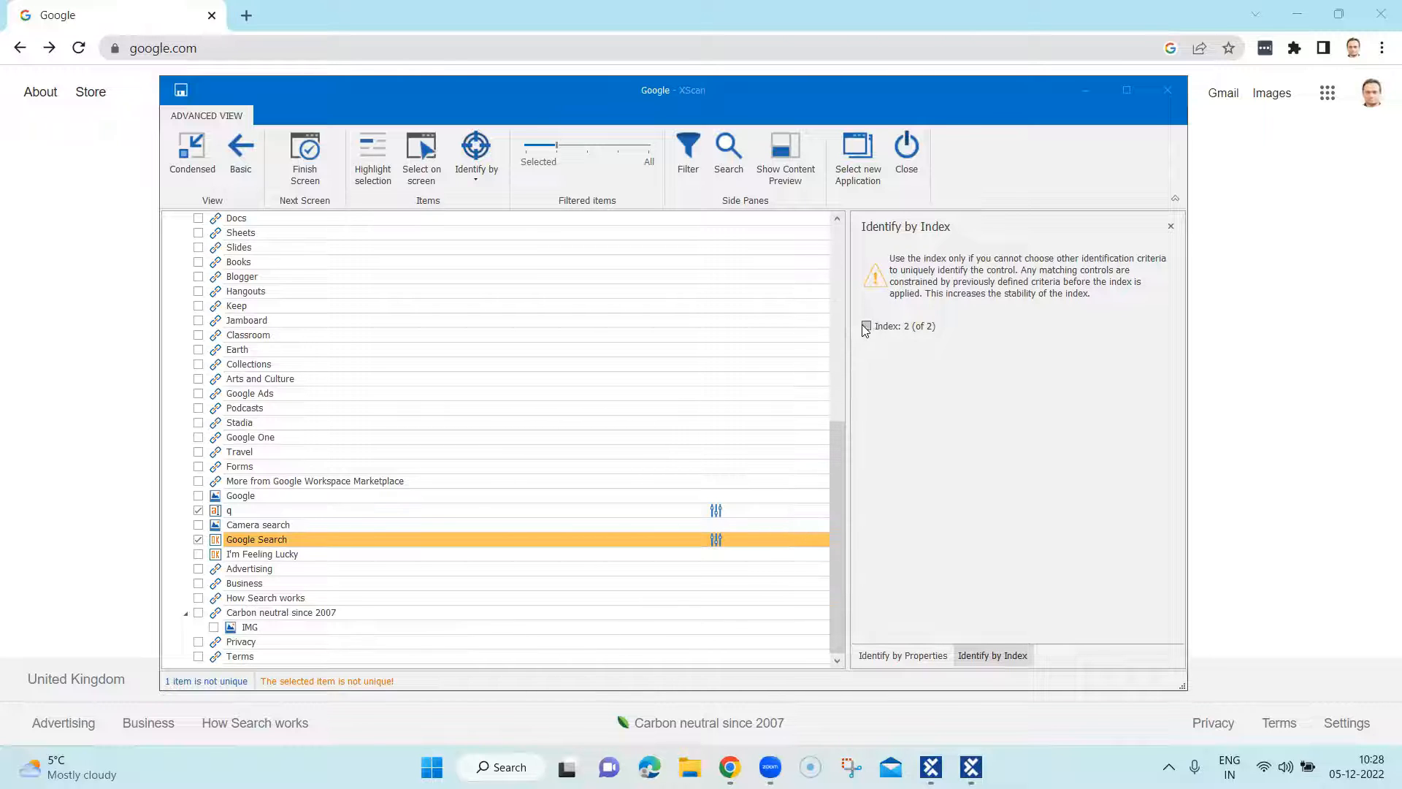
{"action": "left_click", "coordinate": [865, 326]}
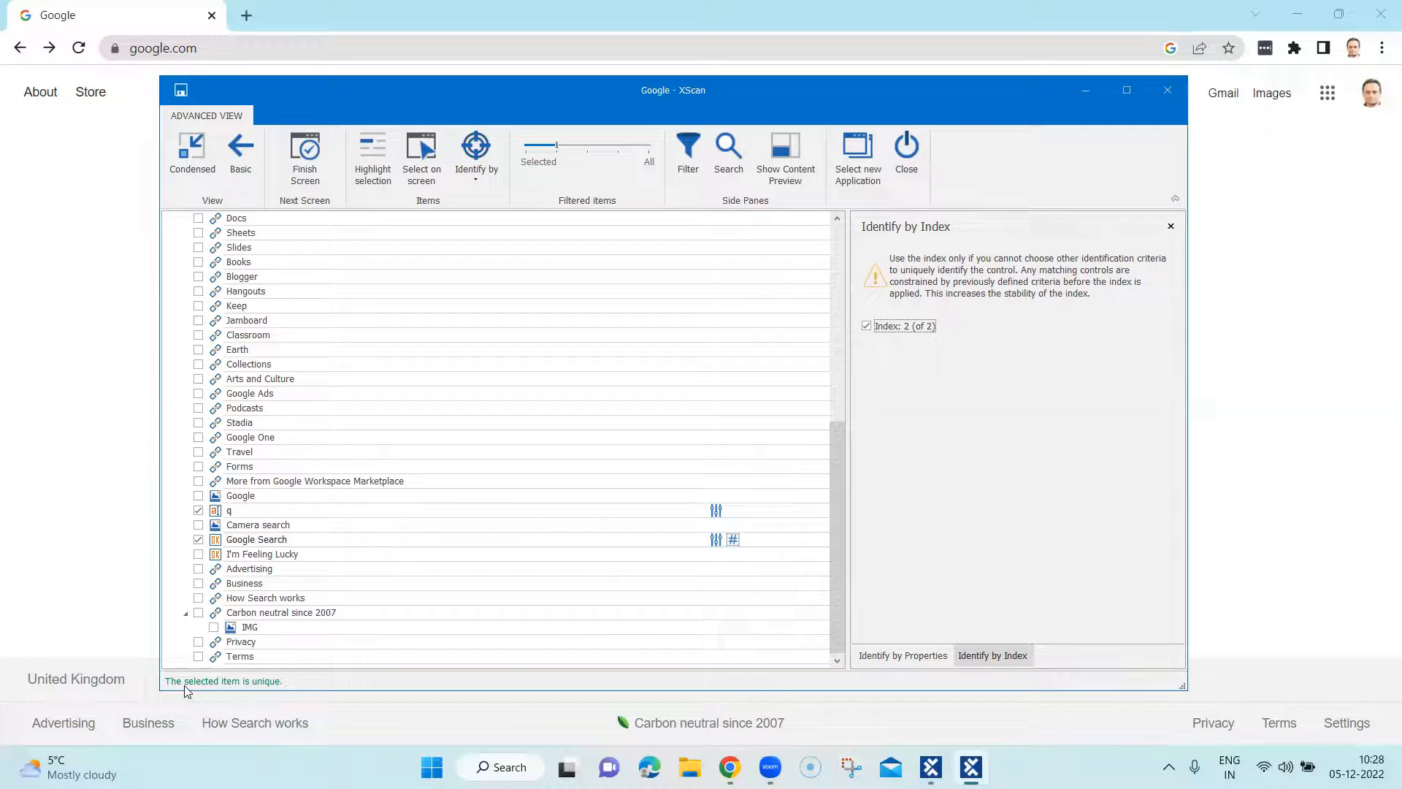
{"action": "mouse_move", "coordinate": [264, 681]}
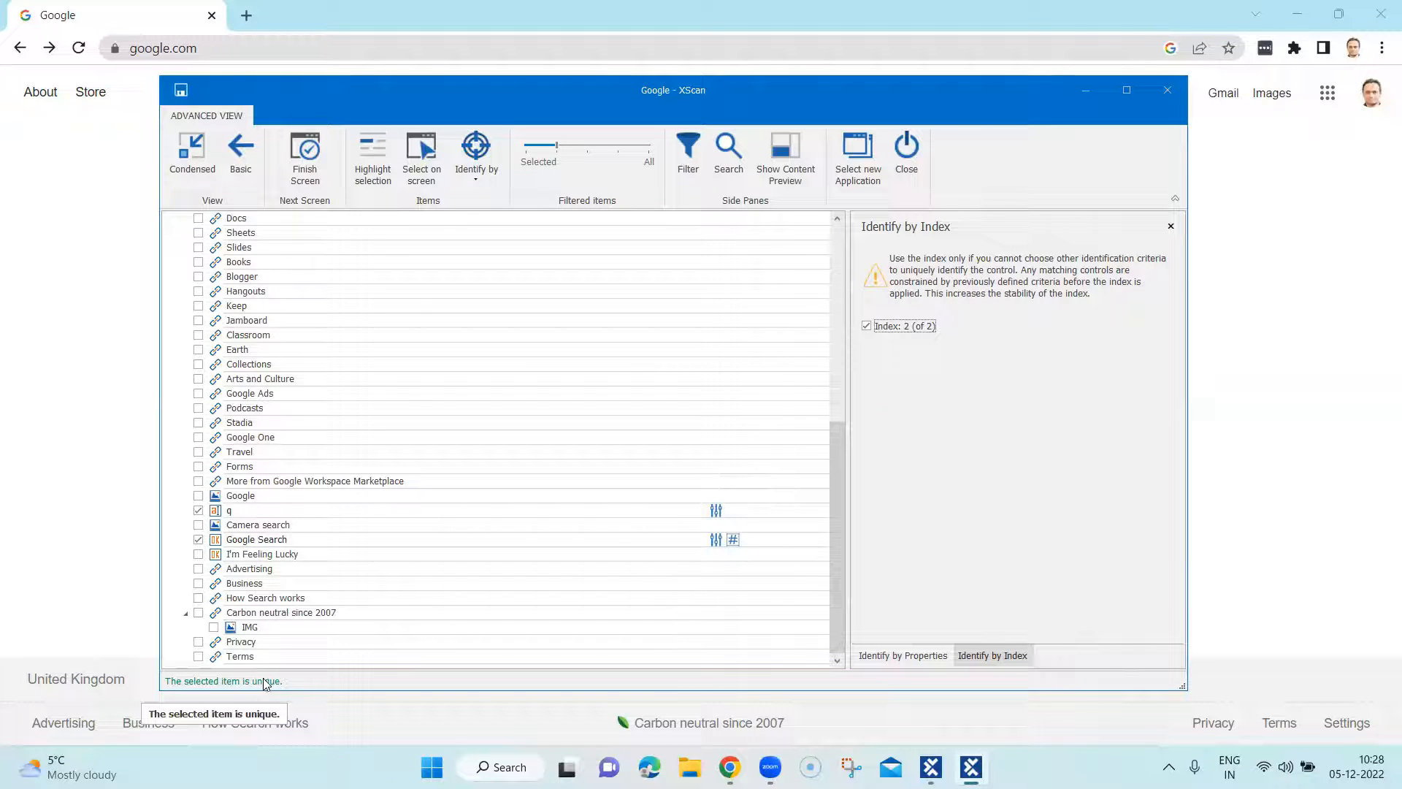
{"action": "mouse_move", "coordinate": [324, 565]}
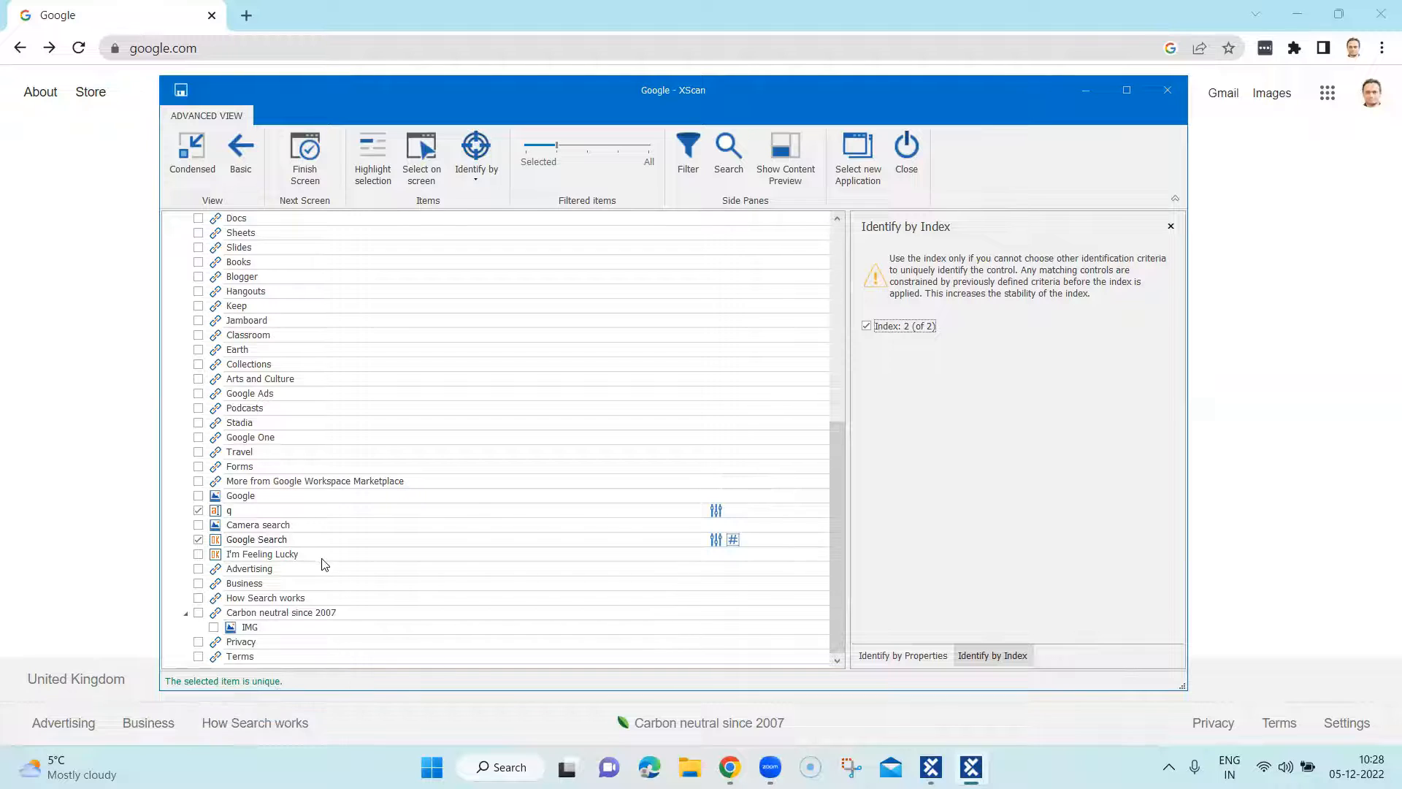
{"action": "mouse_move", "coordinate": [678, 549]}
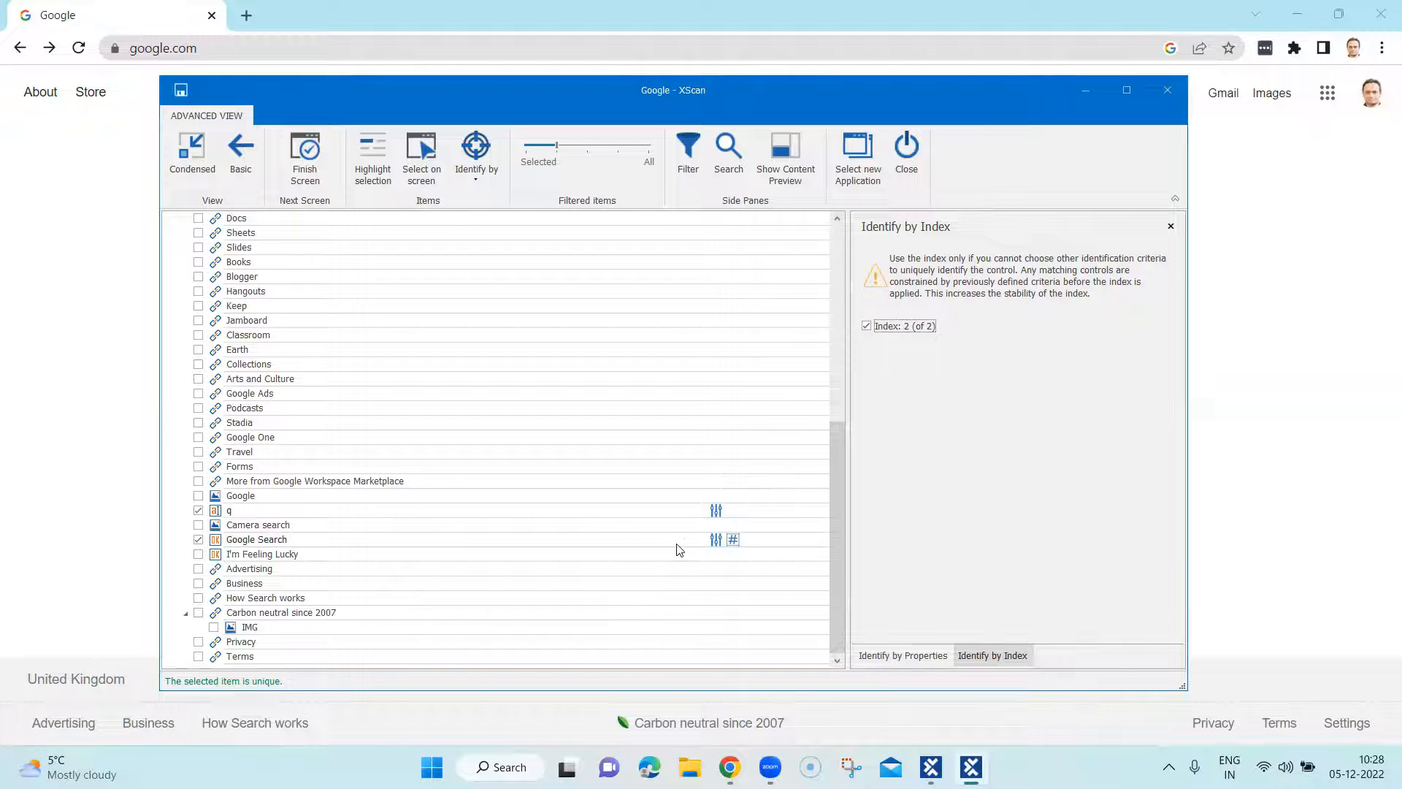
{"action": "mouse_move", "coordinate": [734, 539]}
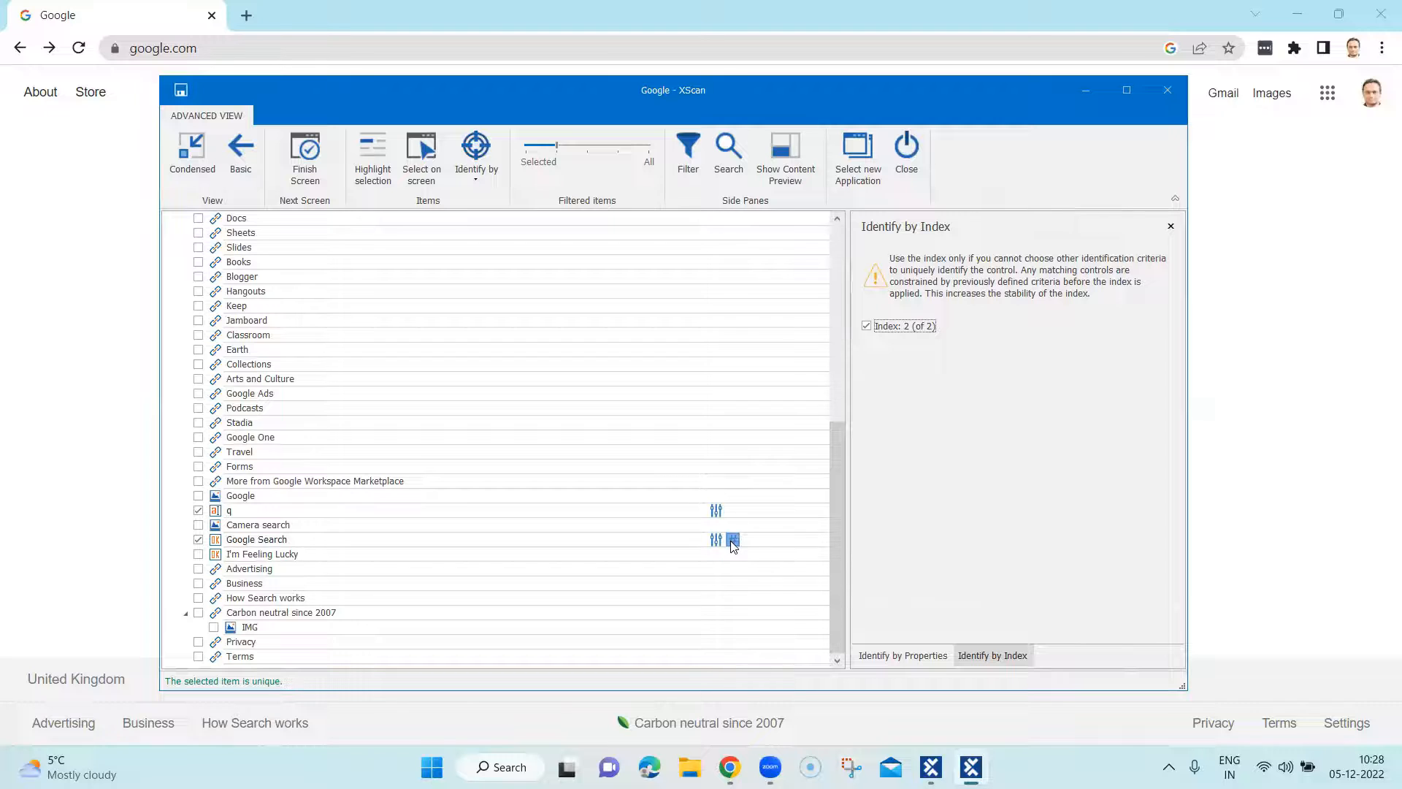
{"action": "mouse_move", "coordinate": [733, 539]}
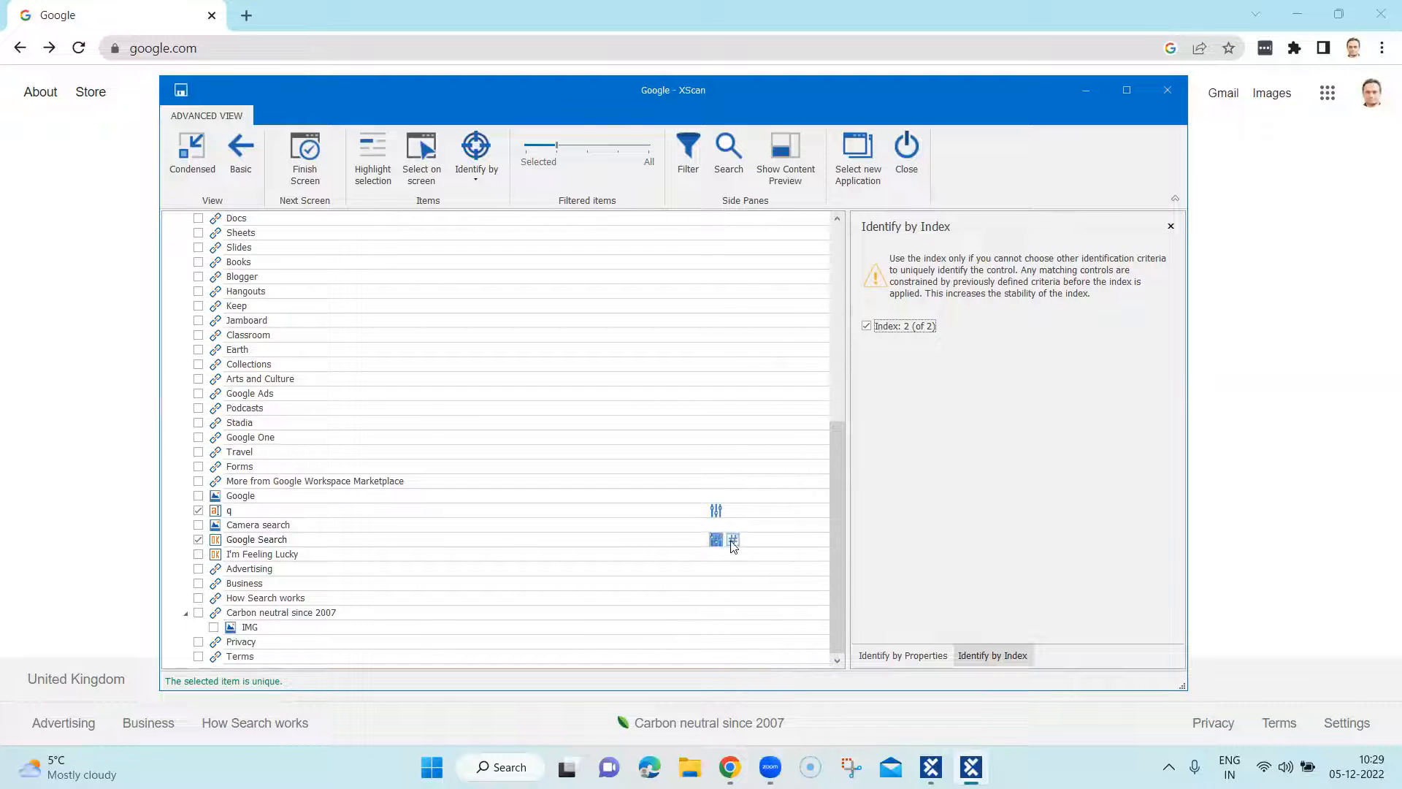
{"action": "mouse_move", "coordinate": [373, 545]}
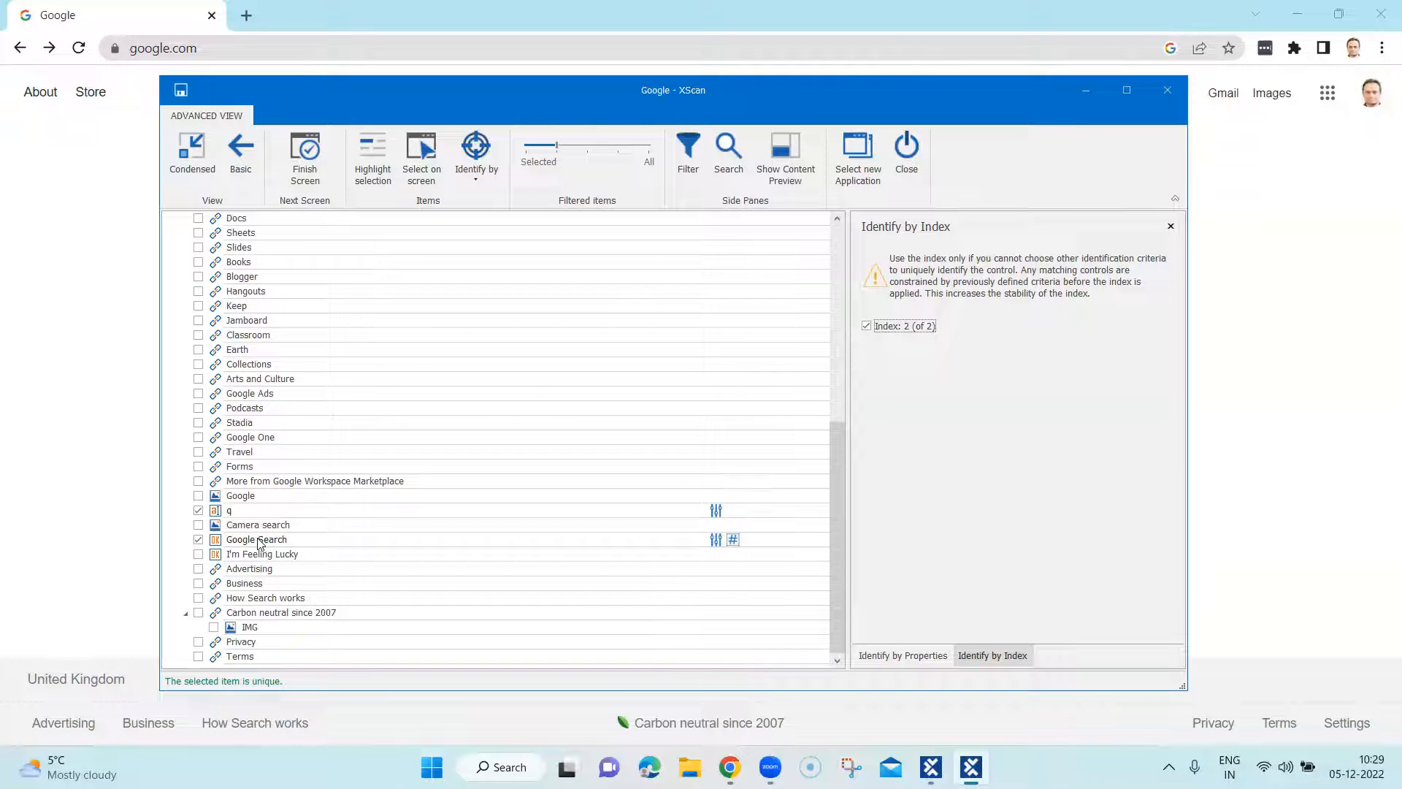
{"action": "mouse_move", "coordinate": [181, 90]}
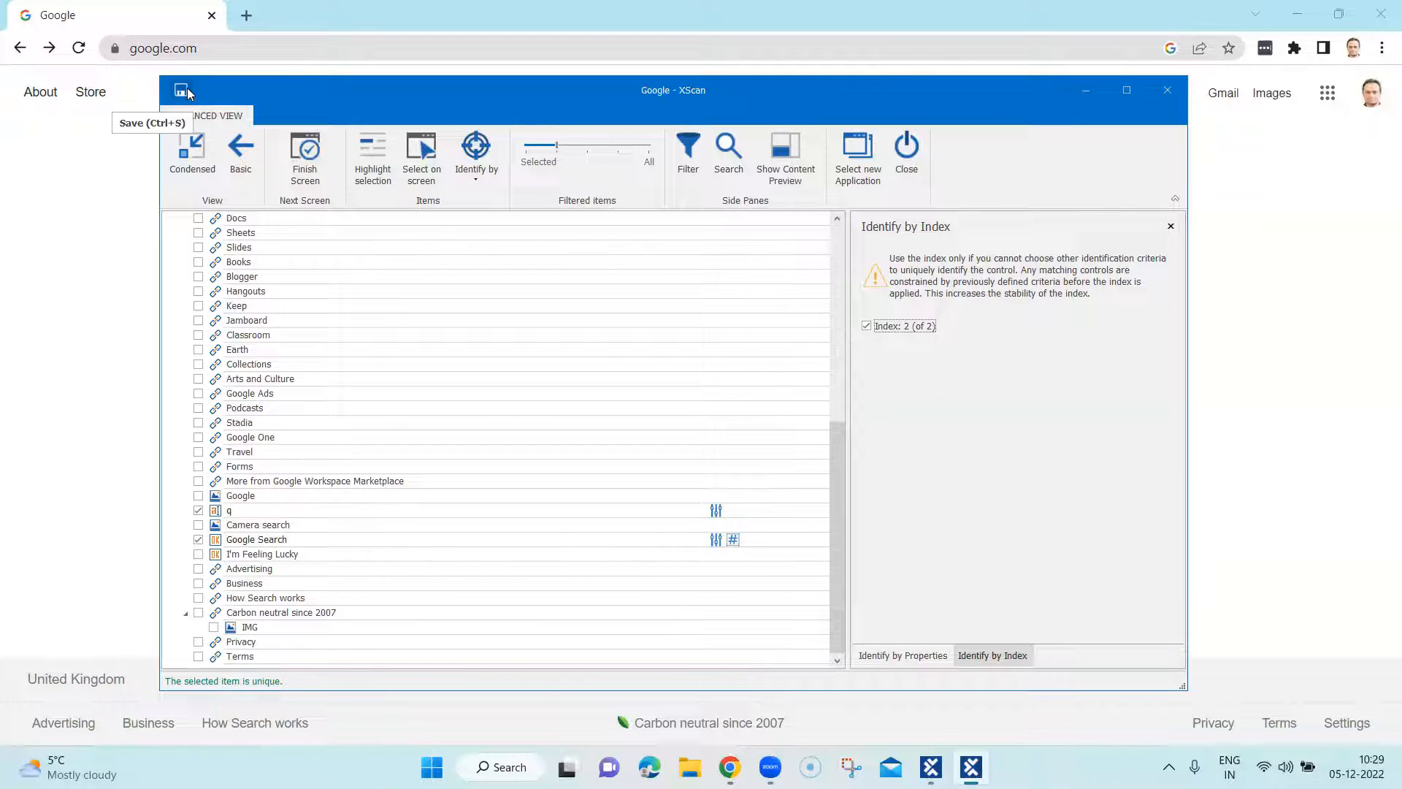
Step: Save the scan and expand the Google module in Tosca Commander to show q and Google Search
{"action": "left_click", "coordinate": [180, 89]}
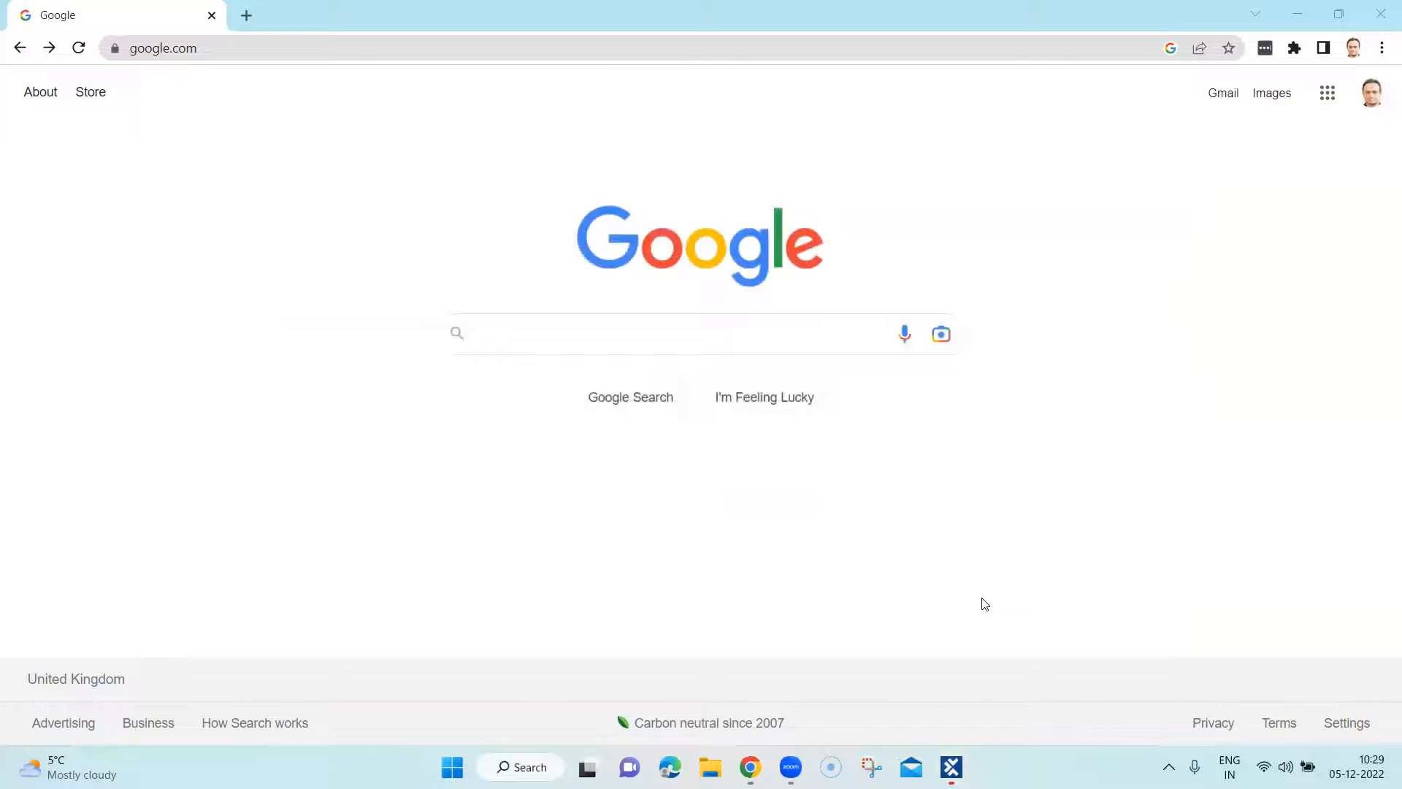
{"action": "left_click", "coordinate": [951, 766]}
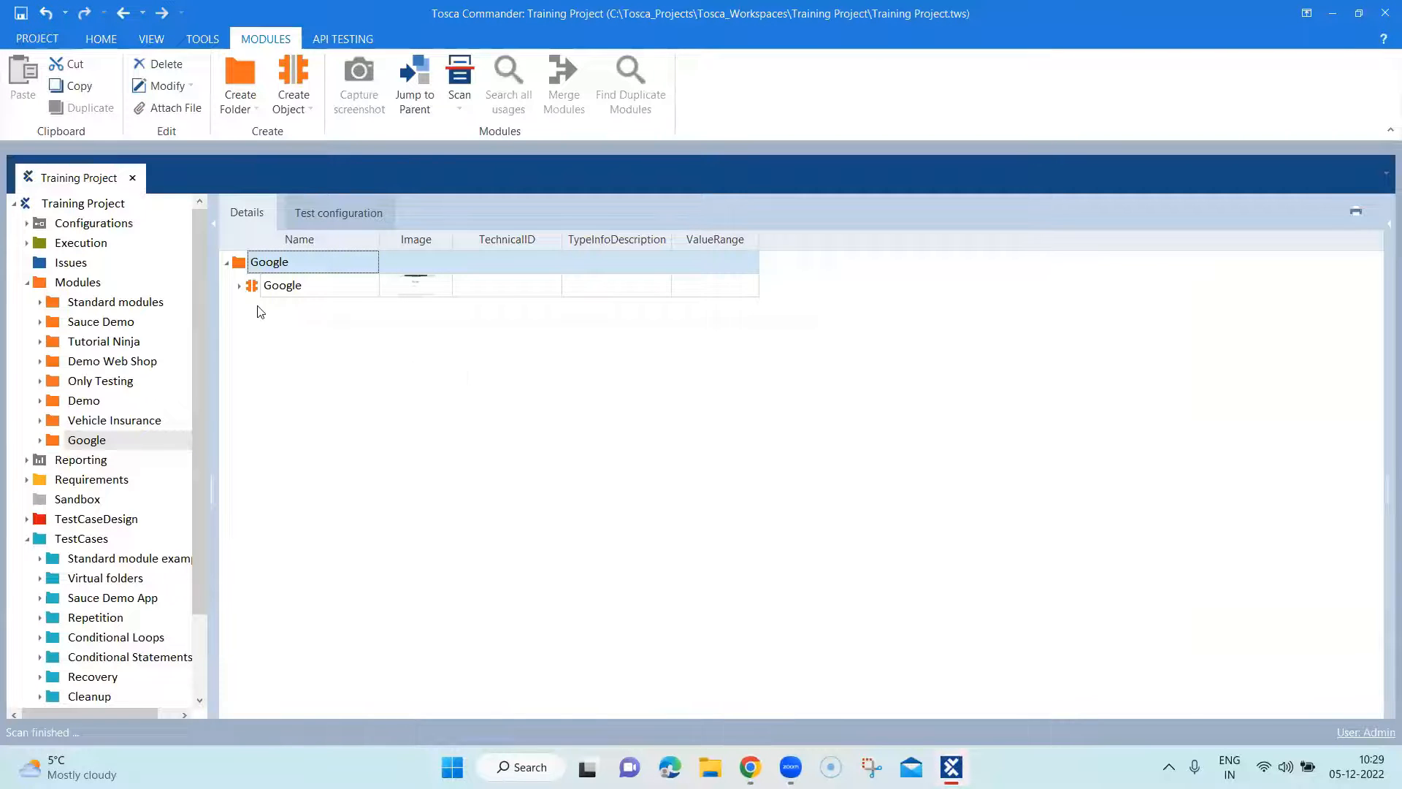
{"action": "left_click", "coordinate": [239, 286]}
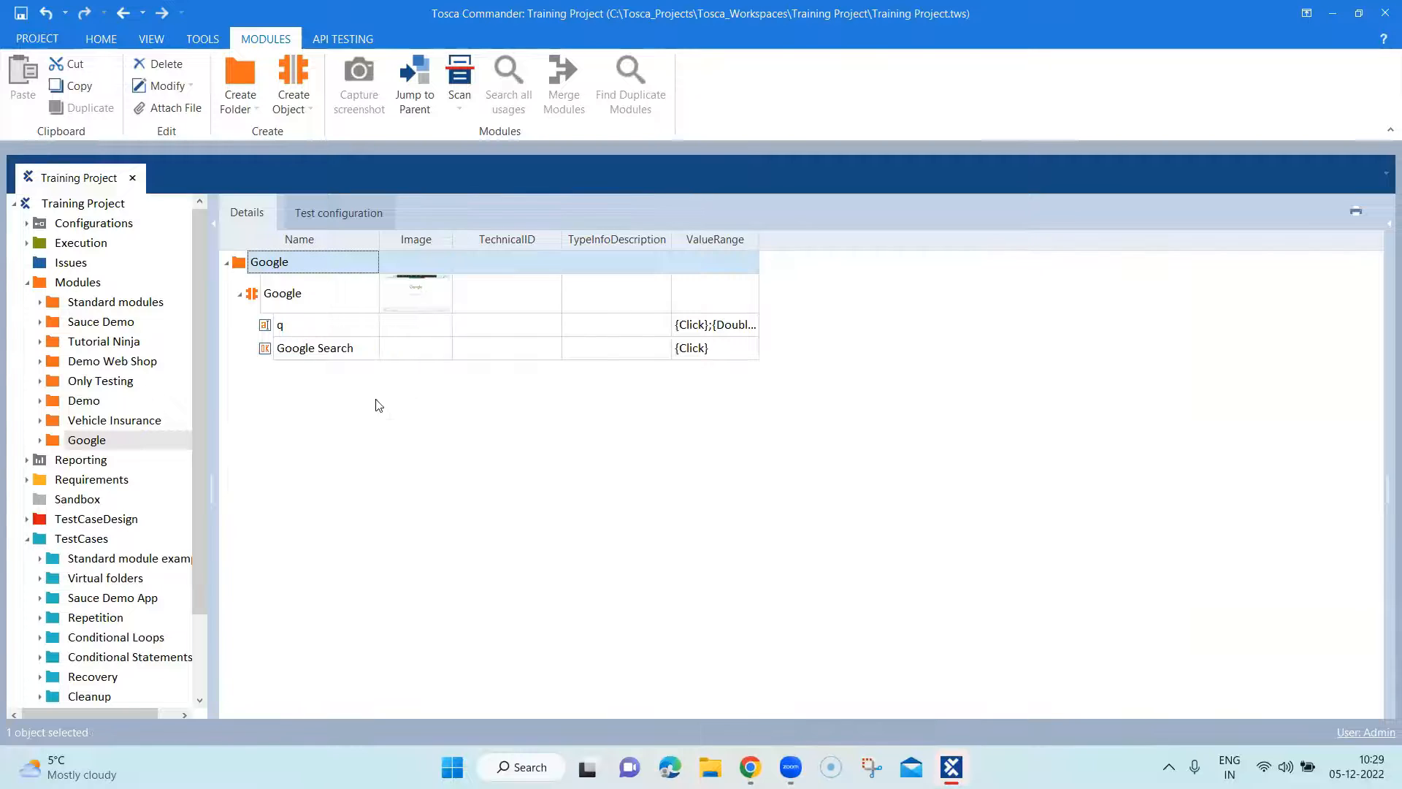
{"action": "mouse_move", "coordinate": [374, 453]}
{"action": "type", "text": "Identify by Image"}
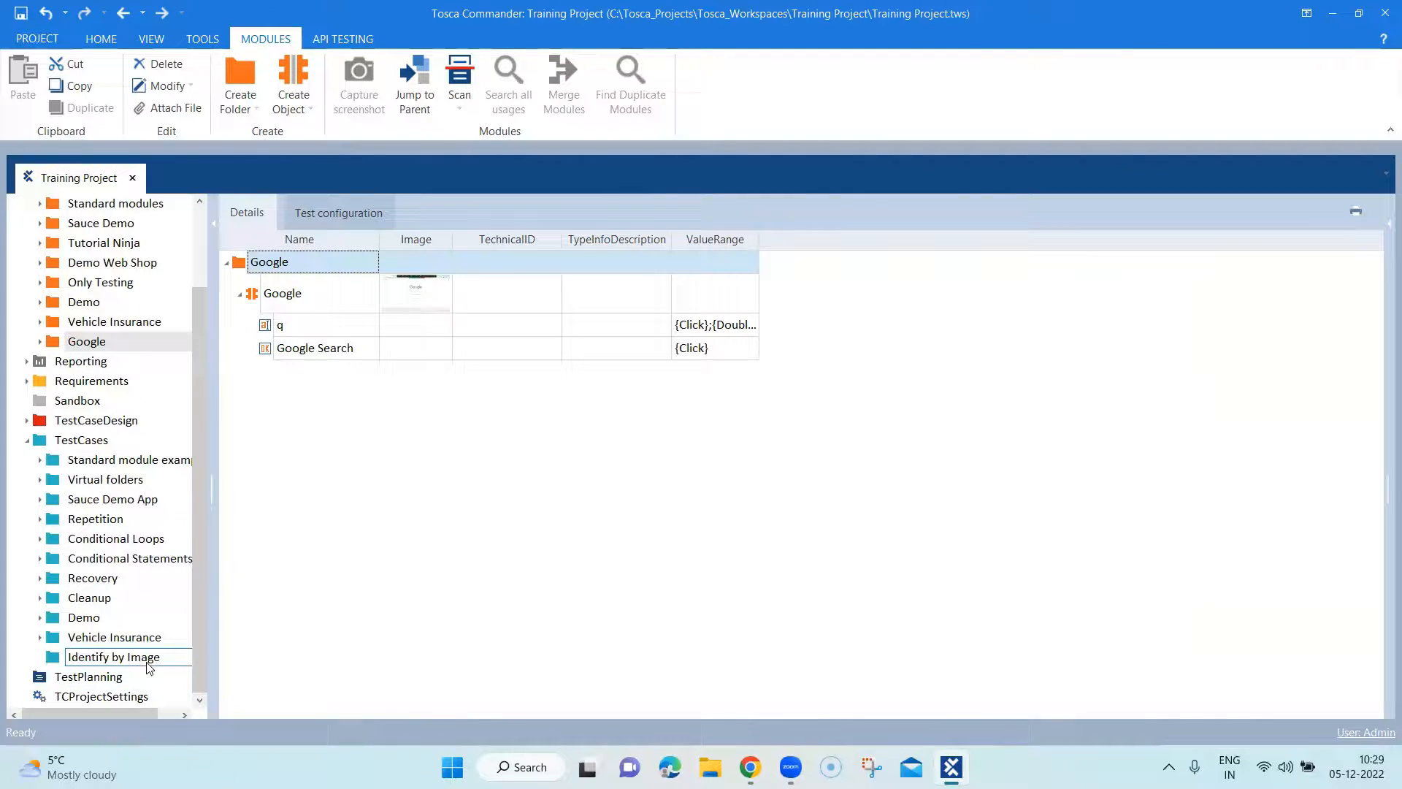
Step: Rename the 'Identify by Image' test case to 'Identify by Index'
{"action": "left_click", "coordinate": [114, 657]}
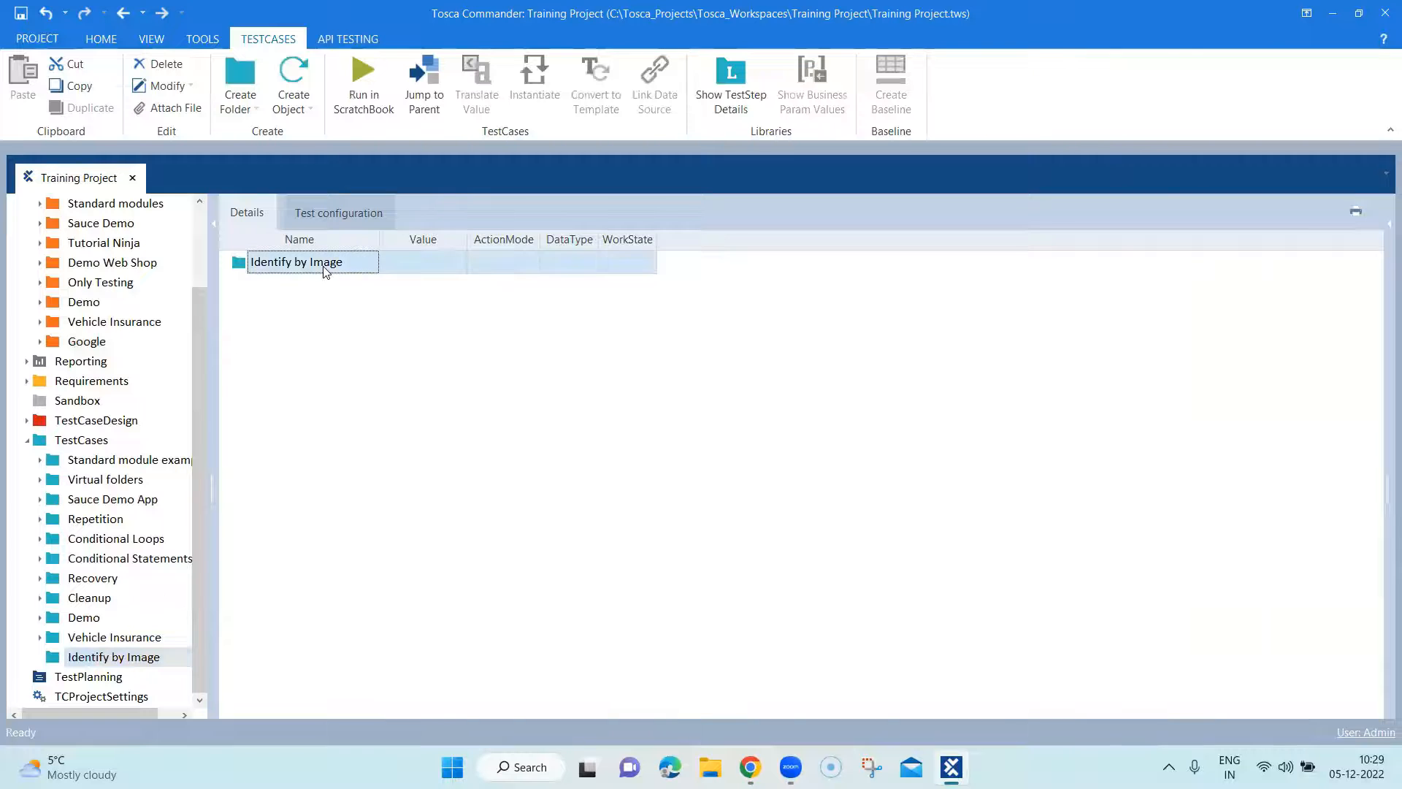
{"action": "double_click", "coordinate": [327, 262]}
{"action": "type", "text": "n"}
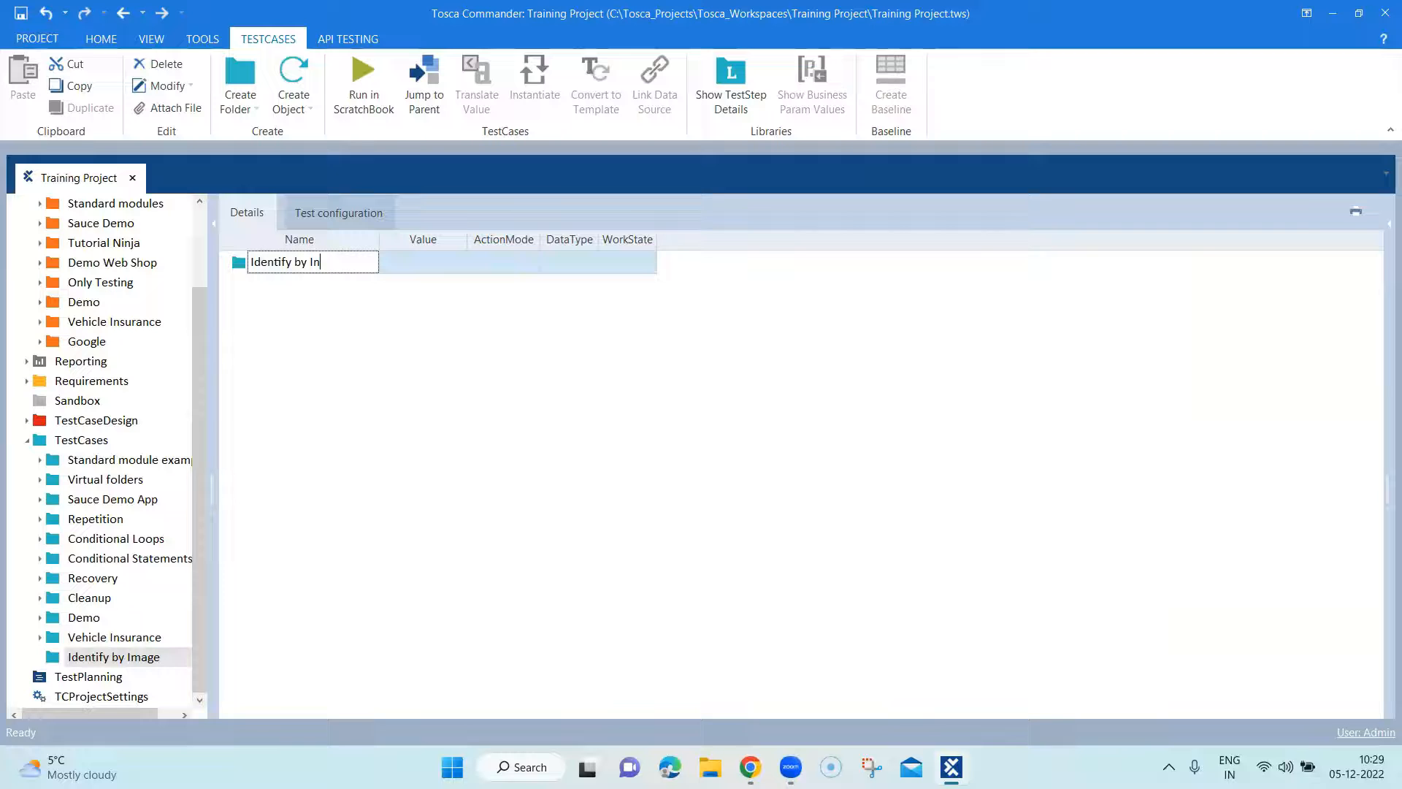
{"action": "type", "text": "dex"}
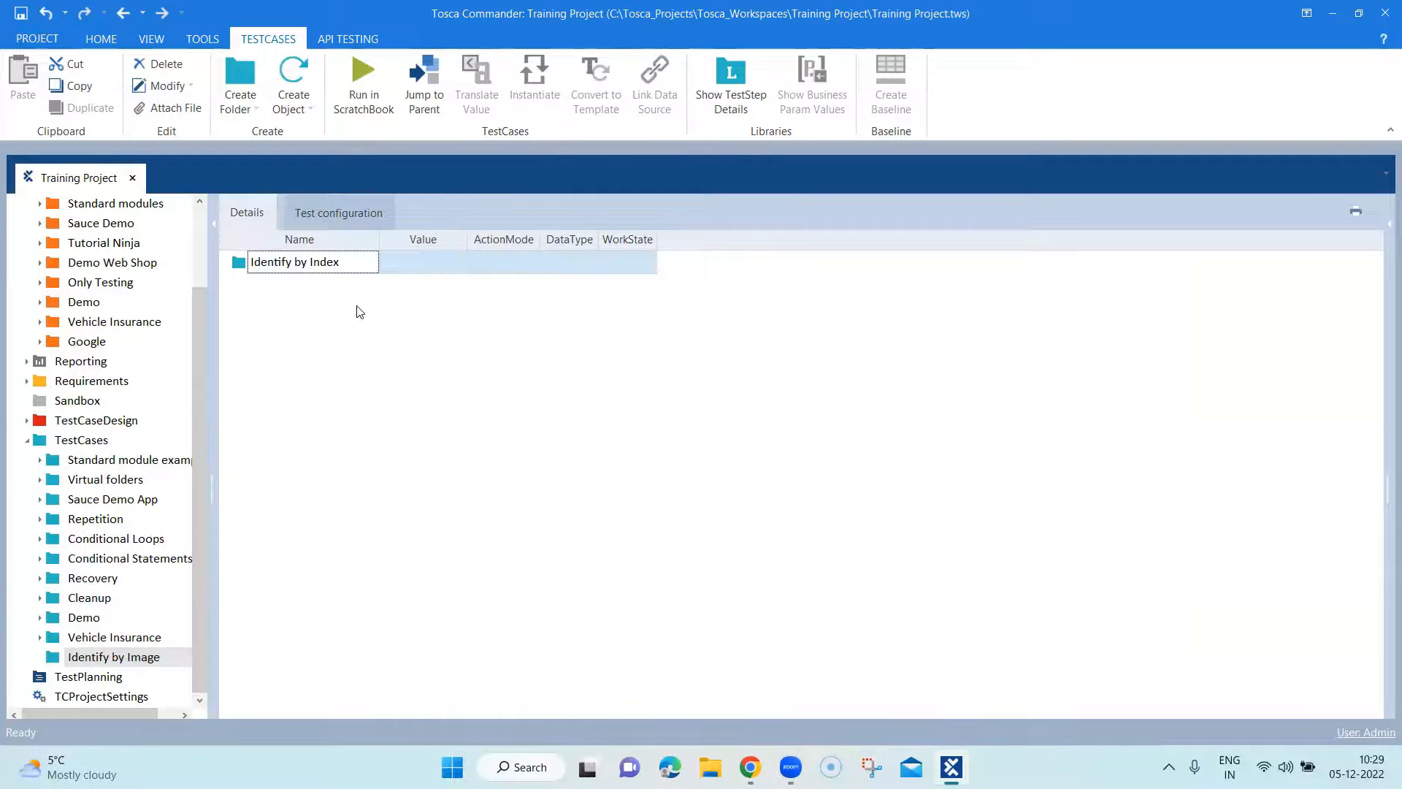
Step: Create a new test step in it named 'Google Search'
{"action": "right_click", "coordinate": [294, 261]}
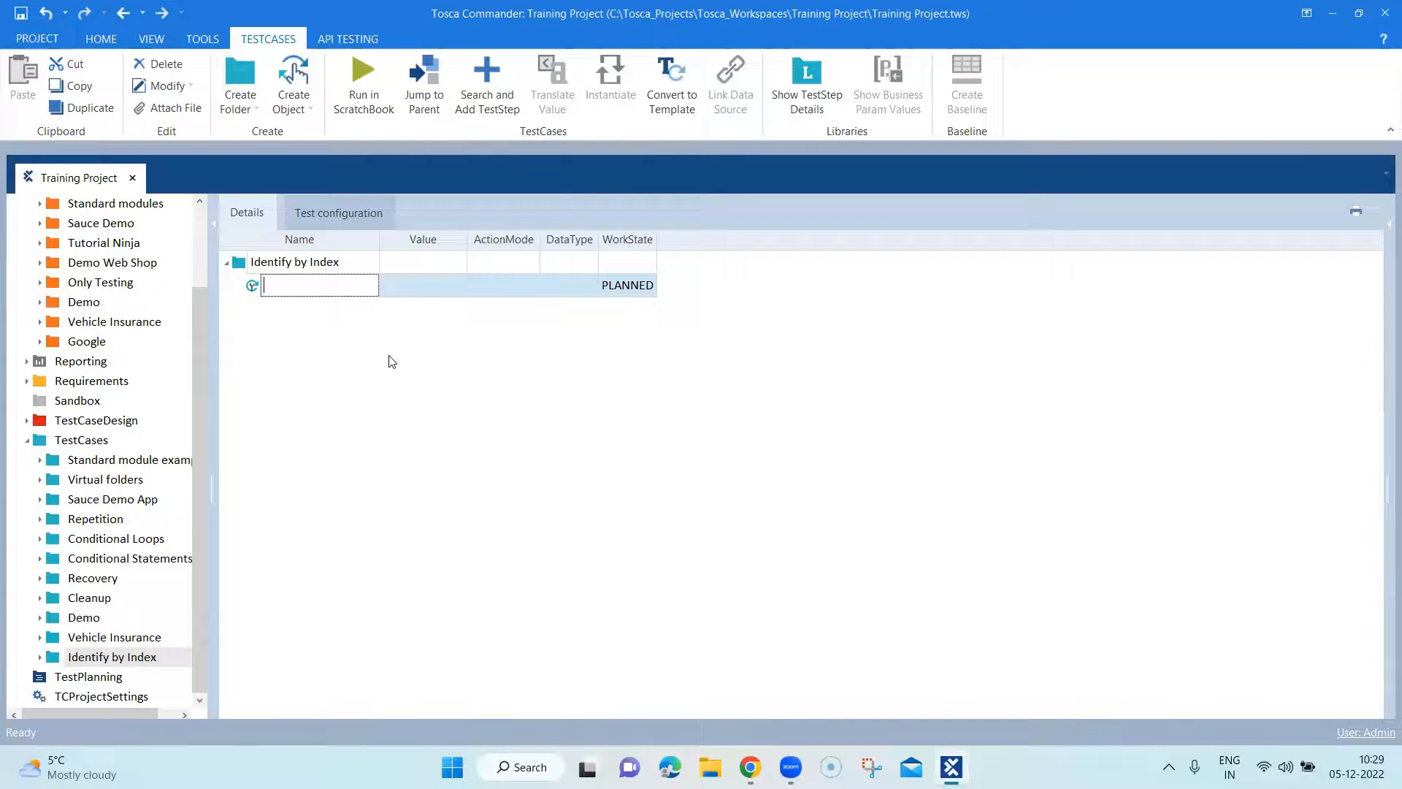
{"action": "type", "text": "Goo"}
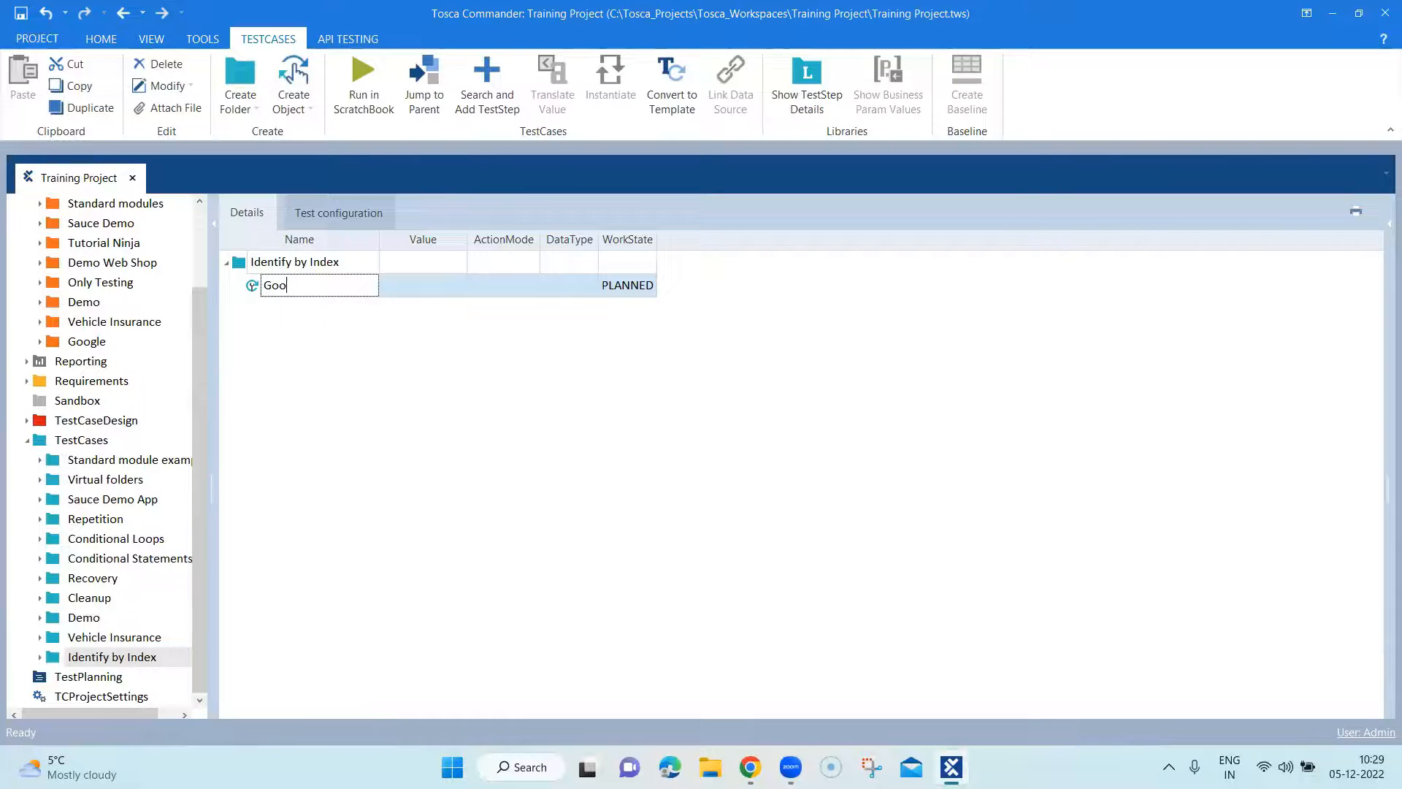
{"action": "type", "text": "gle Search"}
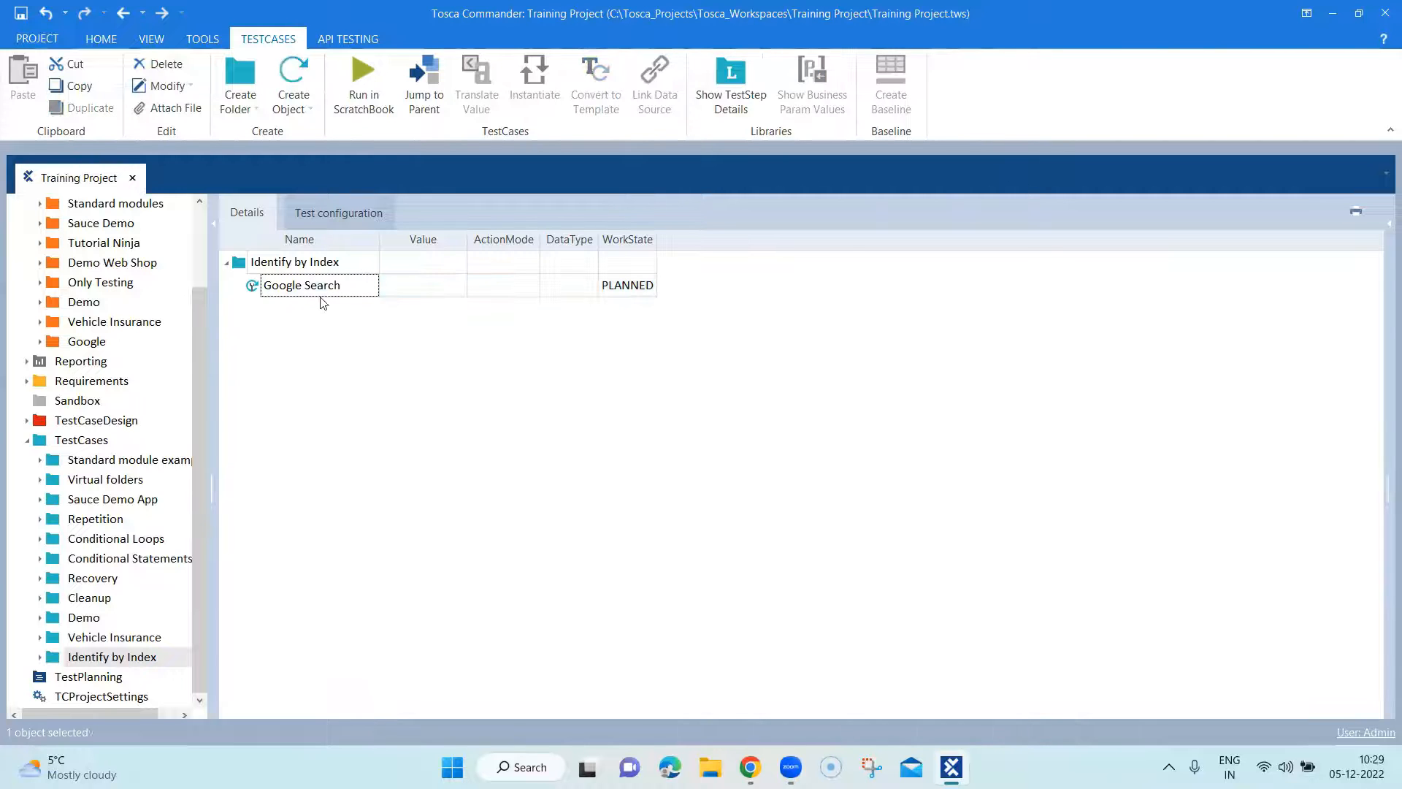
Step: Add the Google module to the step, with q value 'Tosca' and Google Search set to CLICK
{"action": "left_click", "coordinate": [488, 85]}
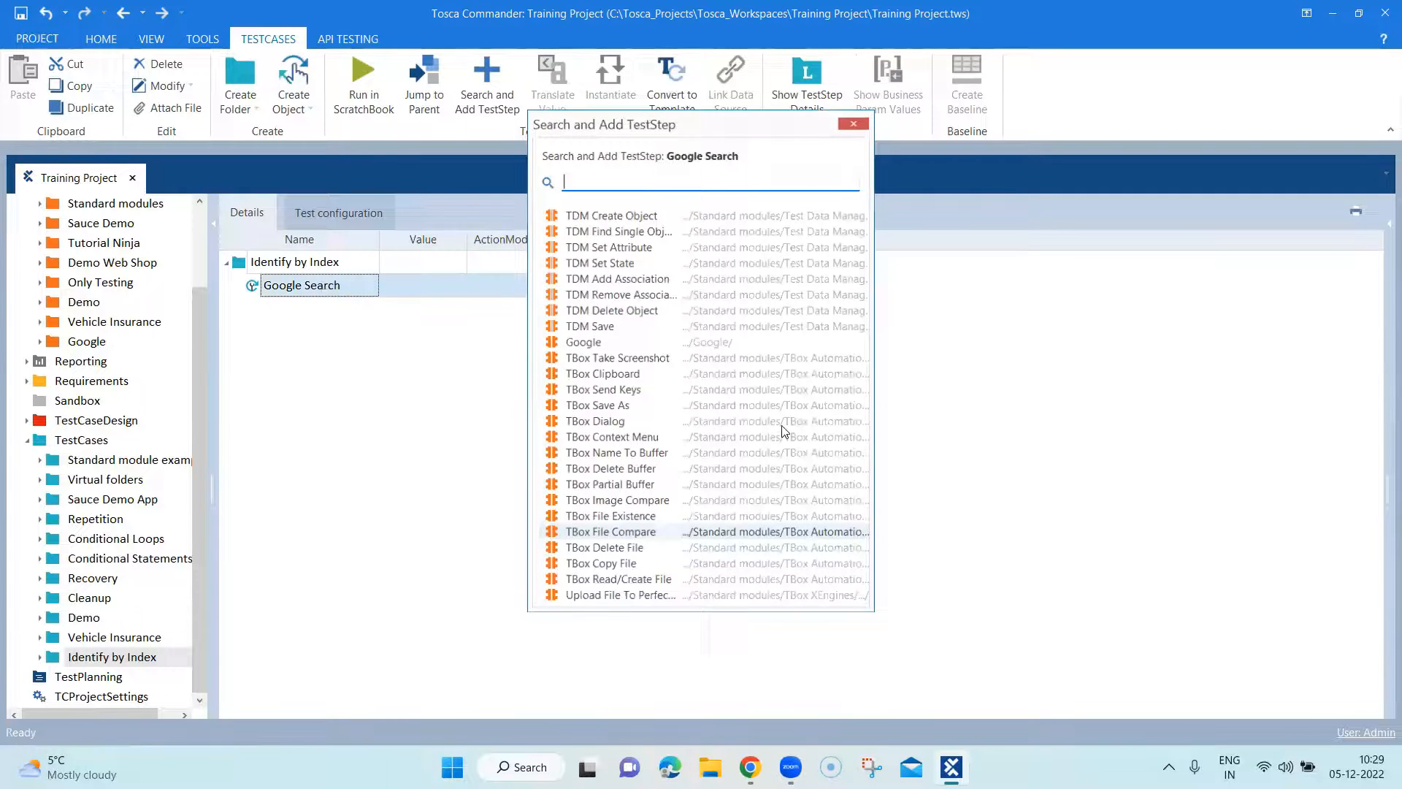
{"action": "type", "text": "goo"}
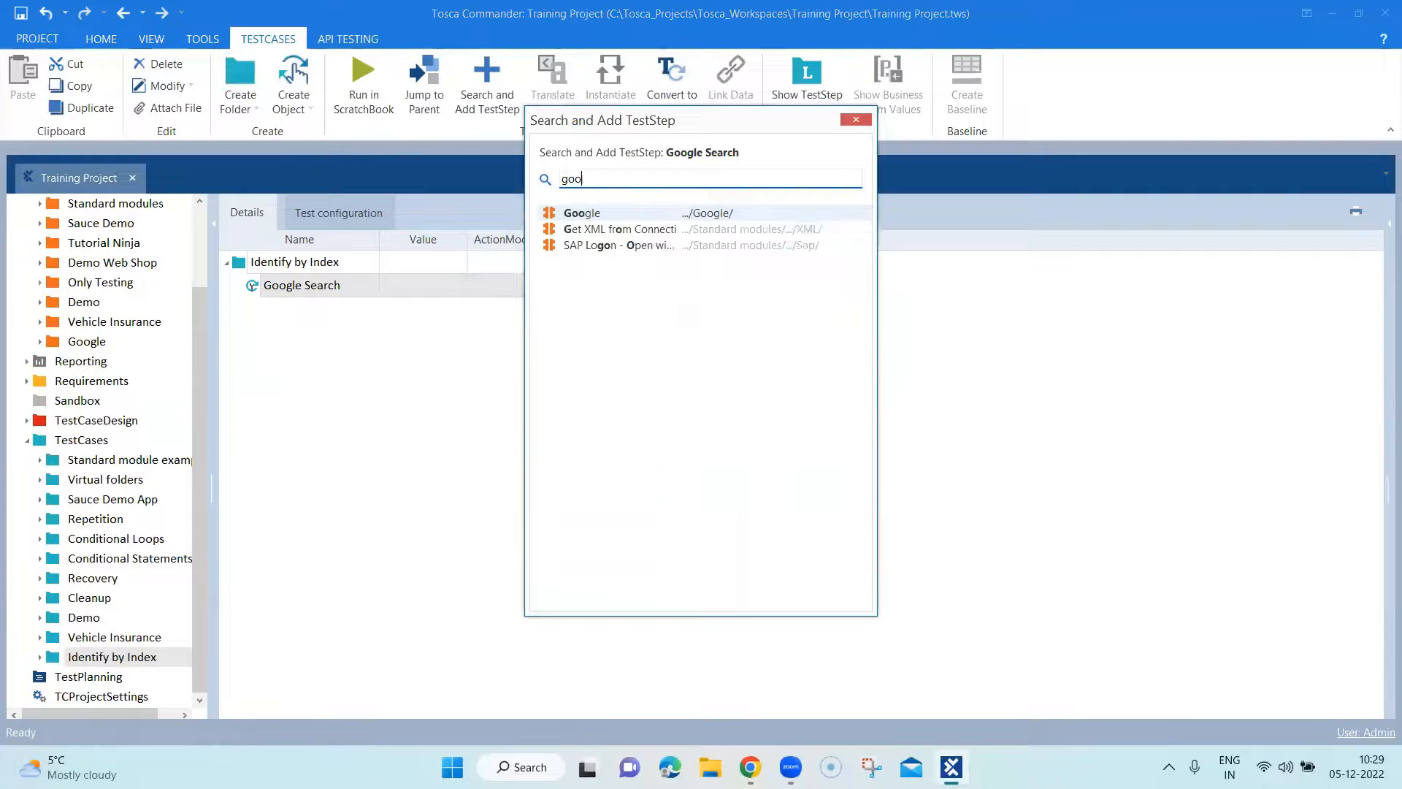
{"action": "left_click", "coordinate": [582, 212]}
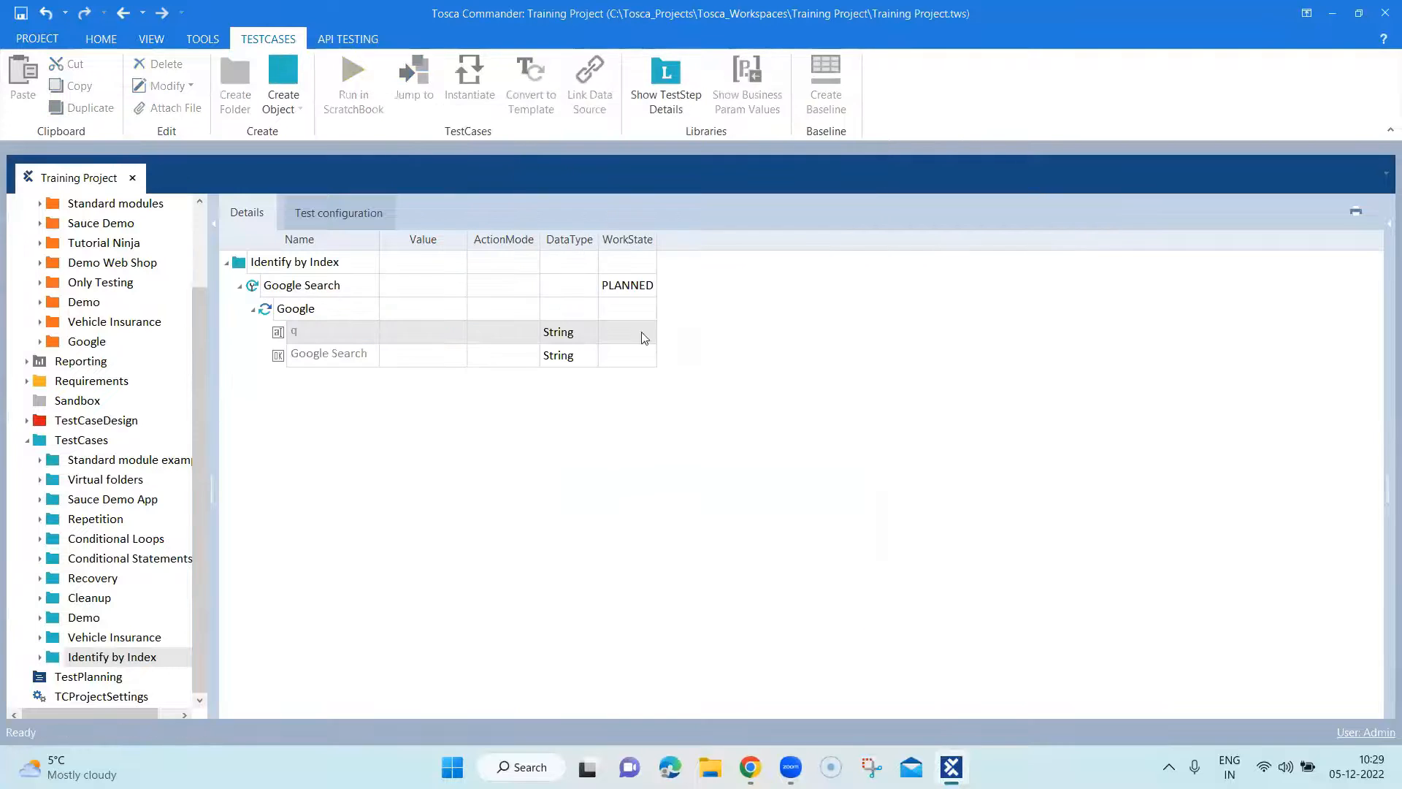
{"action": "left_click", "coordinate": [420, 331]}
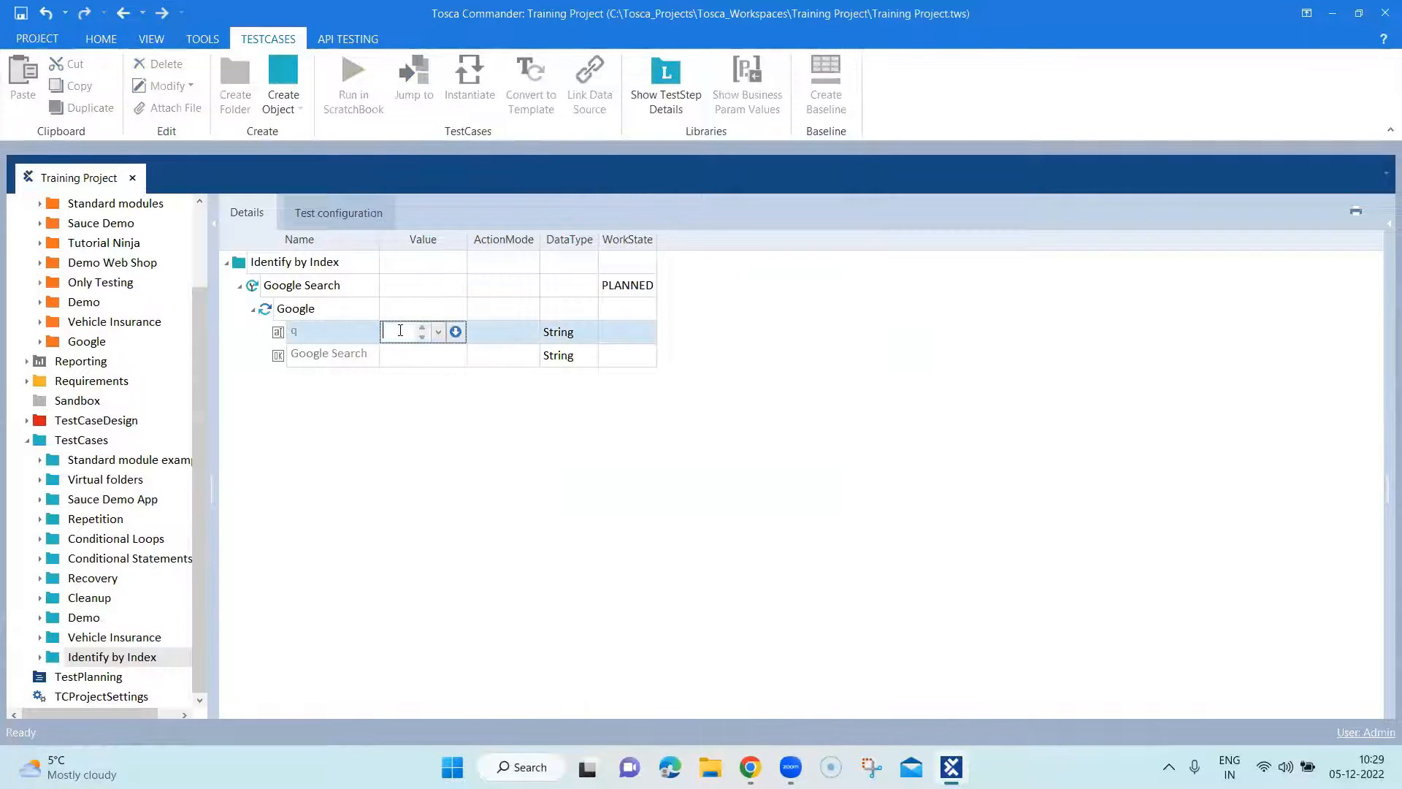
{"action": "type", "text": "Tosca"}
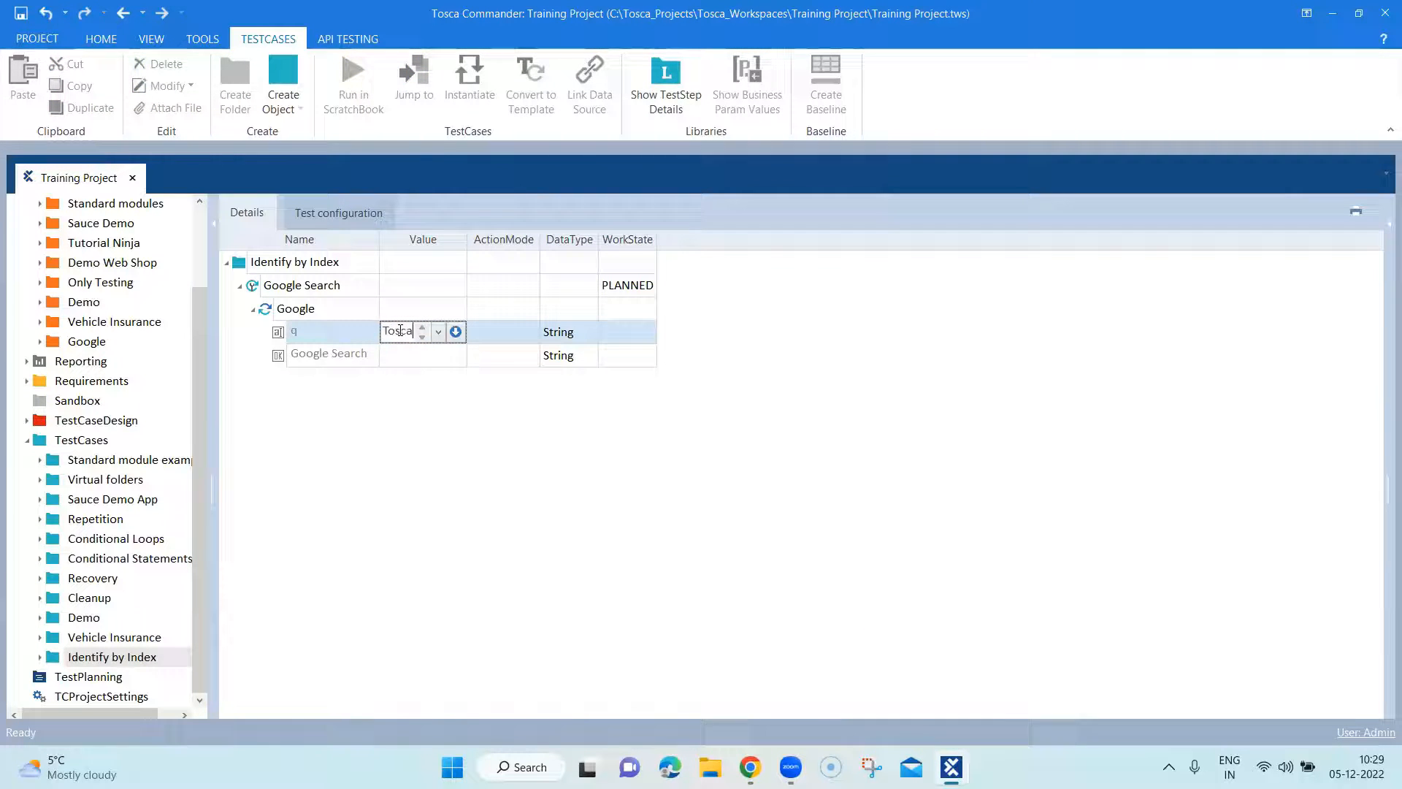
{"action": "left_click", "coordinate": [421, 354]}
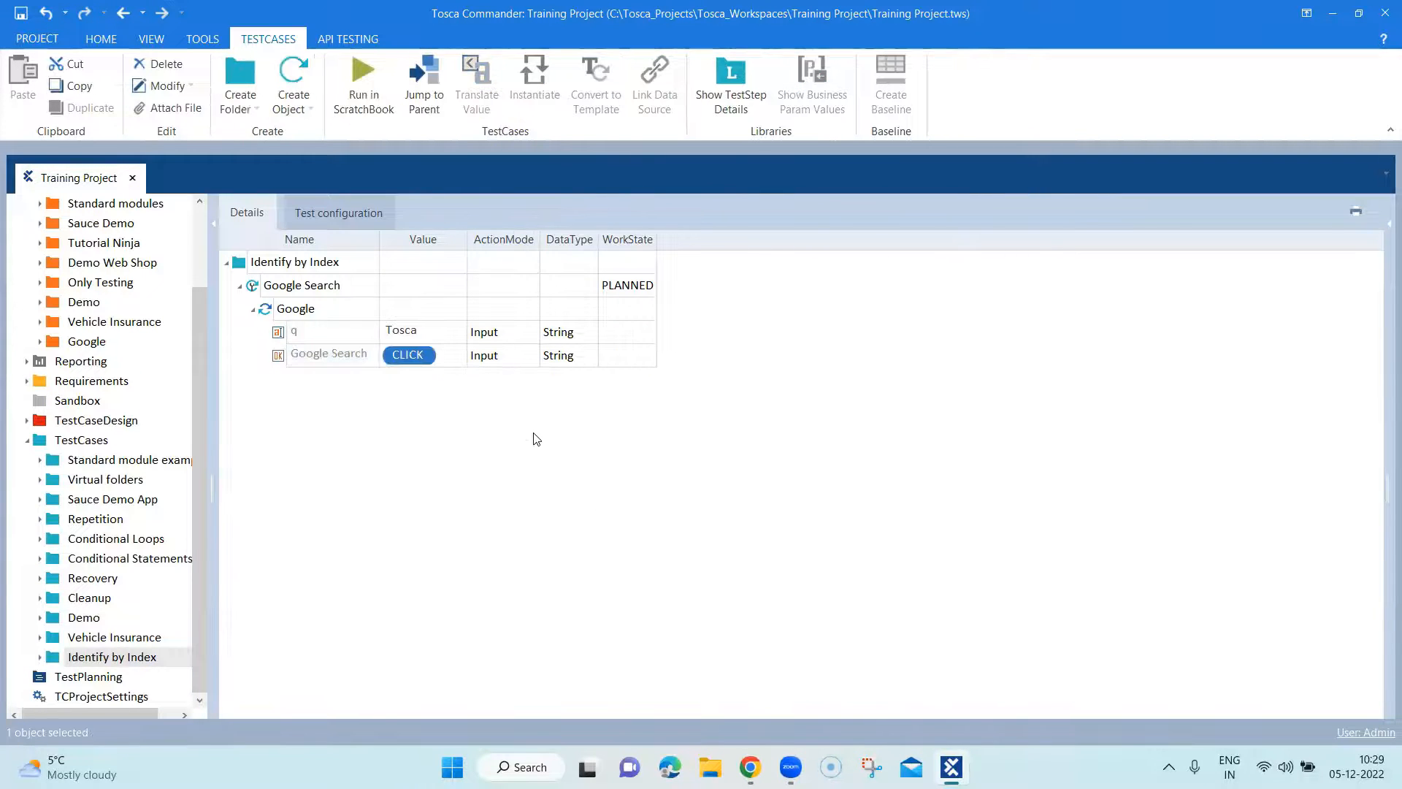
{"action": "mouse_move", "coordinate": [690, 253]}
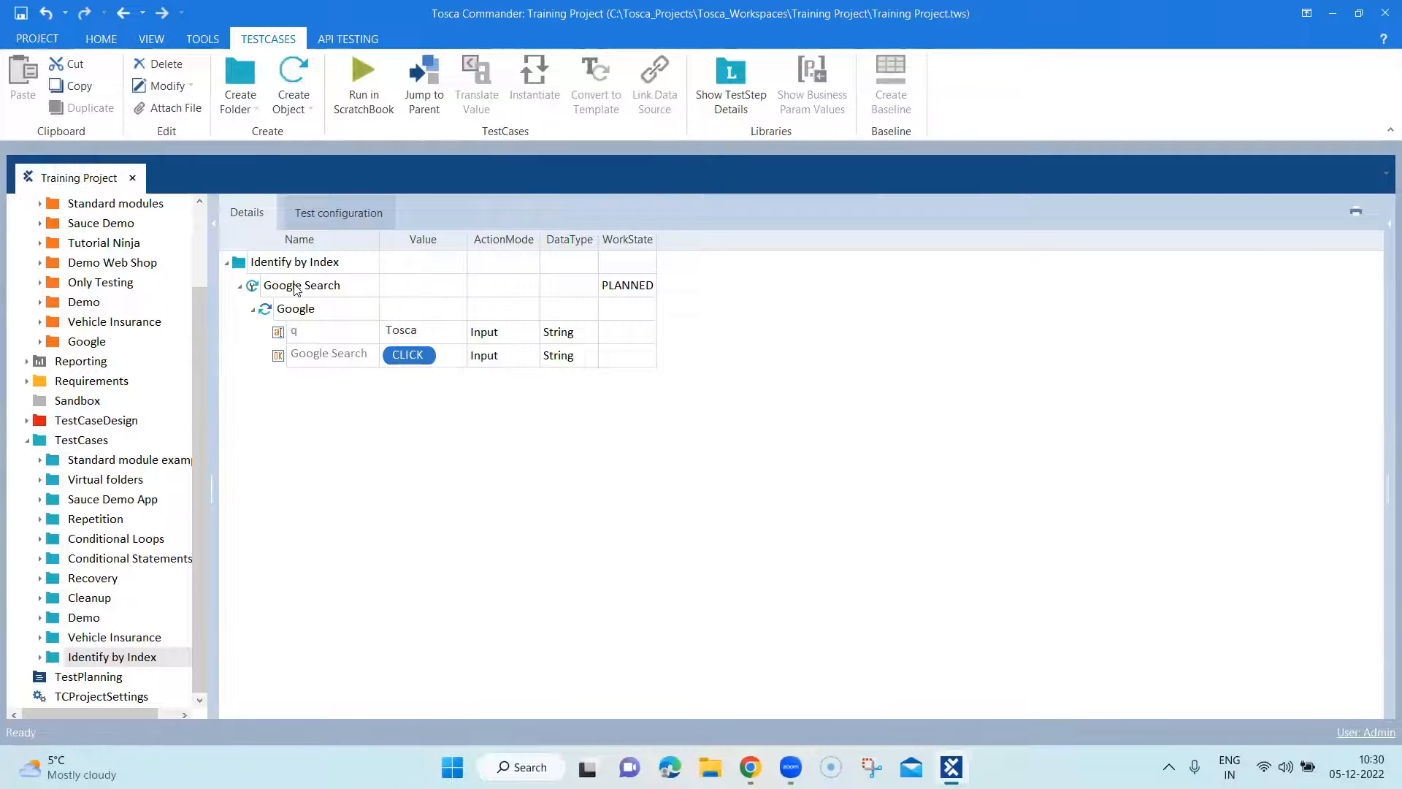
Step: Run the Google Search test step in ScratchBook, searching Google for 'Tosca'
{"action": "right_click", "coordinate": [301, 285]}
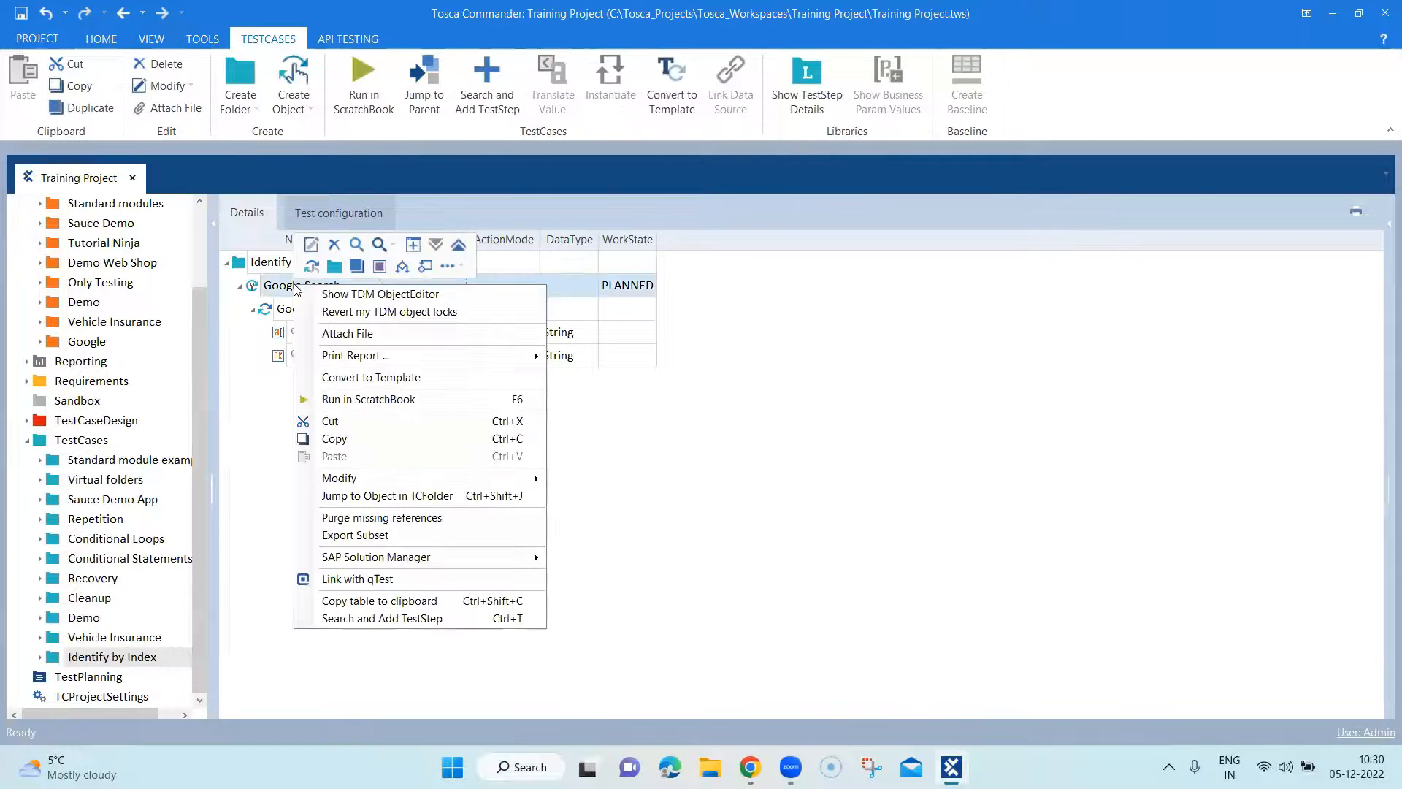
{"action": "mouse_move", "coordinate": [368, 399]}
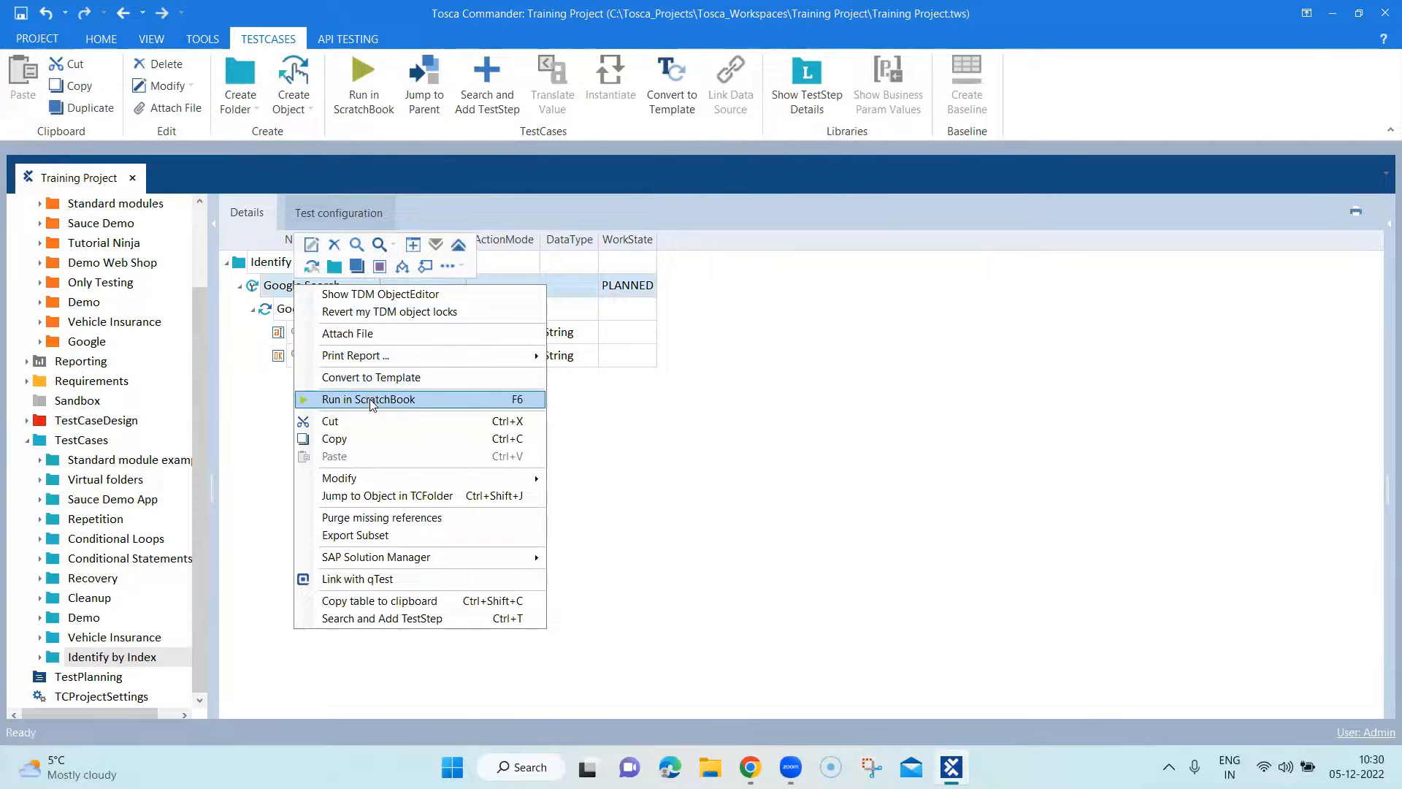
{"action": "left_click", "coordinate": [367, 399]}
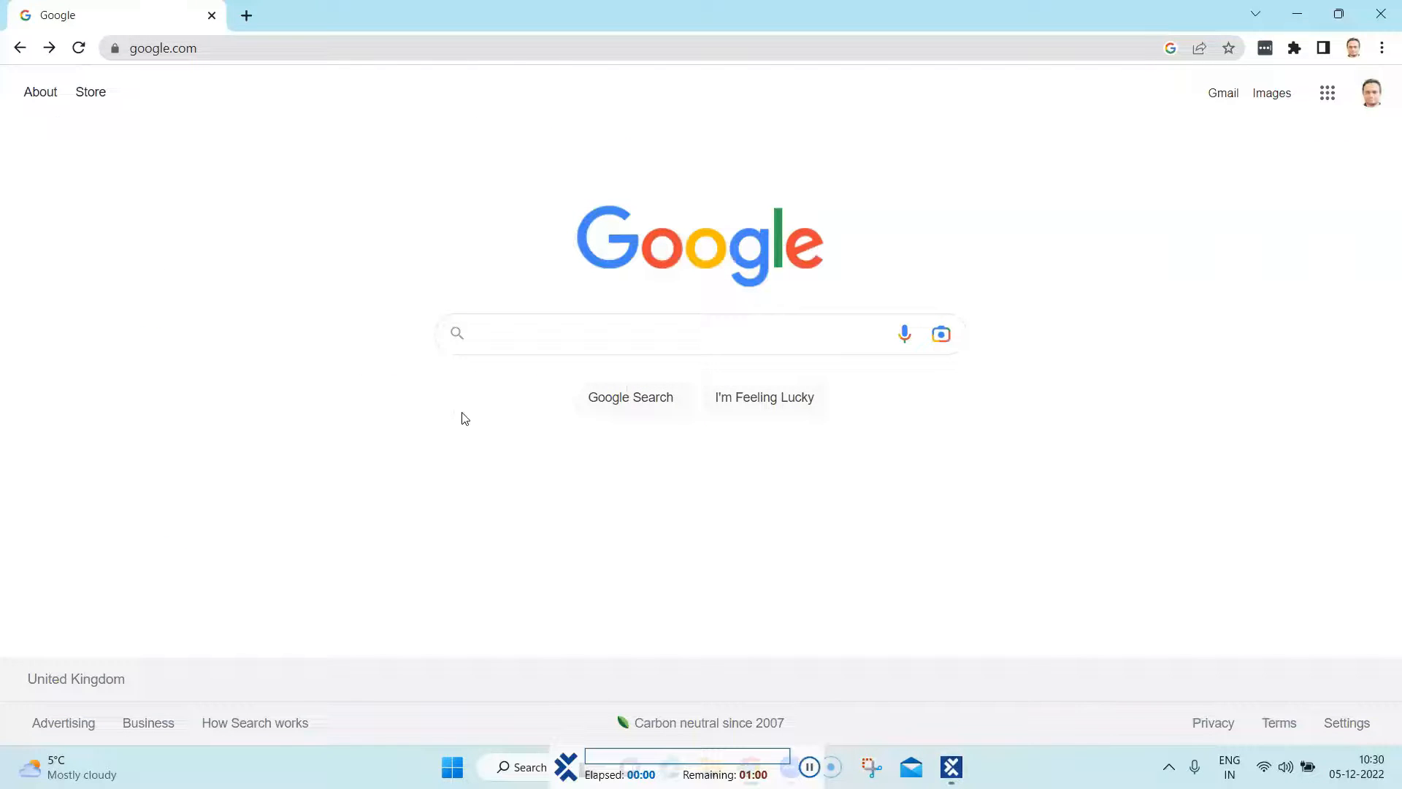
{"action": "type", "text": "Tosca"}
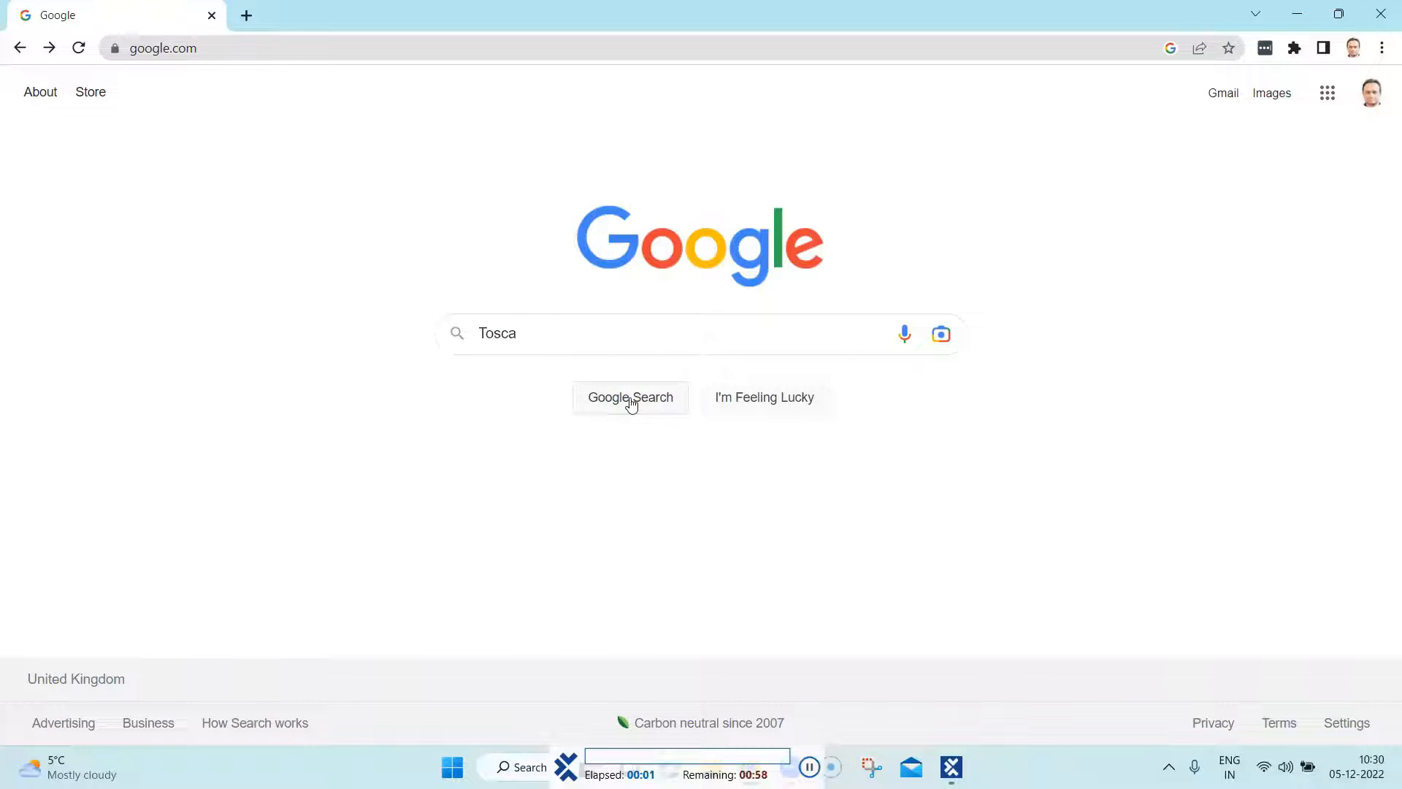
{"action": "left_click", "coordinate": [629, 397]}
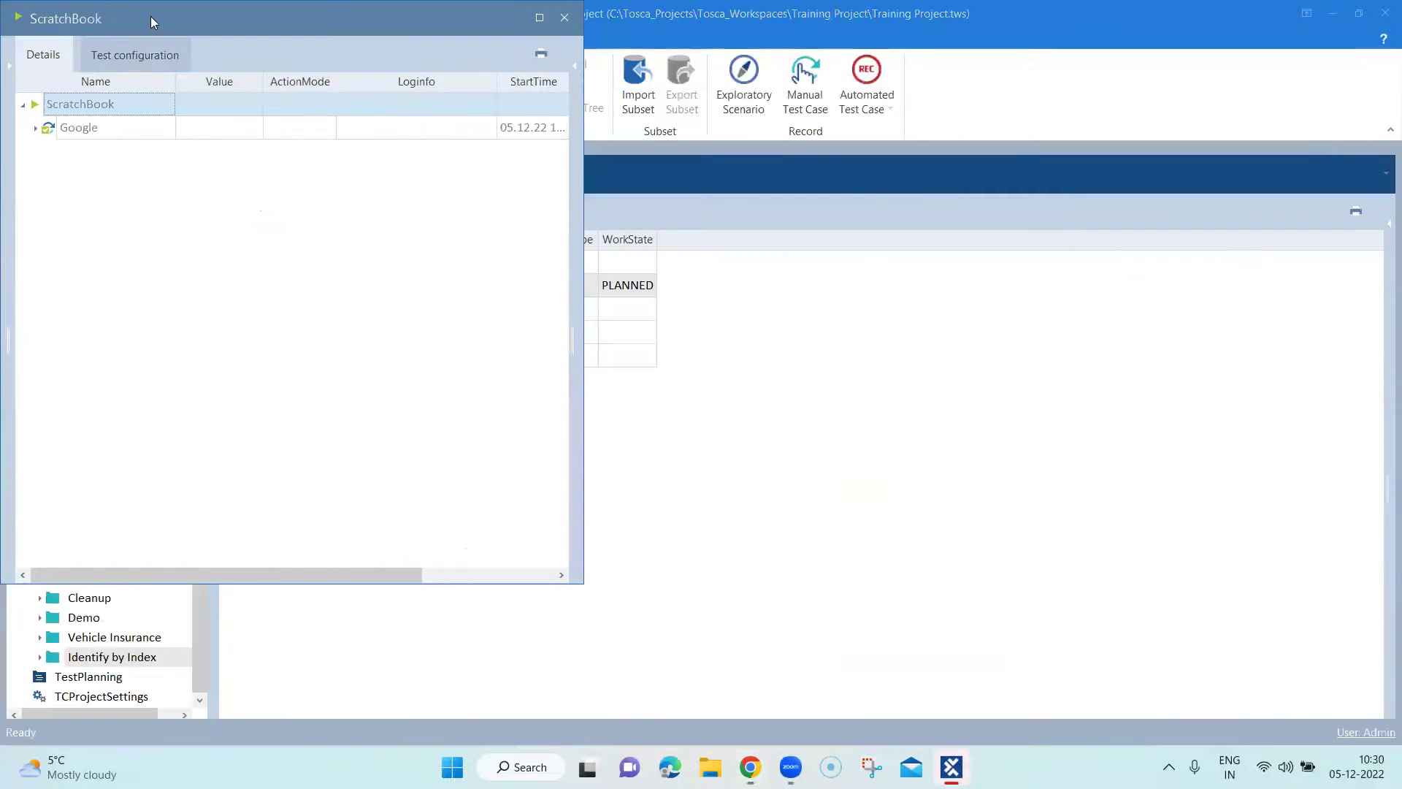
Step: Dock the ScratchBook results, inspect the Google Search step result, and return to Identify by Index
{"action": "left_click", "coordinate": [539, 16]}
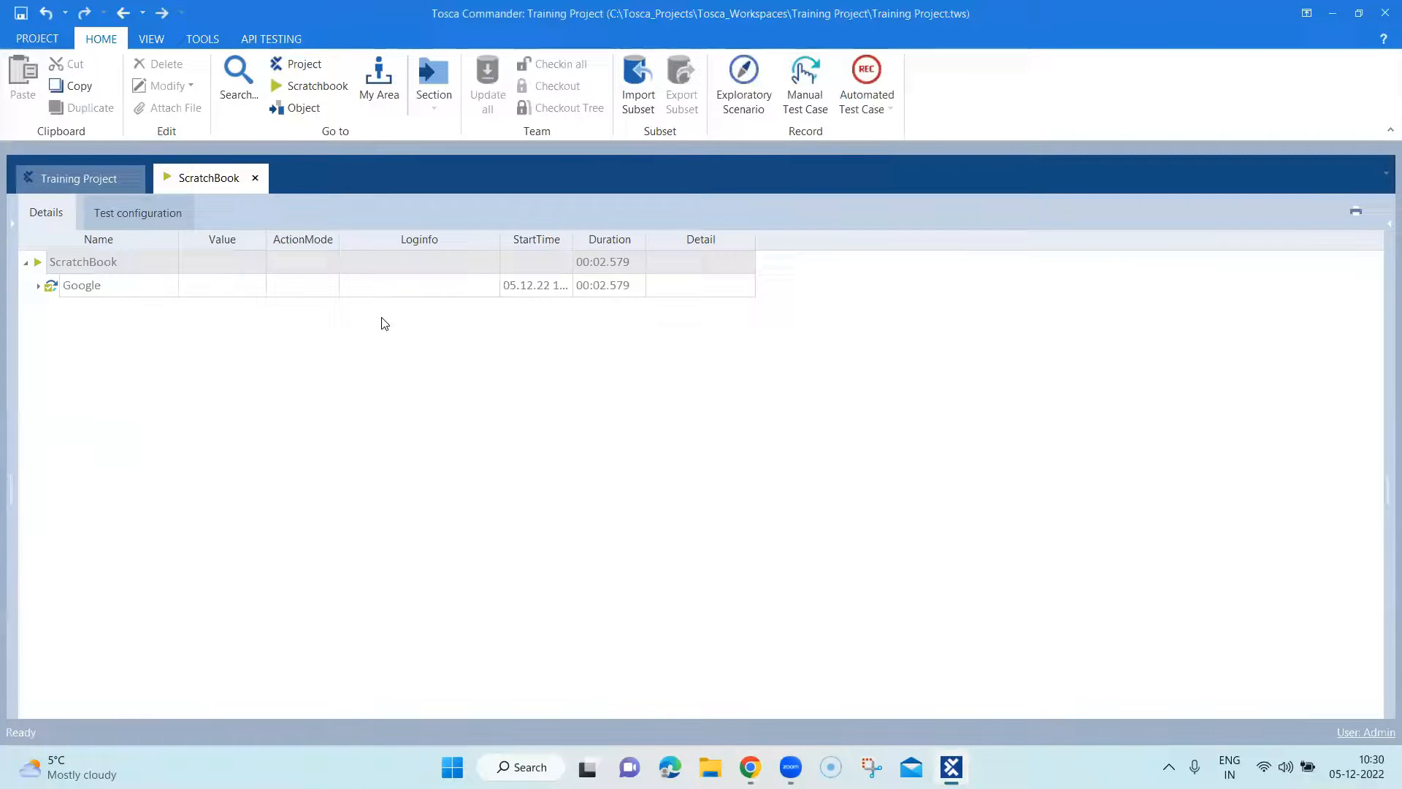
{"action": "left_click", "coordinate": [39, 284]}
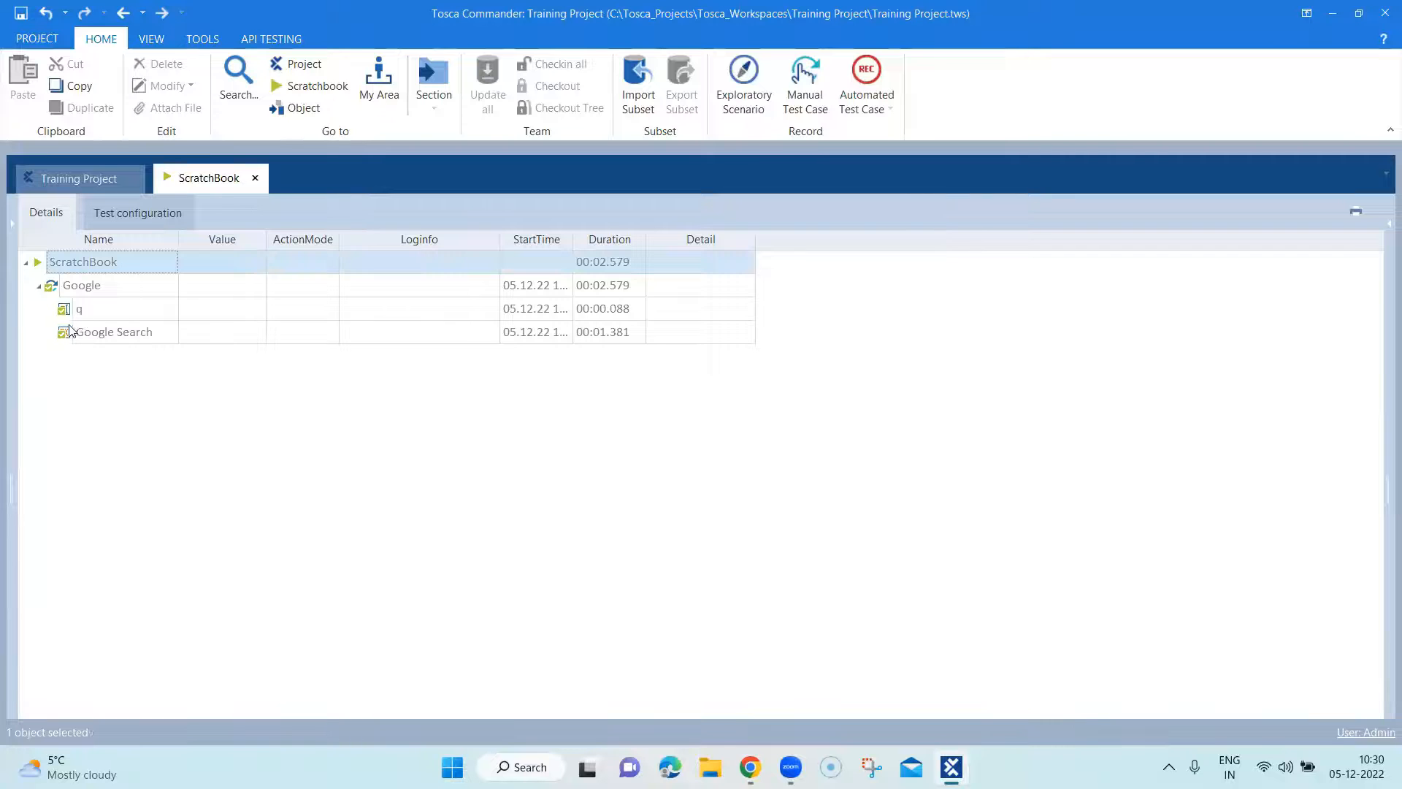
{"action": "left_click", "coordinate": [114, 331]}
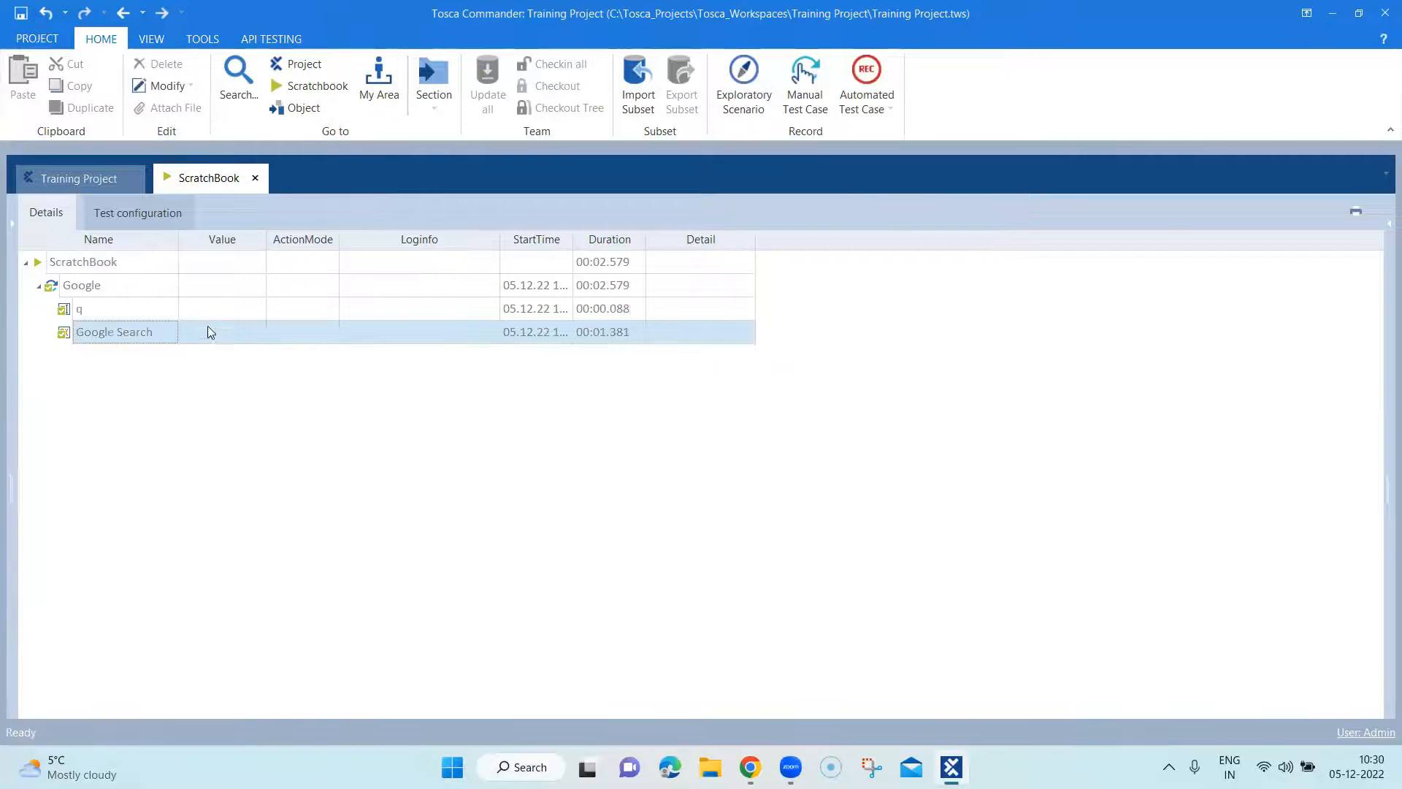
{"action": "mouse_move", "coordinate": [85, 178]}
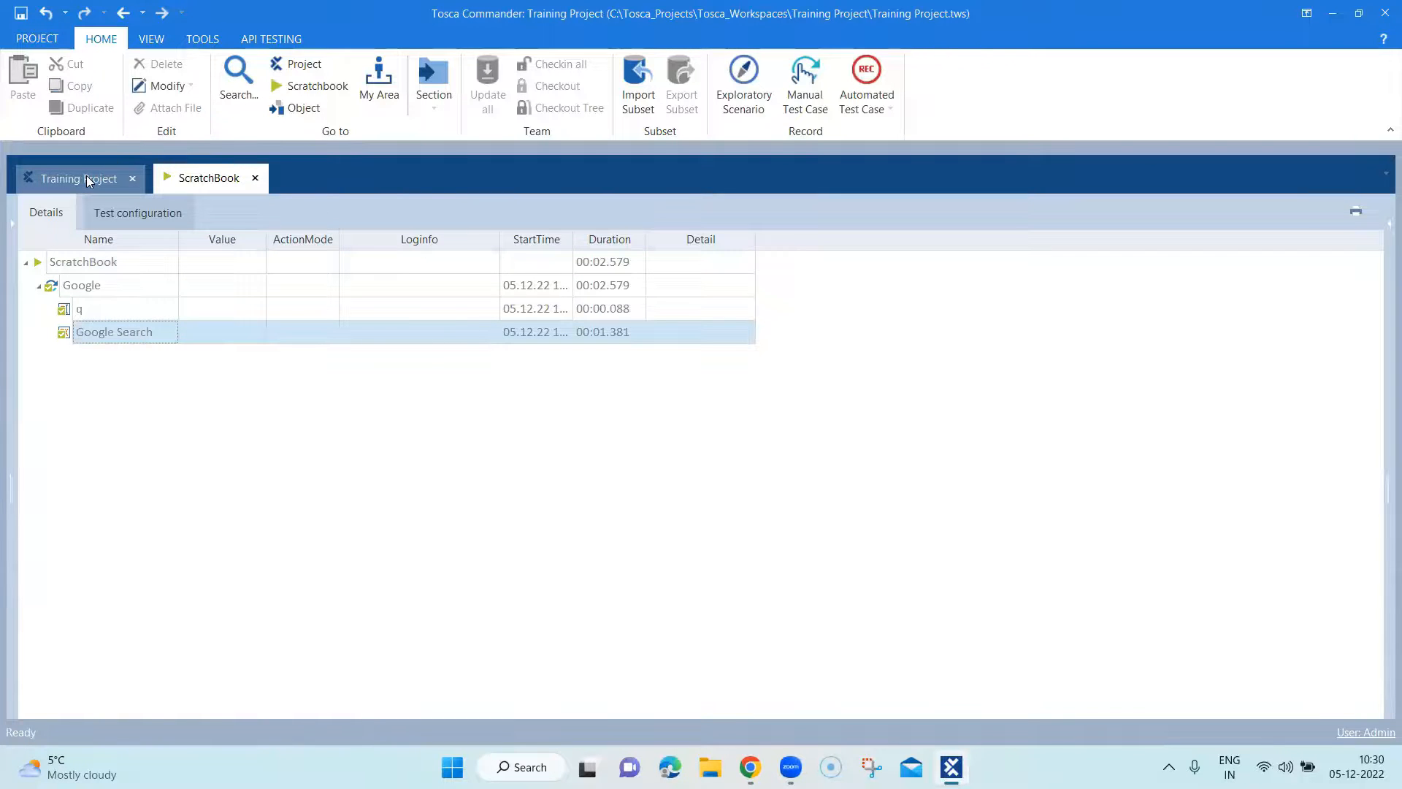
{"action": "left_click", "coordinate": [80, 178]}
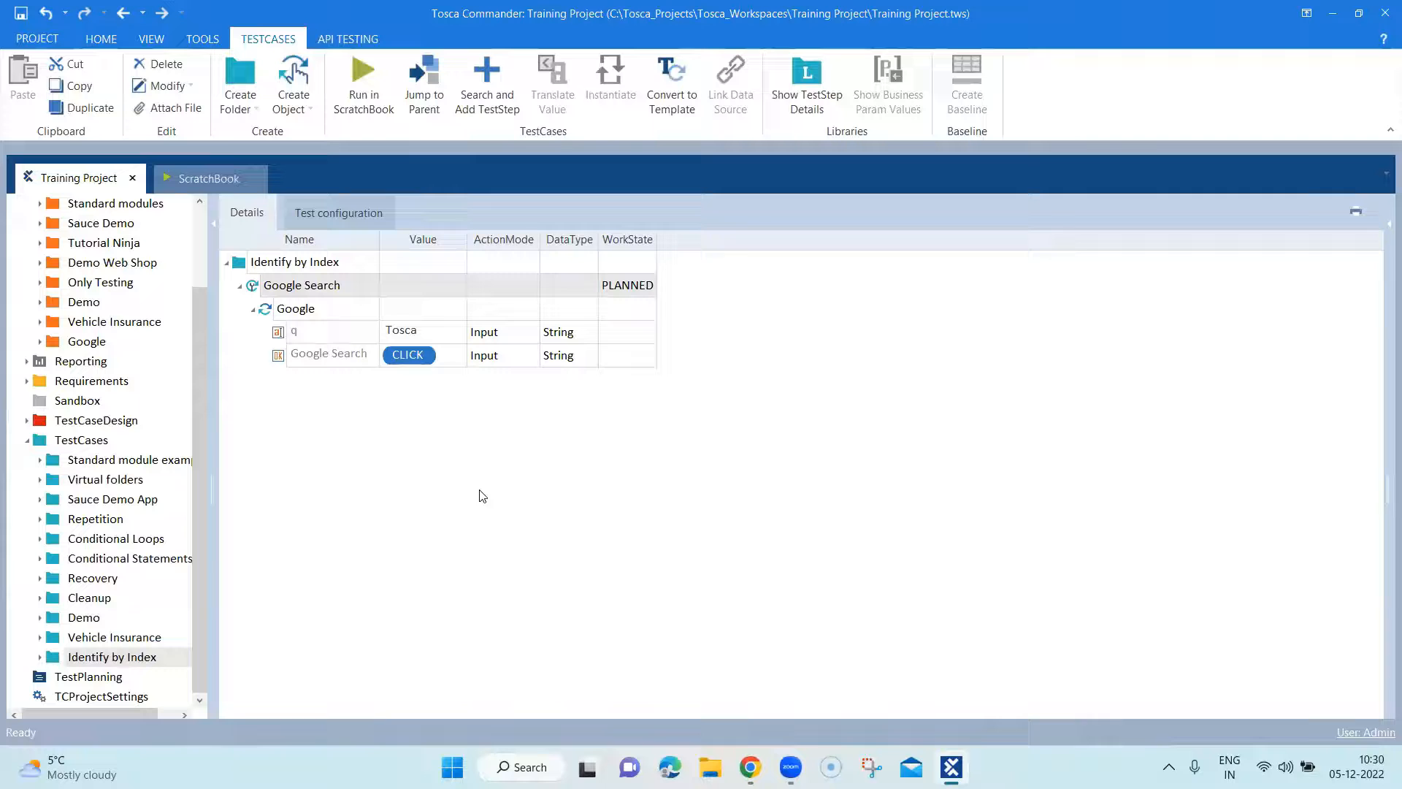